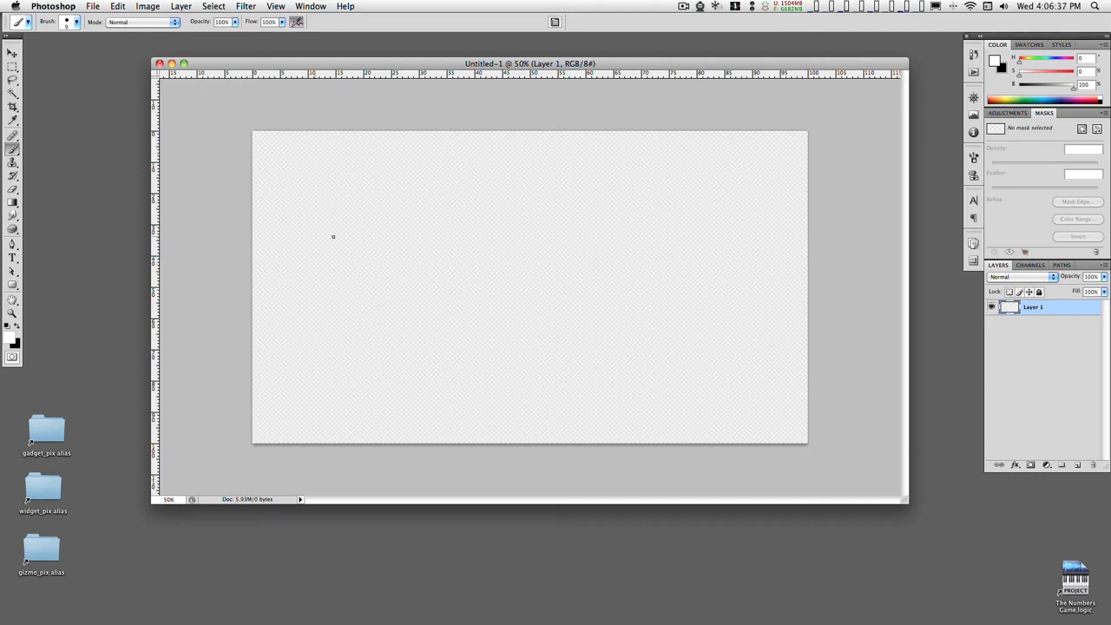
mouse_move(12, 385)
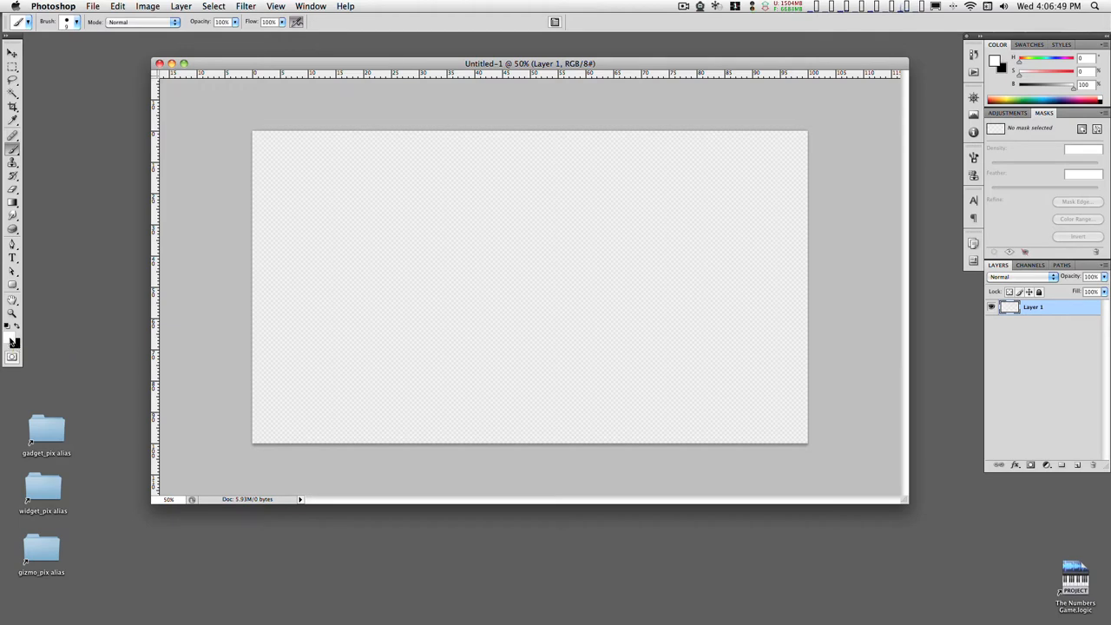
mouse_move(12, 341)
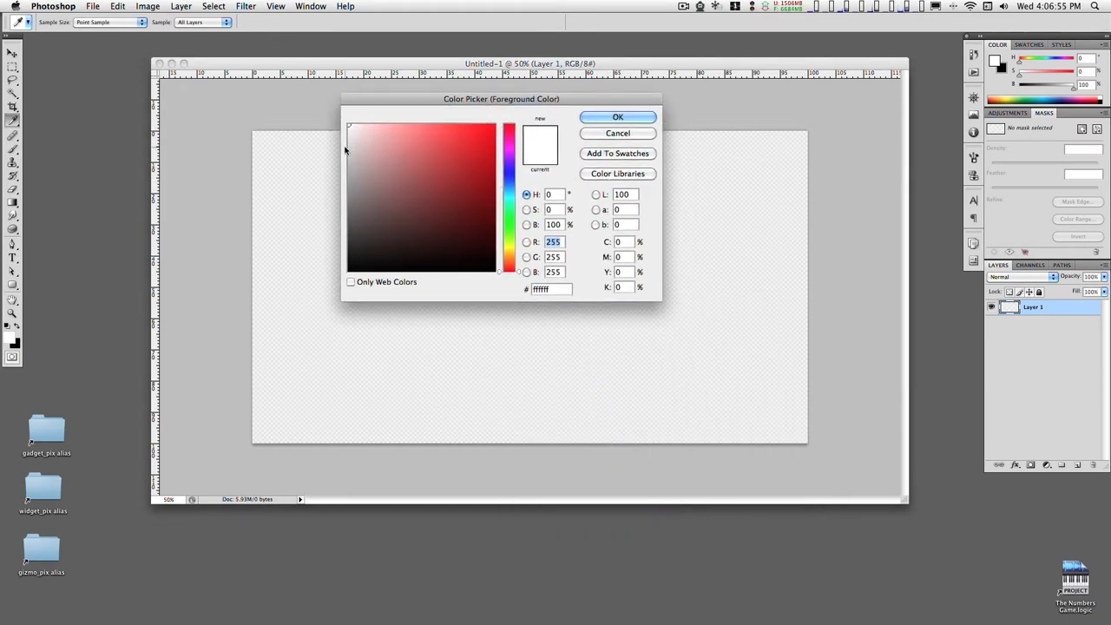
Step: Set the foreground colour to light grey #c0c0c0 and the background to dark grey #404040
left_click(333, 159)
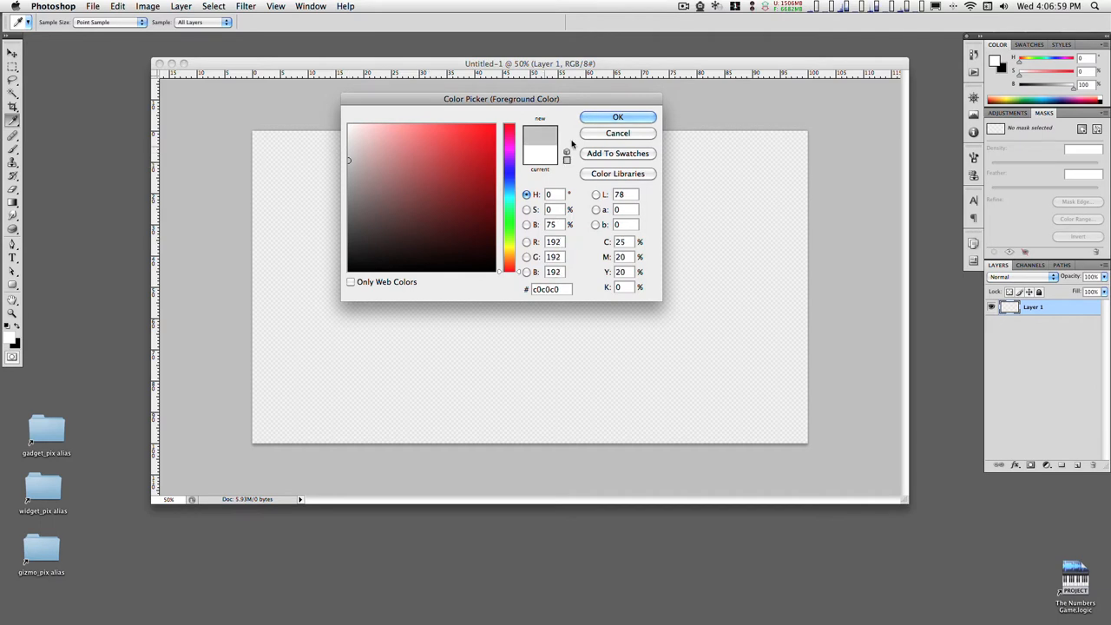
left_click(618, 117)
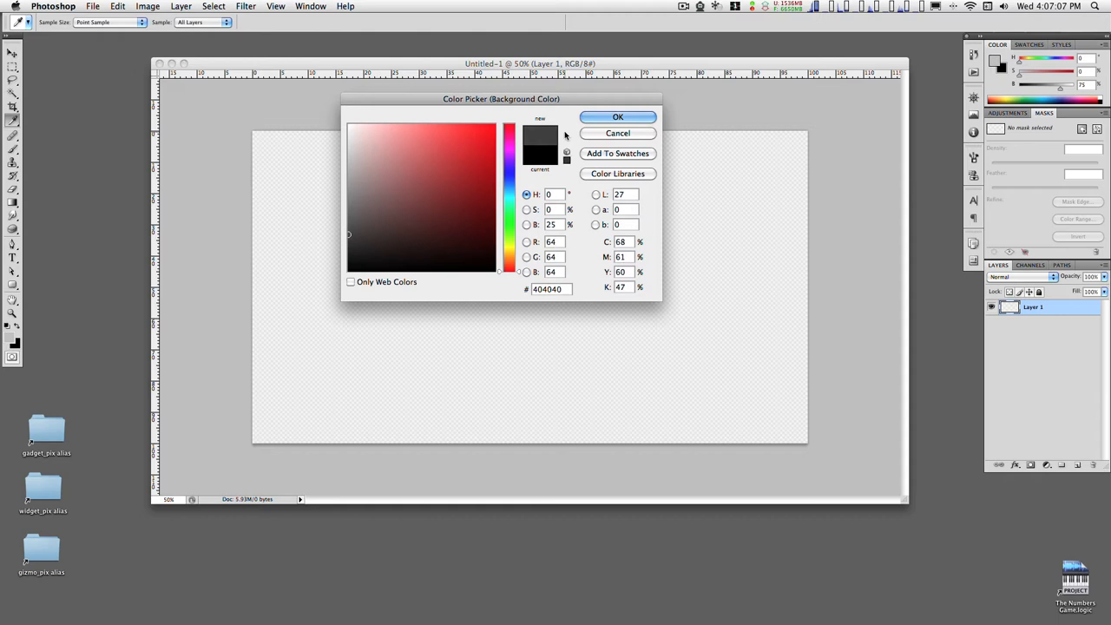
left_click(616, 117)
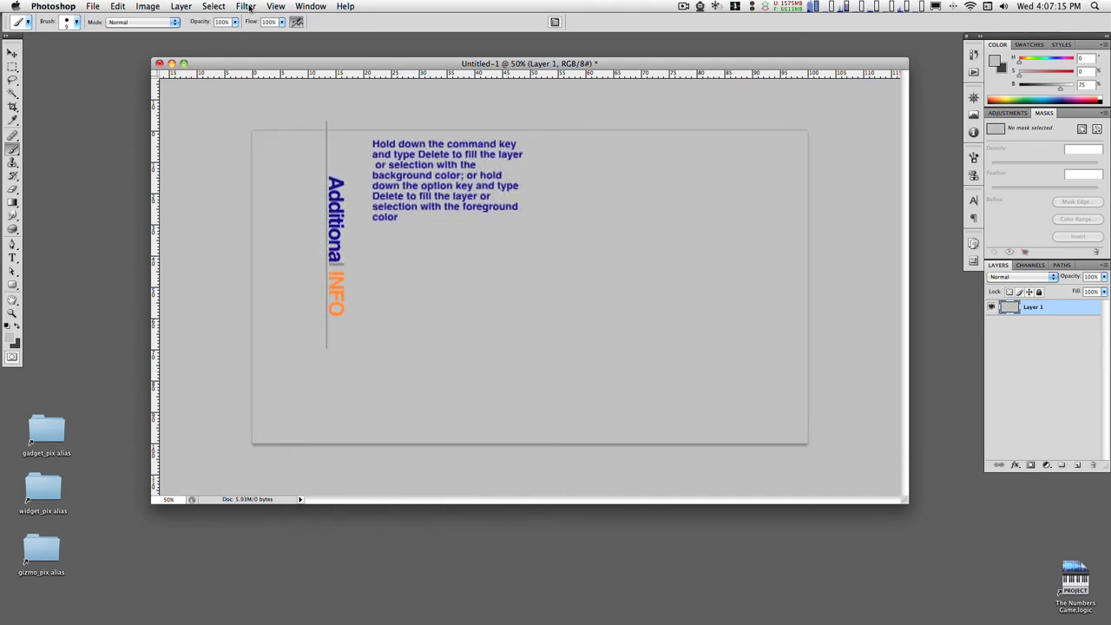
Step: Fill the layer with the light grey foreground colour
left_click(245, 6)
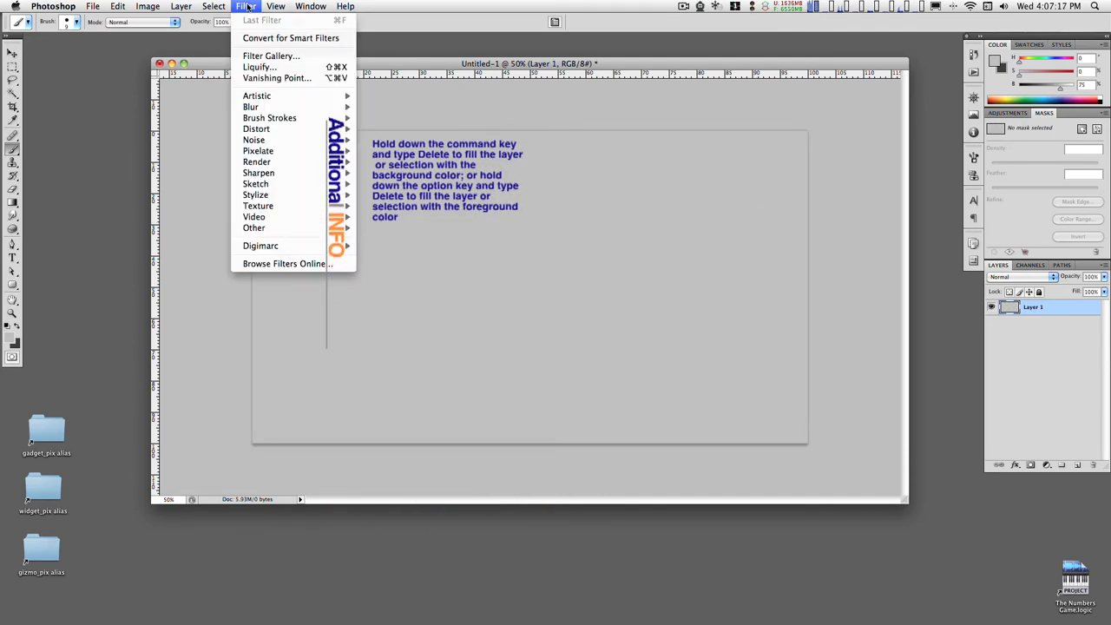
mouse_move(256, 183)
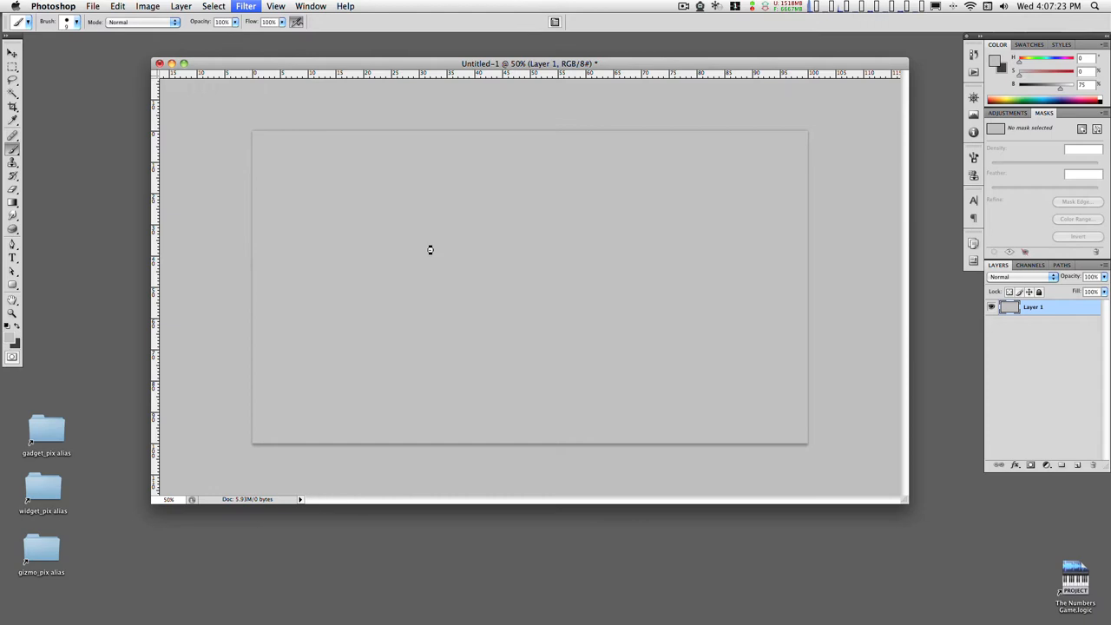
Step: Apply a Halftone Pattern of horizontal lines, Pattern Type Line, size 3, contrast 33
left_click(246, 6)
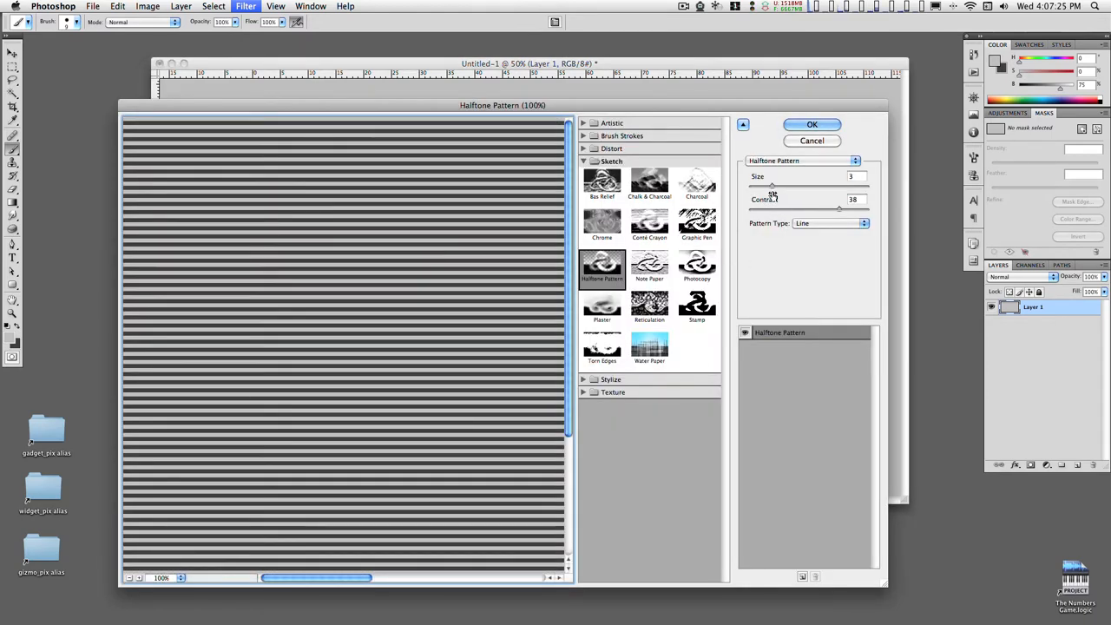
left_click(829, 223)
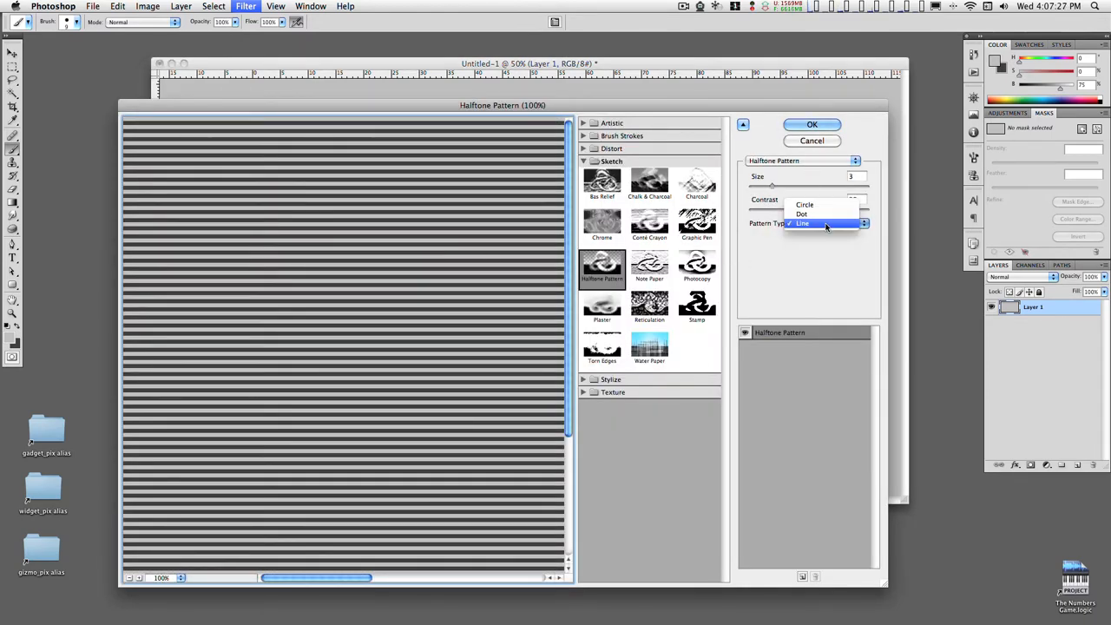
left_click(802, 223)
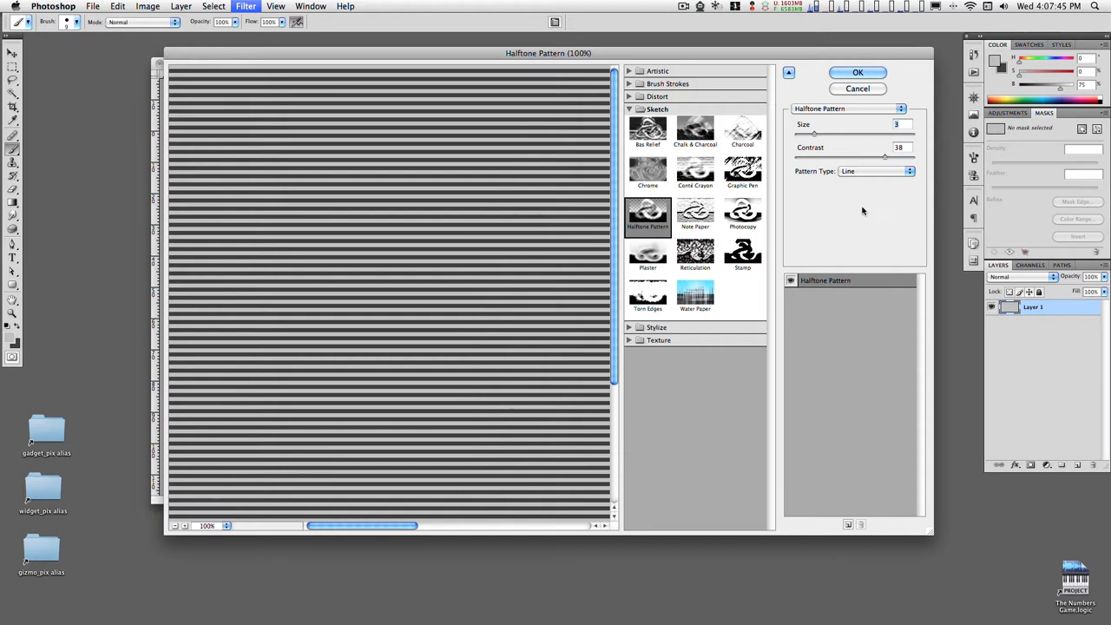
mouse_move(879, 172)
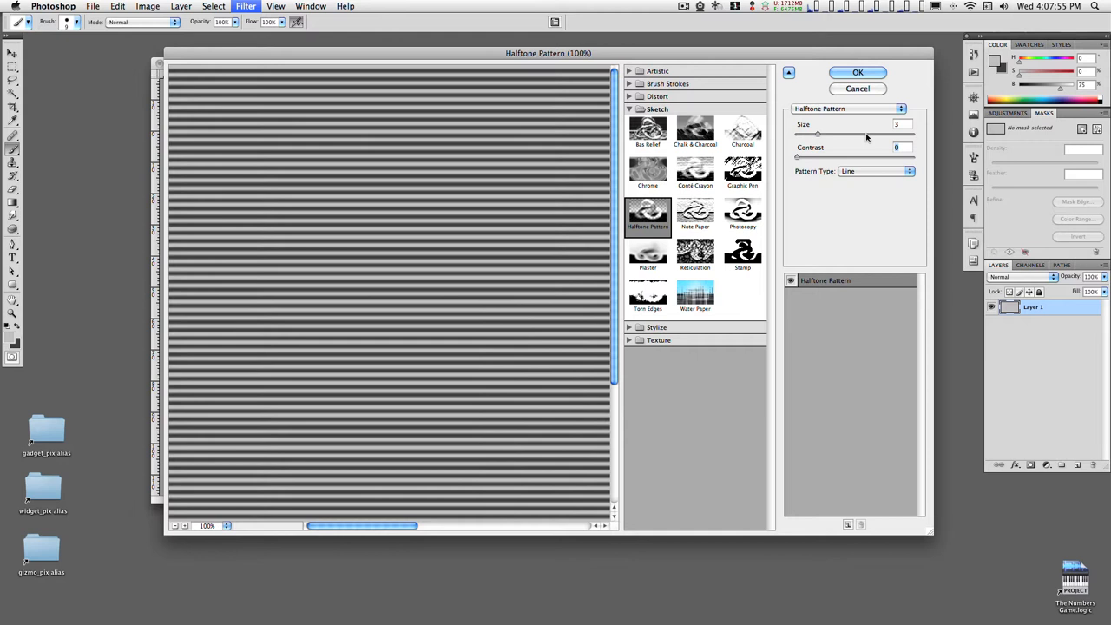
left_click_drag(797, 157, 861, 157)
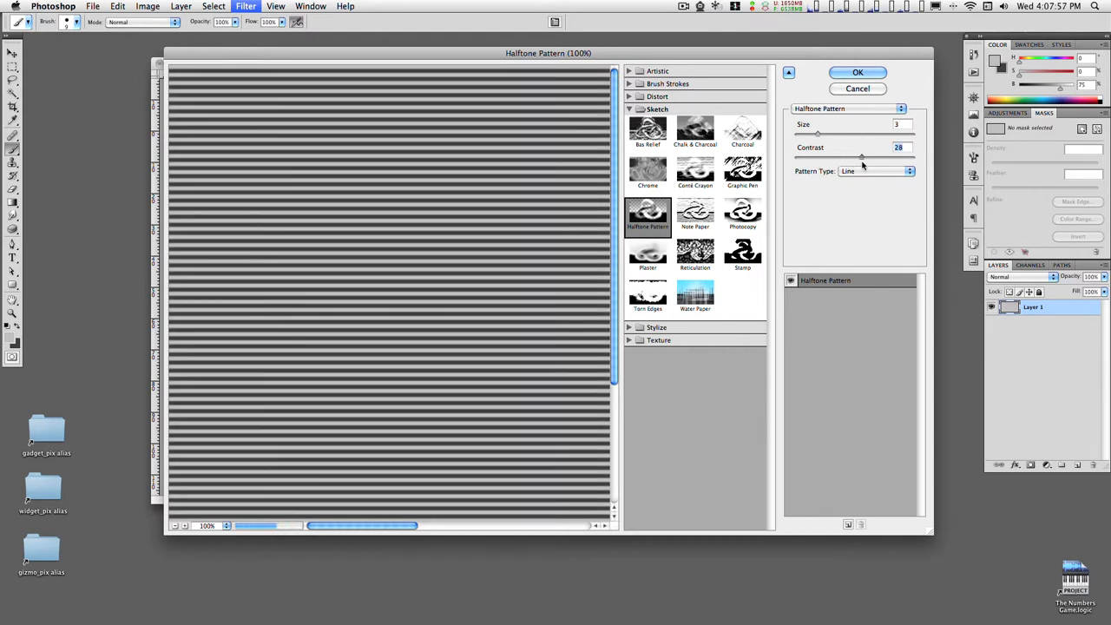
left_click_drag(862, 157, 881, 157)
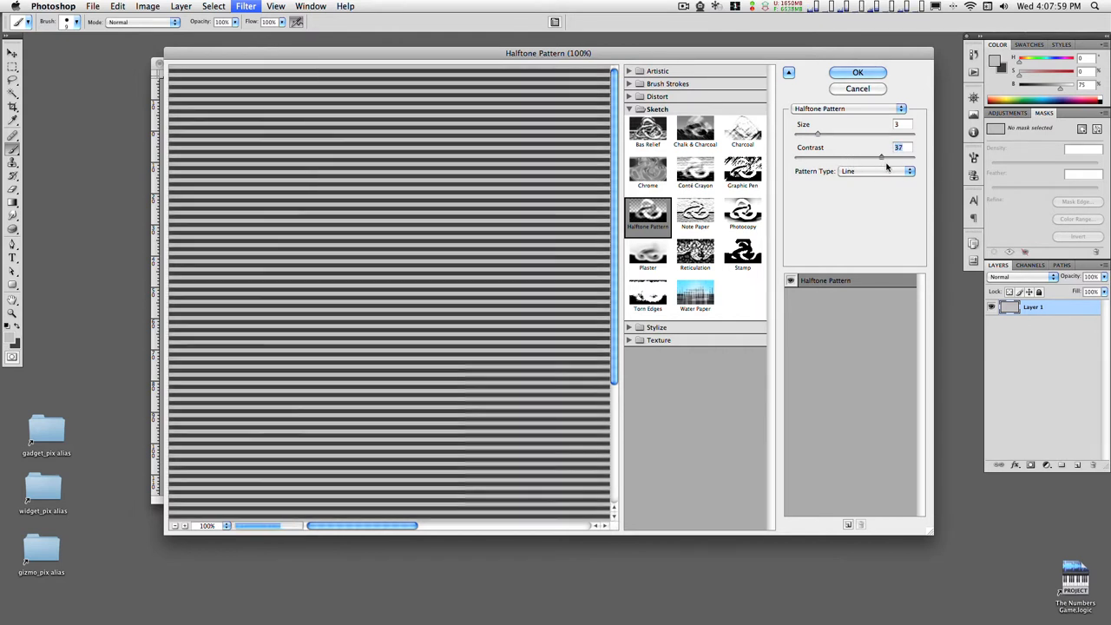
left_click_drag(881, 158, 909, 157)
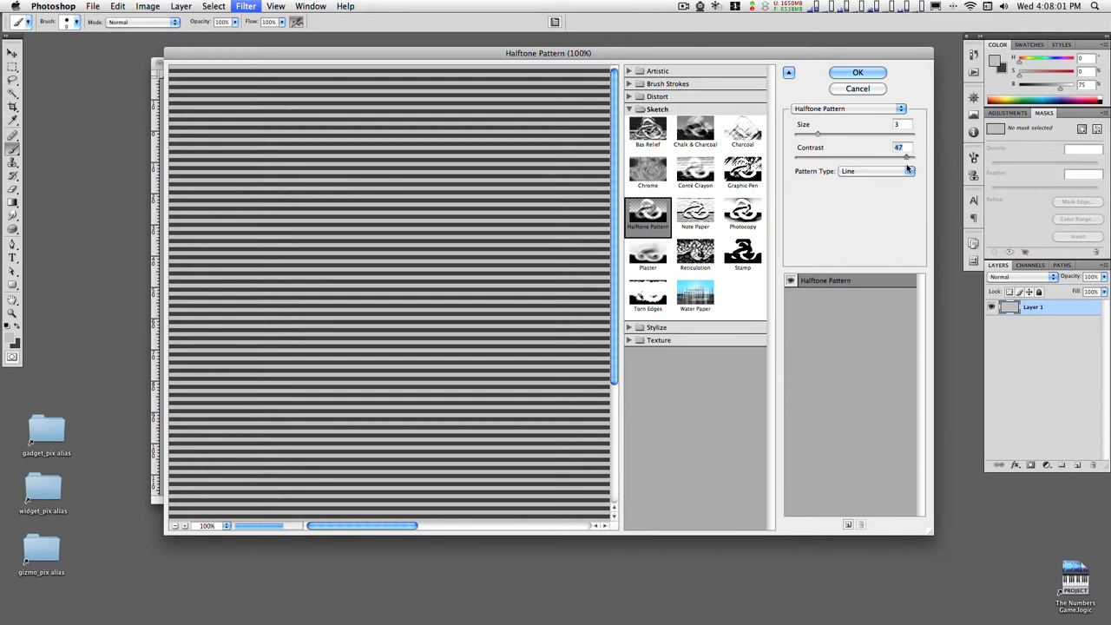
left_click_drag(907, 156, 890, 157)
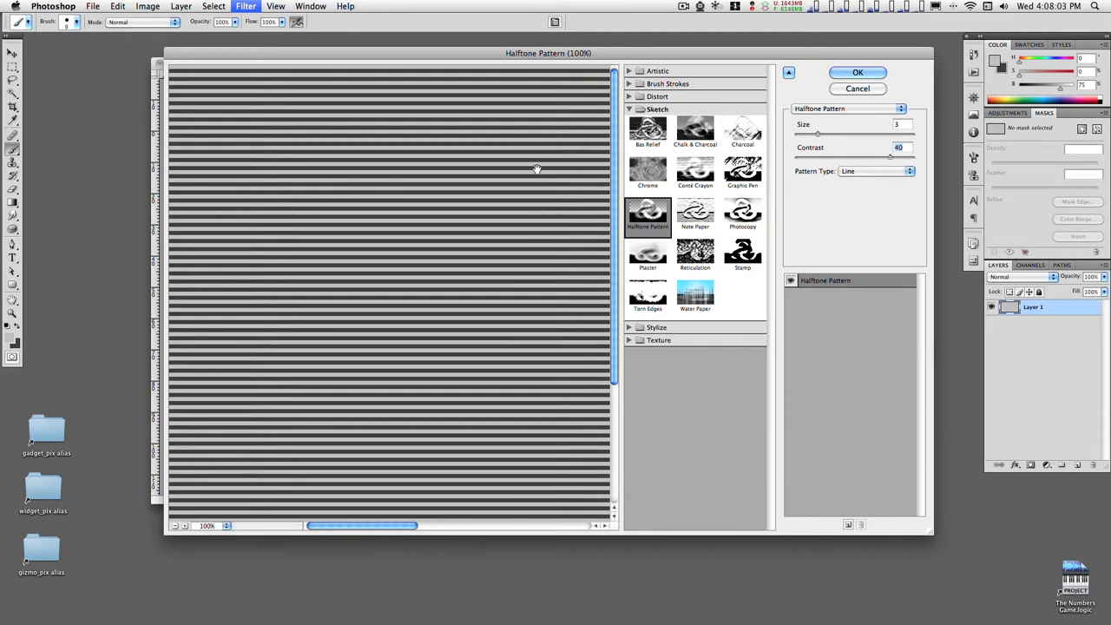
left_click_drag(890, 158, 870, 158)
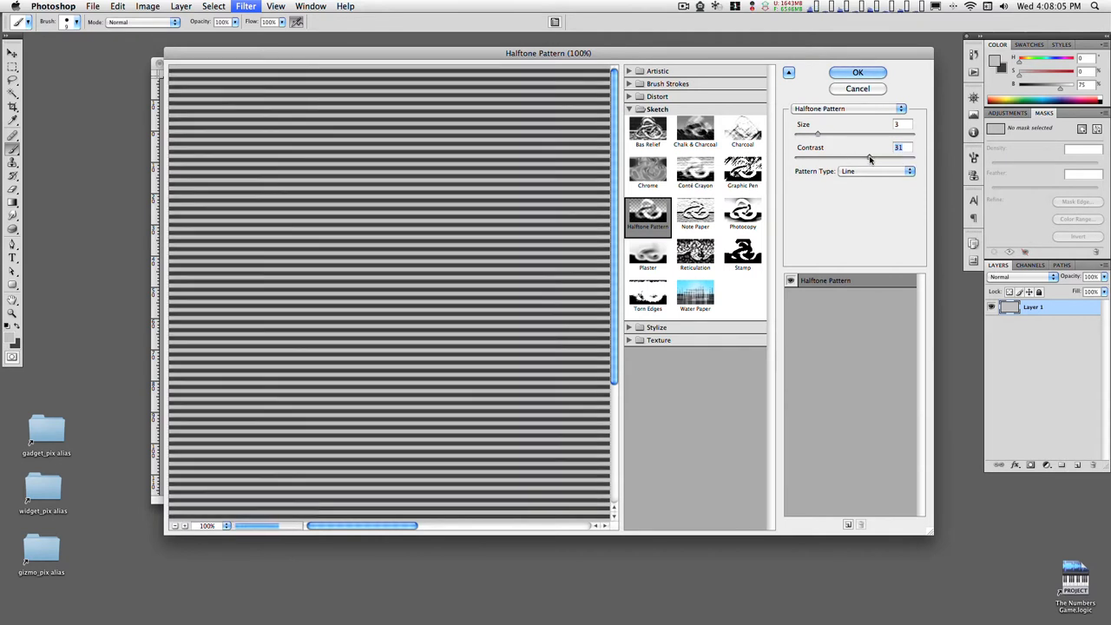
left_click_drag(868, 158, 874, 159)
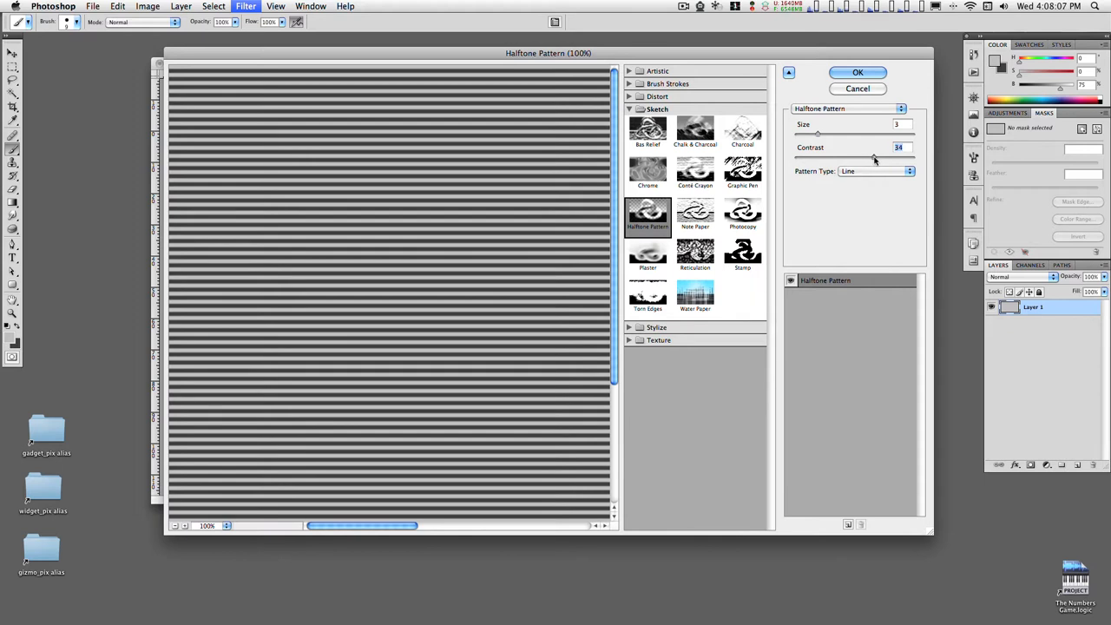
left_click_drag(874, 158, 869, 159)
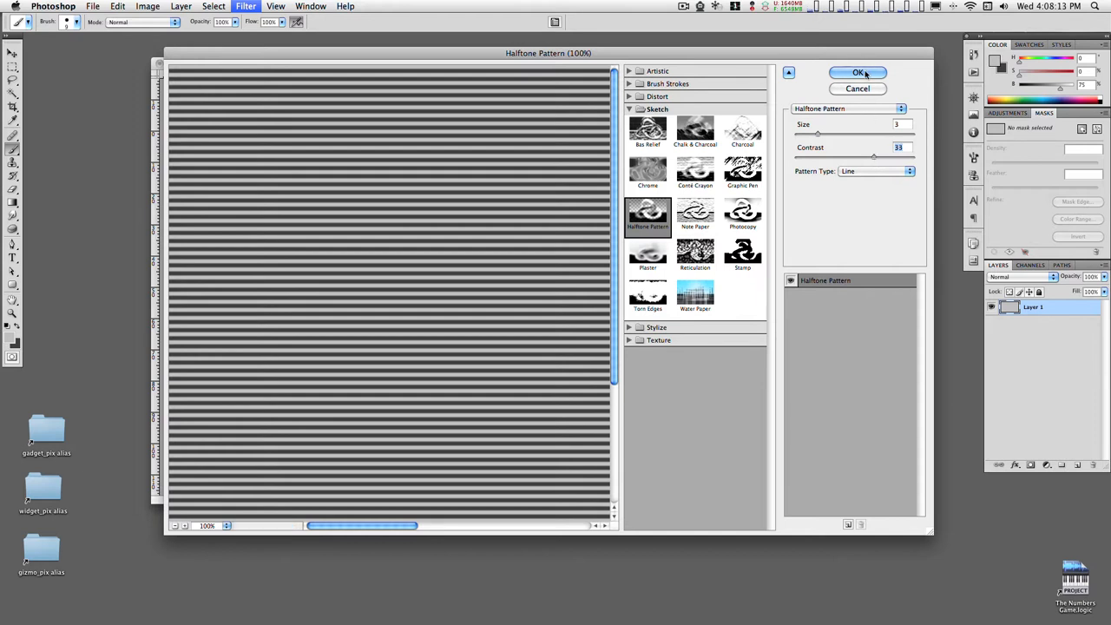
left_click(858, 72)
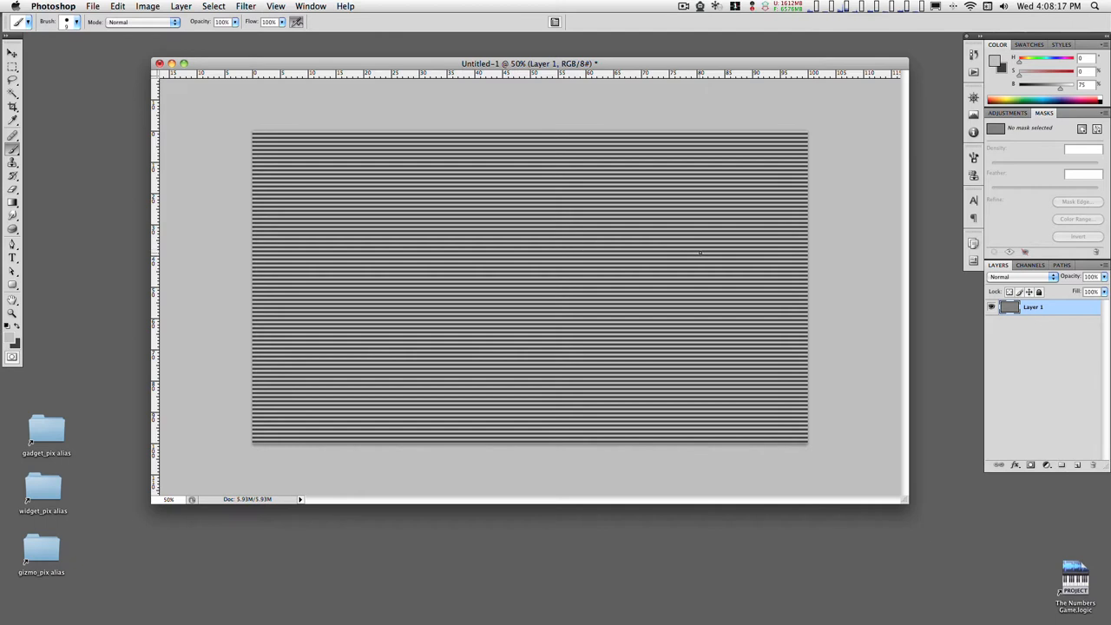
mouse_move(759, 253)
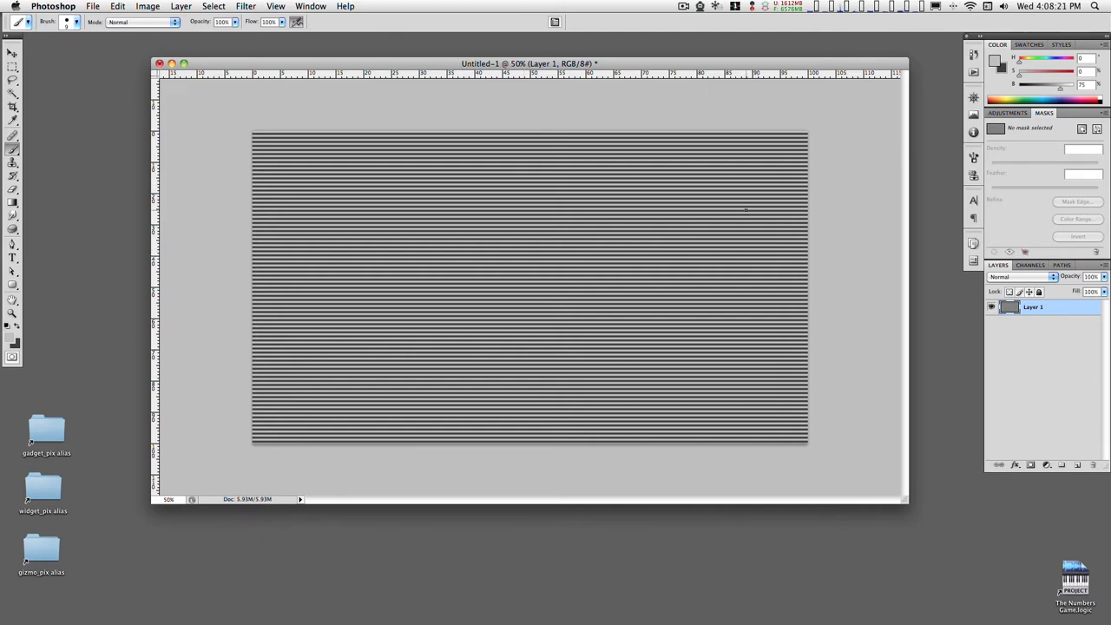
Step: Show the Filter menu's Distort submenu over the striped canvas
left_click(248, 6)
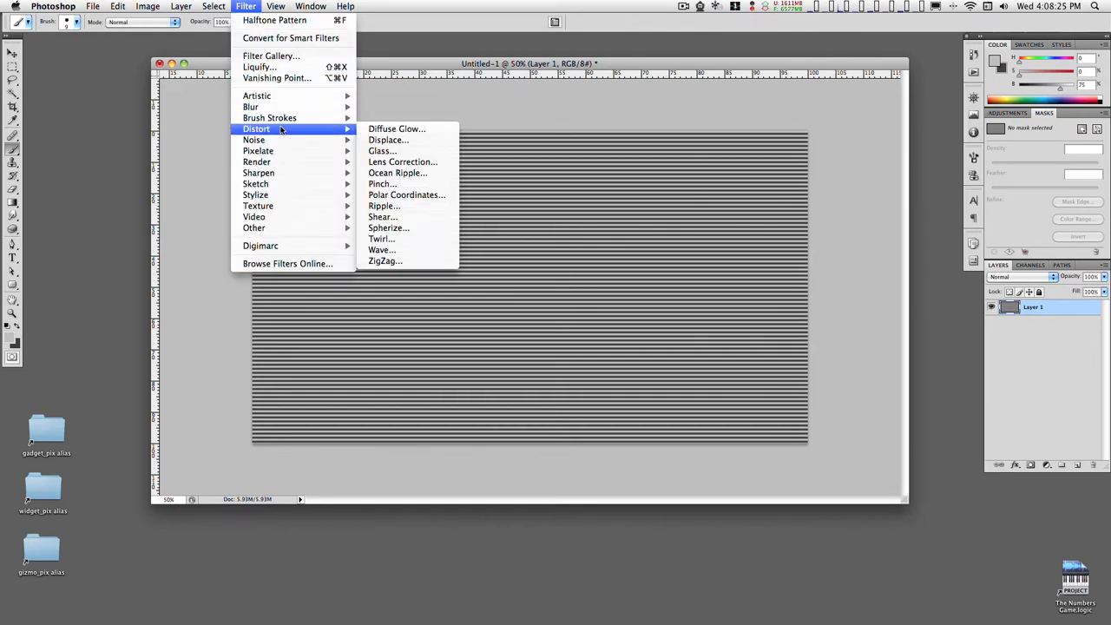
Step: In the Wave filter, set a small vertical scale and a small minimum amplitude, maximum near 359
left_click(381, 250)
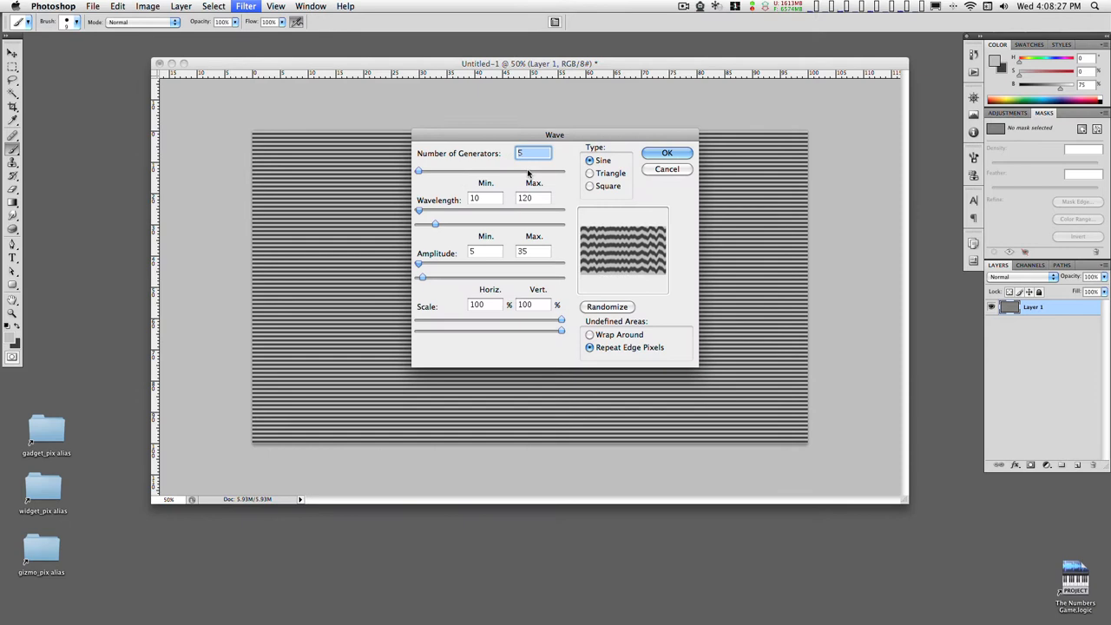
left_click_drag(555, 134, 631, 107)
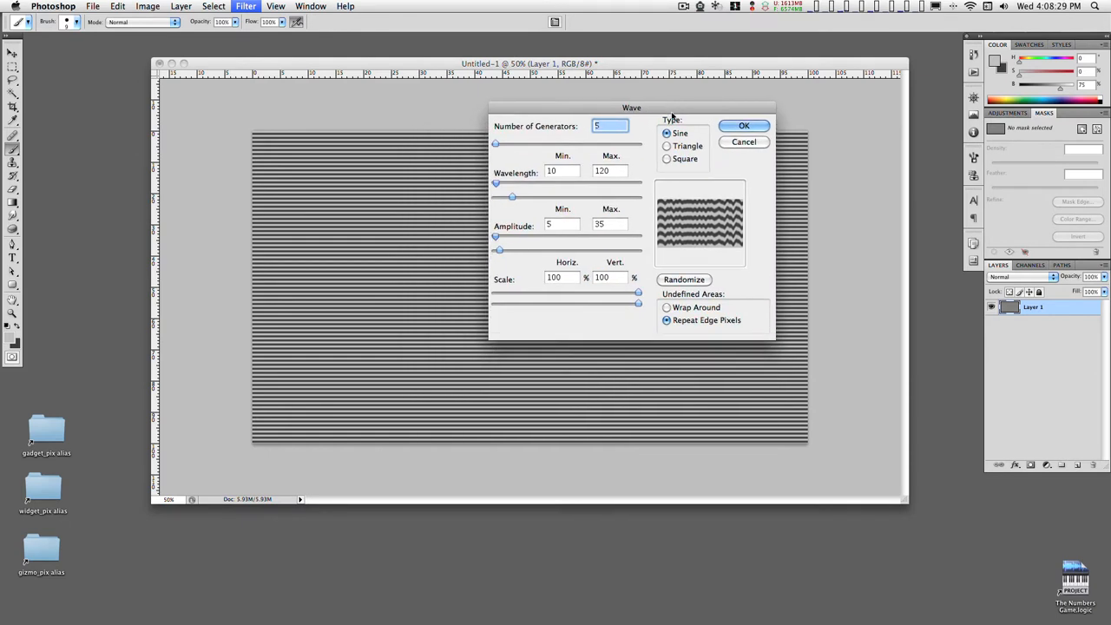
mouse_move(637, 164)
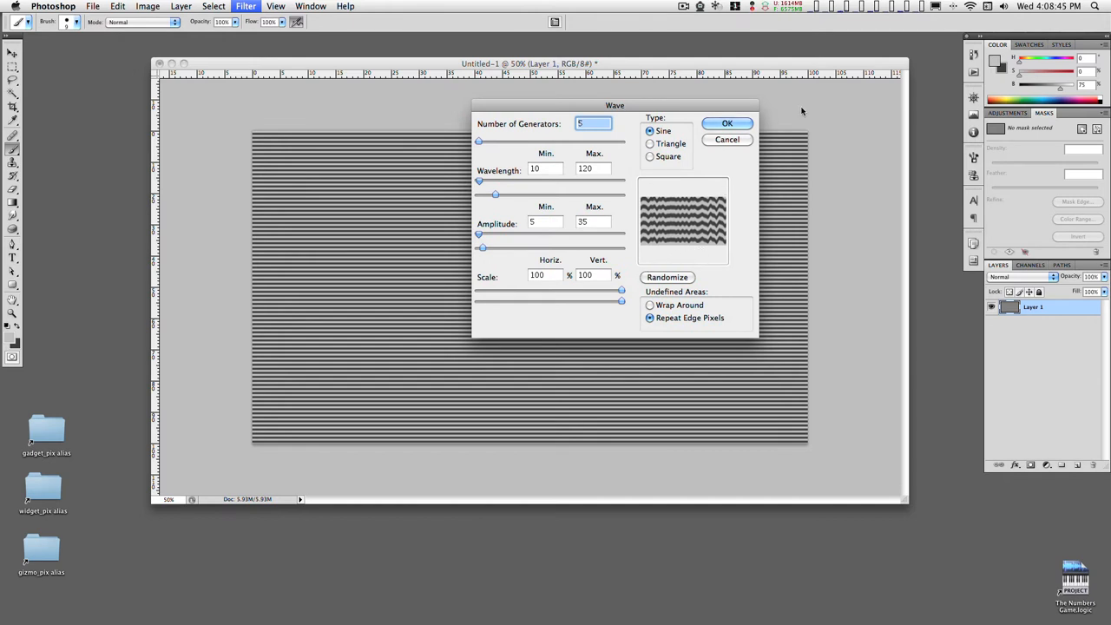
mouse_move(694, 207)
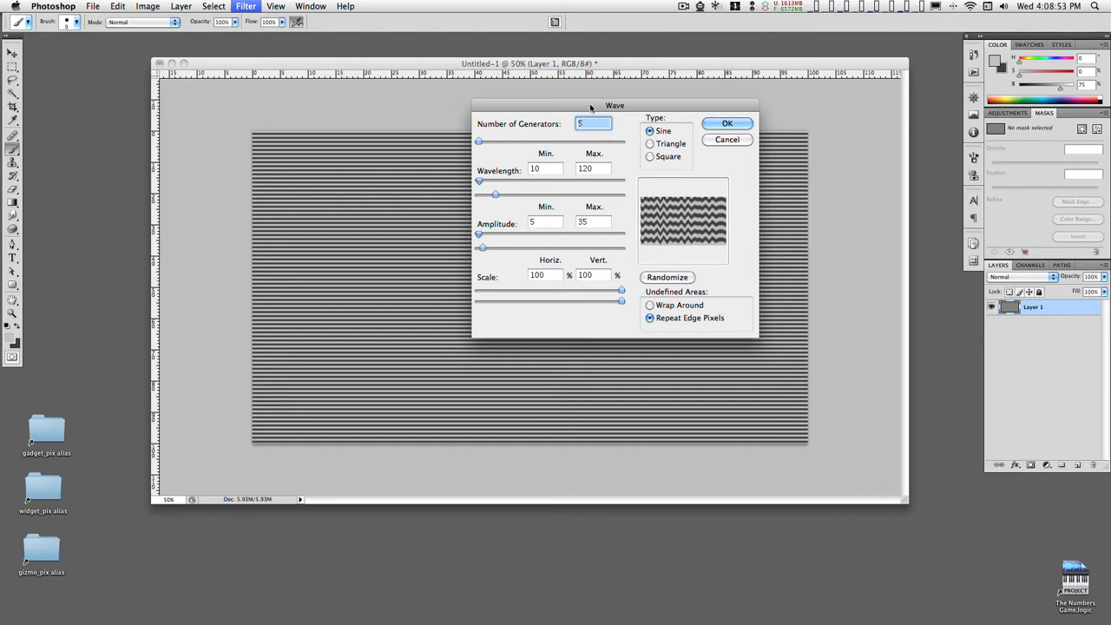
left_click_drag(614, 105, 594, 116)
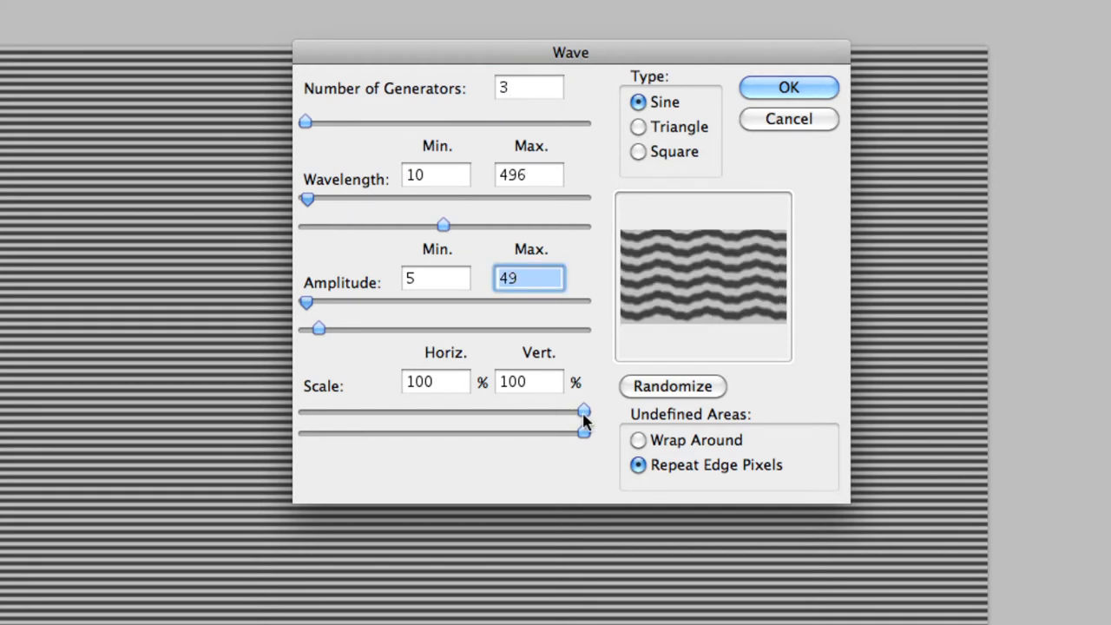
left_click_drag(584, 411, 321, 411)
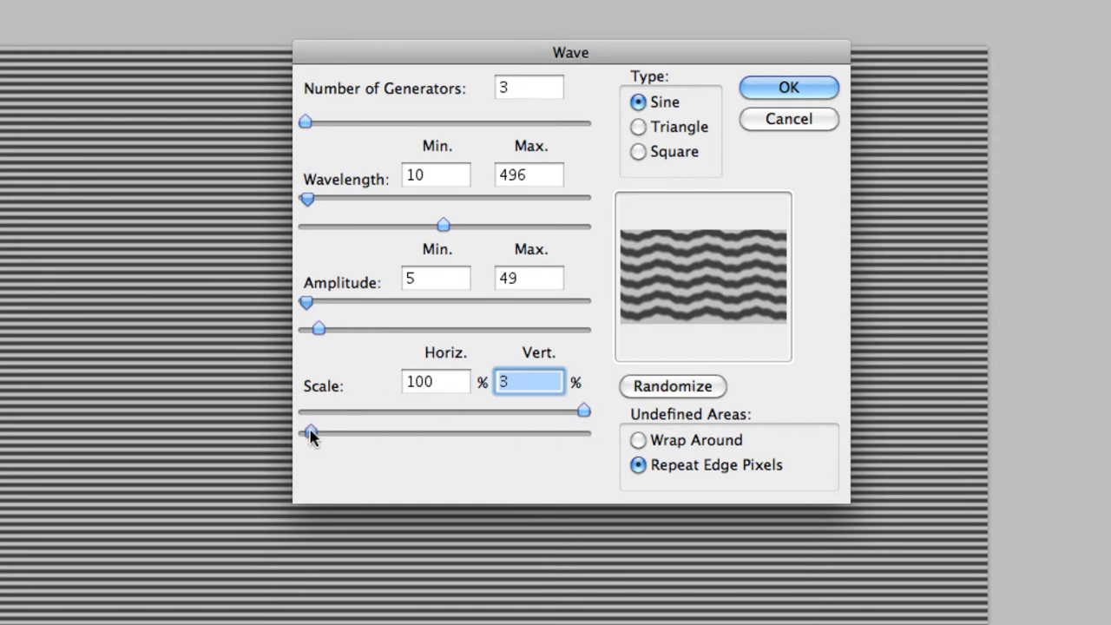
left_click_drag(310, 431, 321, 431)
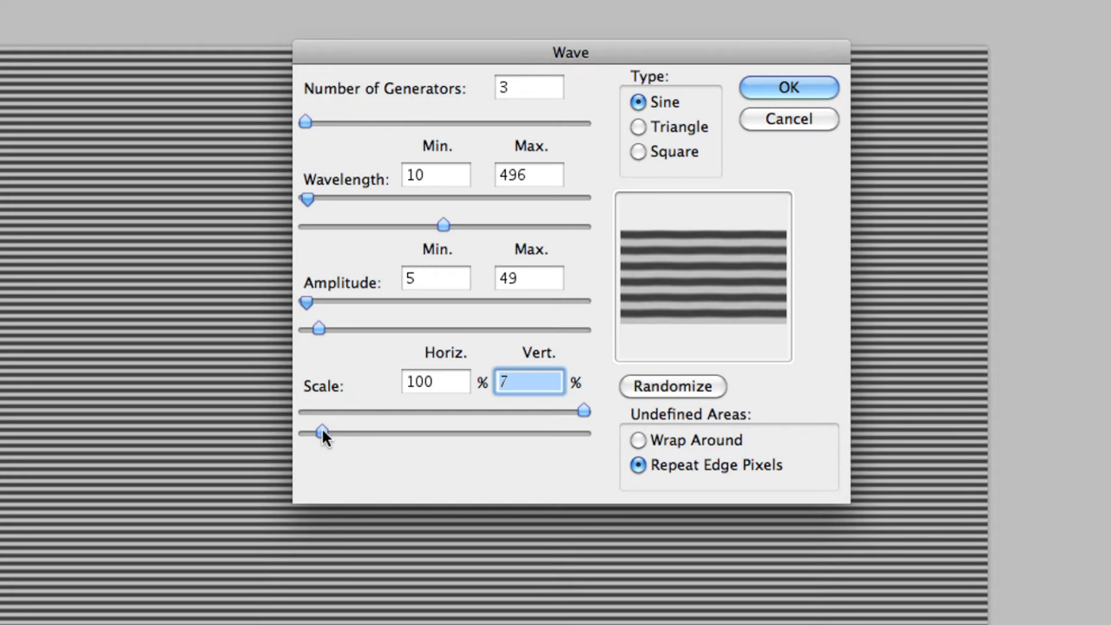
left_click_drag(318, 328, 332, 328)
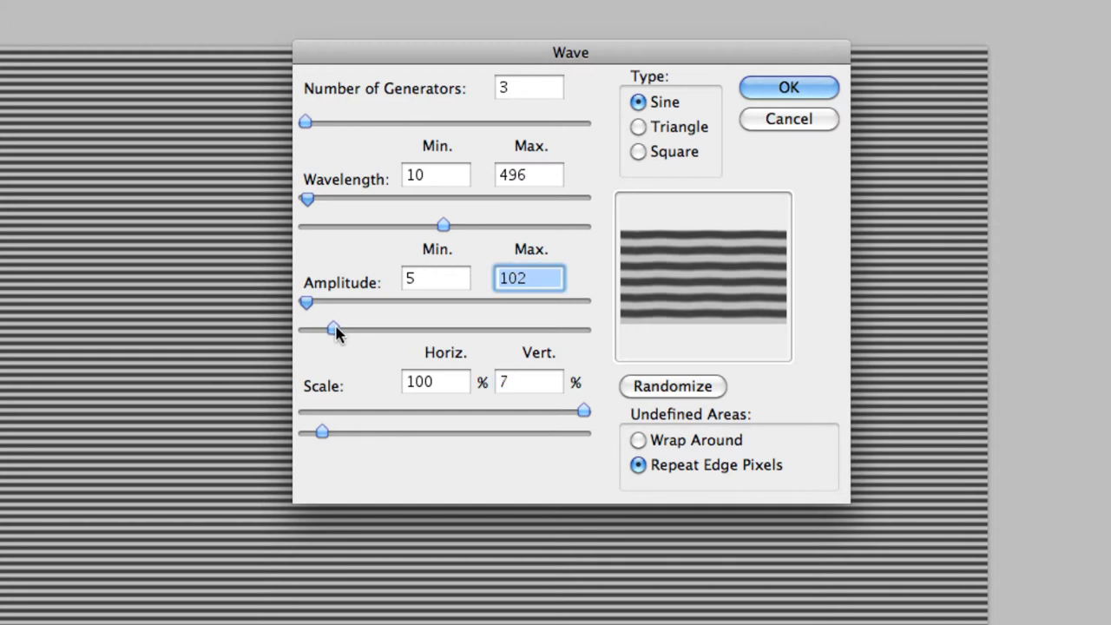
left_click_drag(333, 330, 369, 330)
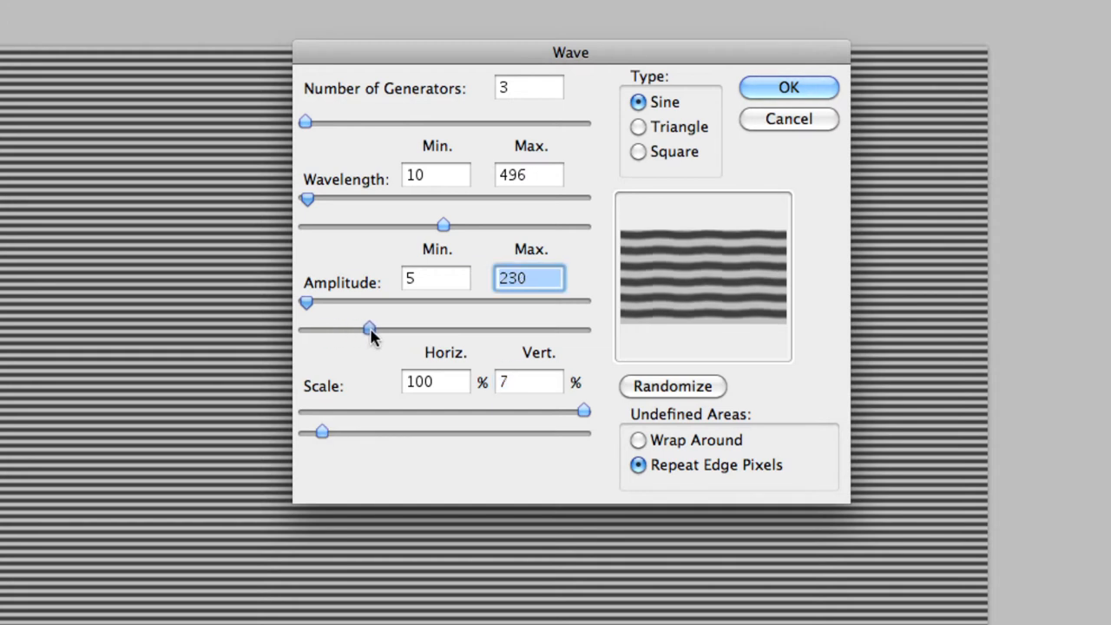
left_click_drag(369, 330, 406, 330)
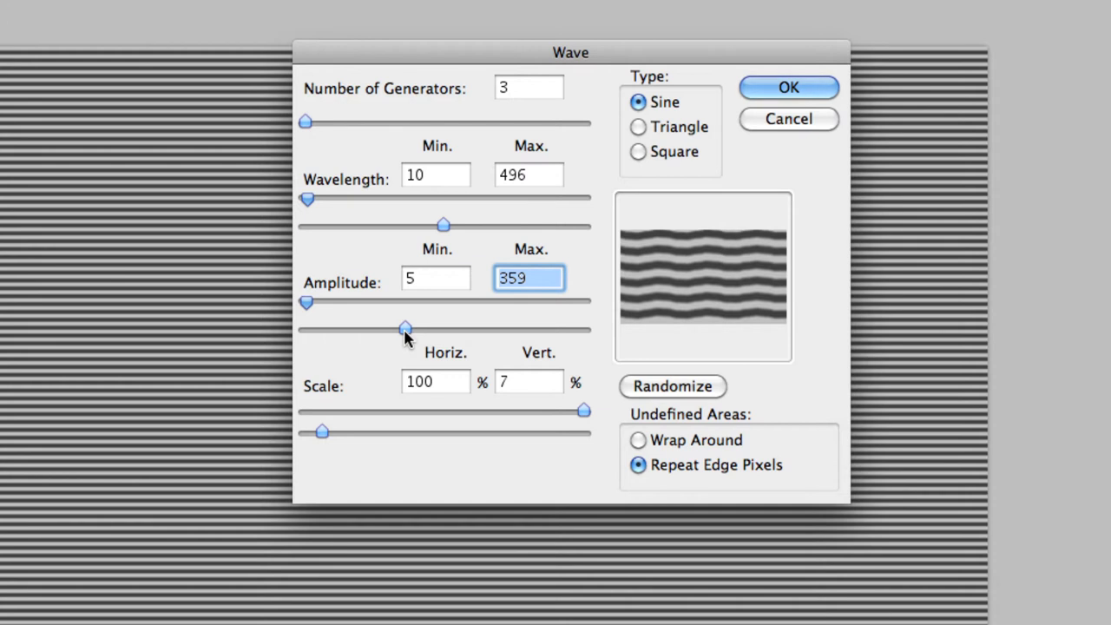
mouse_move(385, 211)
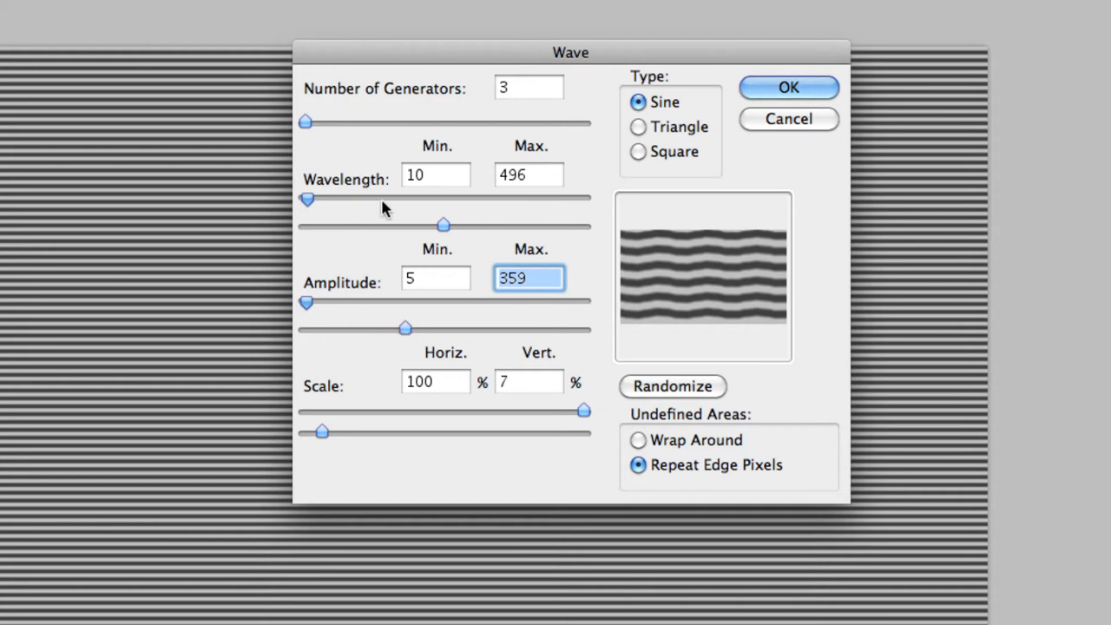
left_click_drag(306, 301, 312, 301)
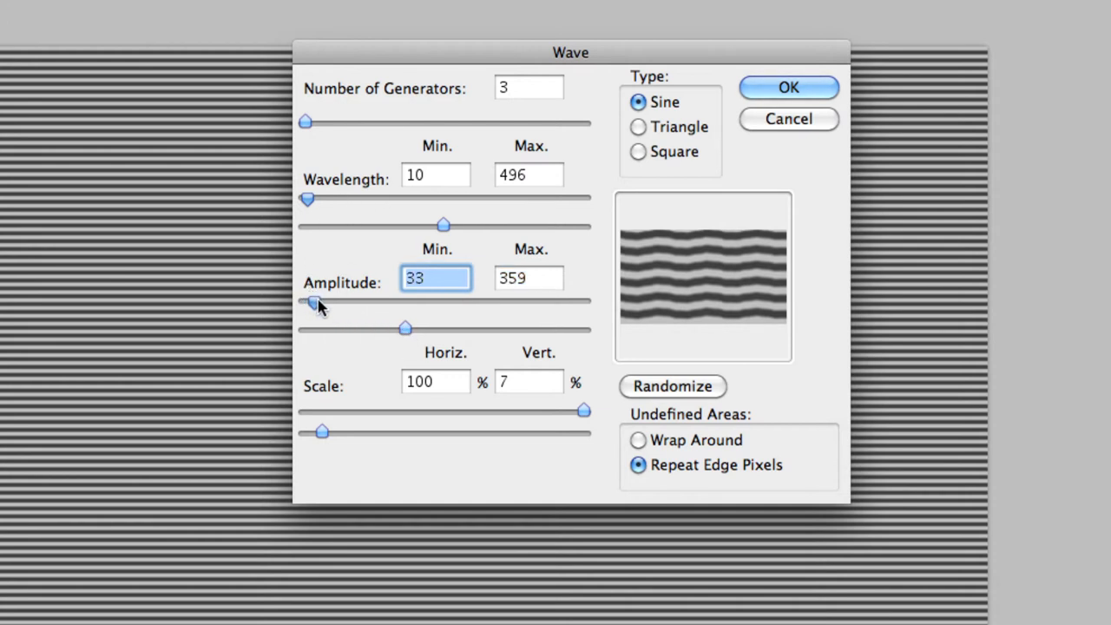
left_click_drag(312, 302, 333, 301)
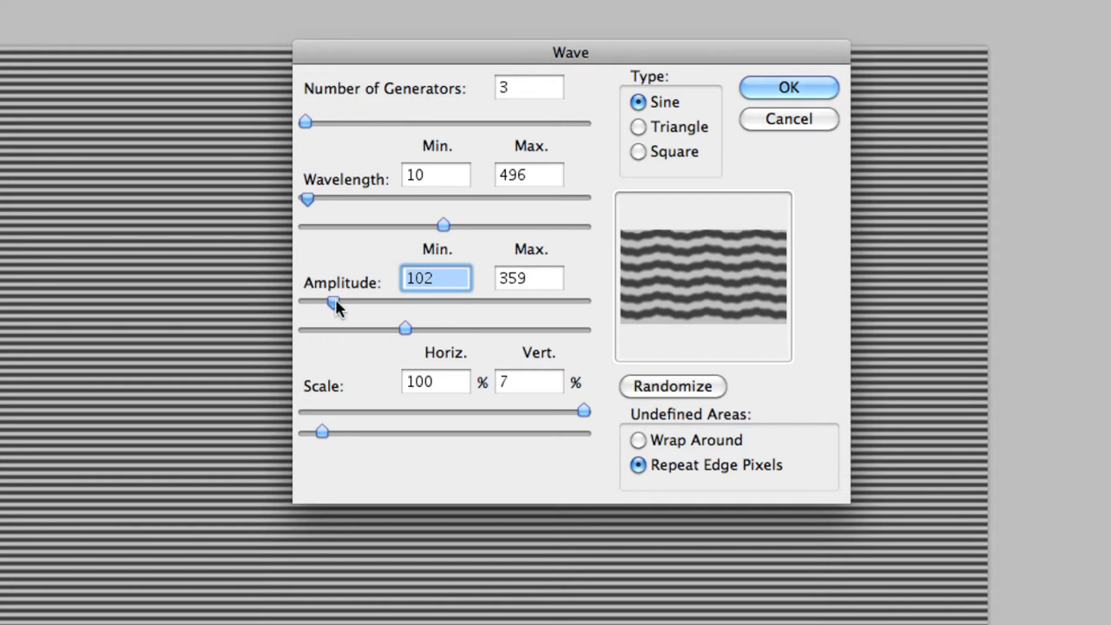
left_click_drag(332, 302, 319, 302)
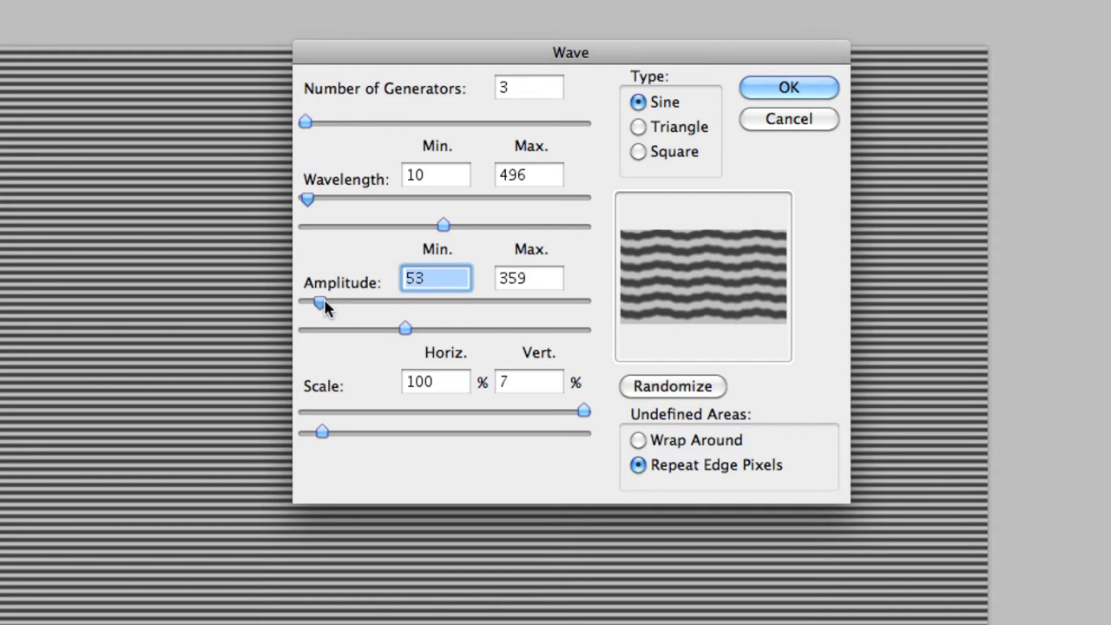
left_click_drag(326, 303, 312, 303)
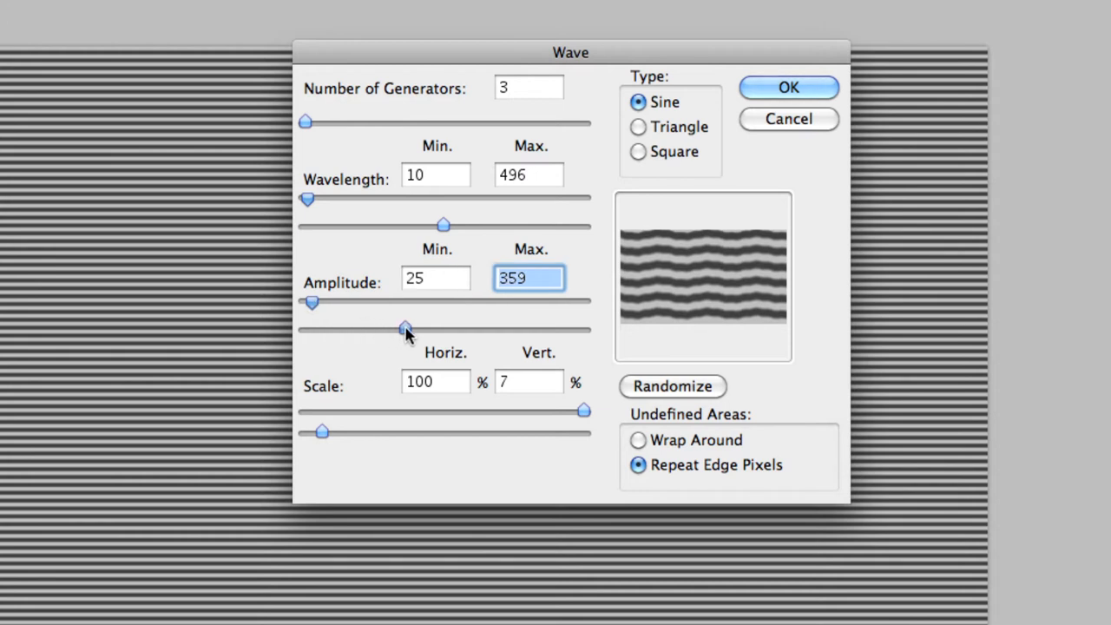
Step: Set wavelength up to 701, amplitude to 283, vertical scale 16%, Wrap Around, and apply the Wave
left_click_drag(403, 328, 431, 328)
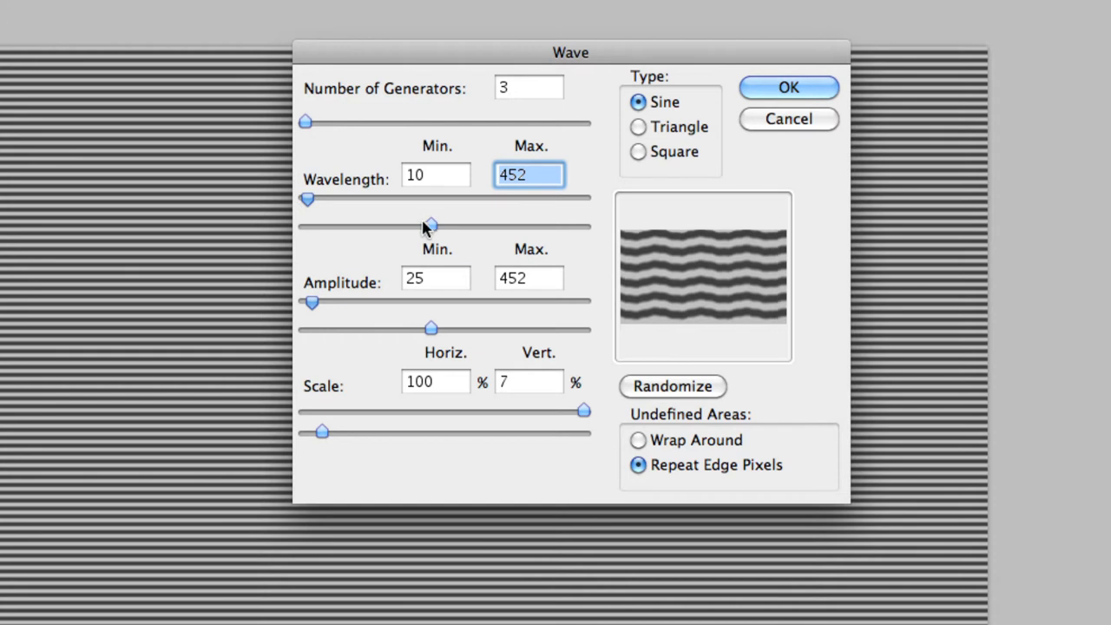
left_click_drag(431, 225, 488, 226)
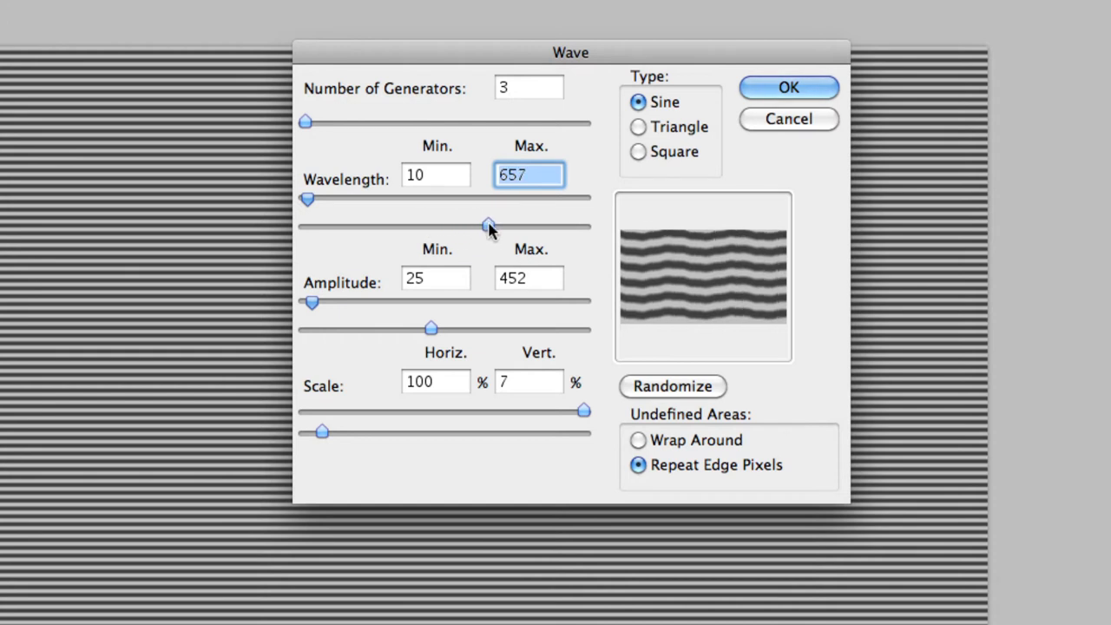
left_click_drag(489, 225, 501, 226)
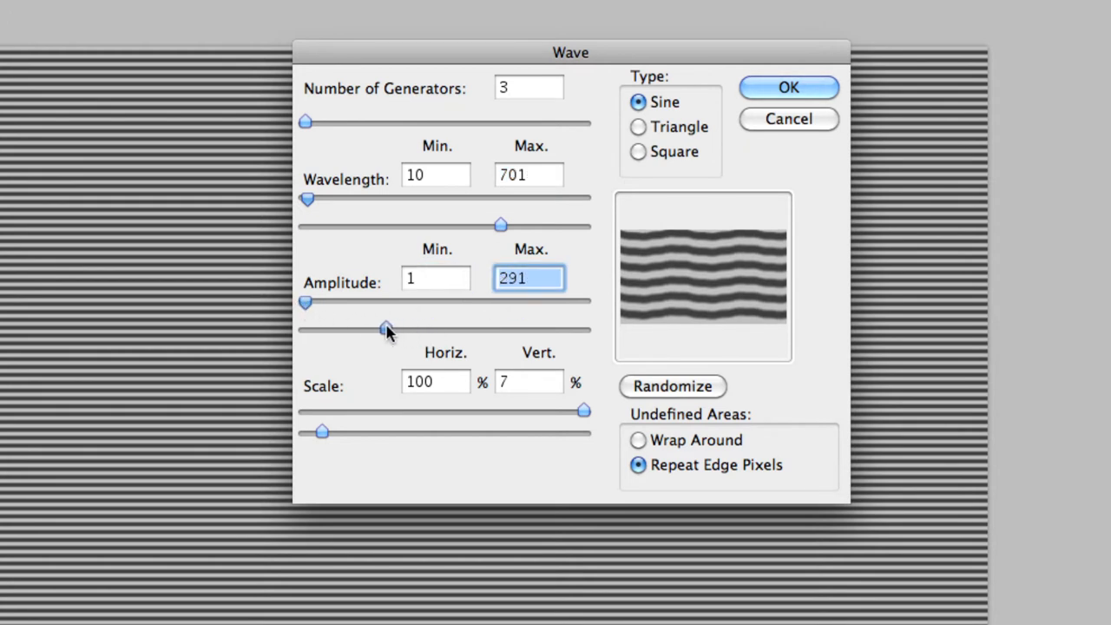
left_click_drag(386, 330, 384, 328)
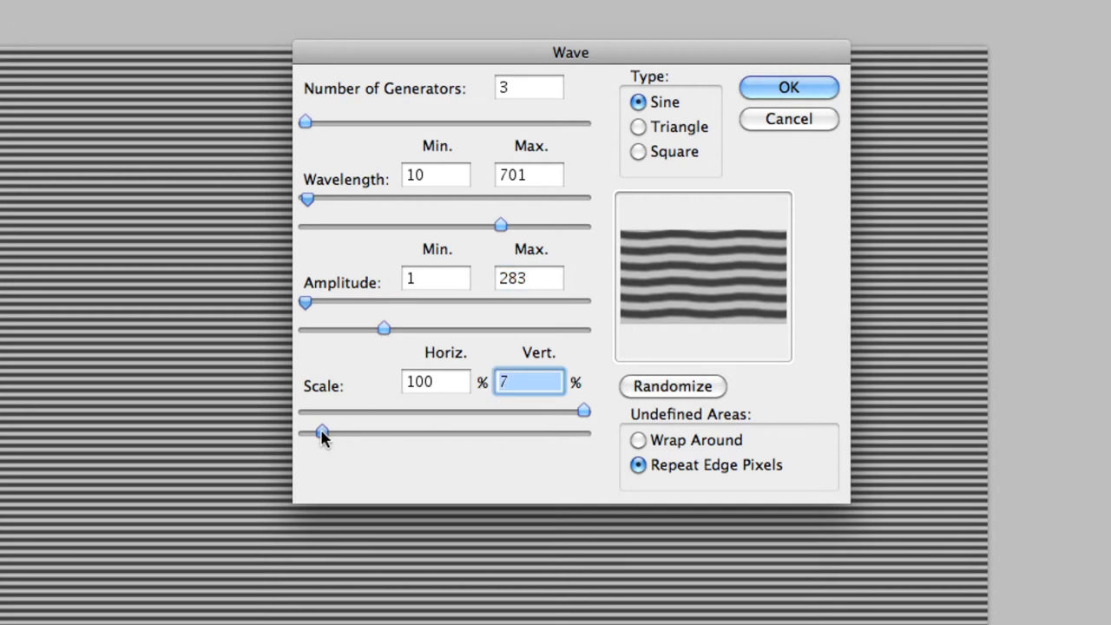
left_click_drag(322, 432, 345, 432)
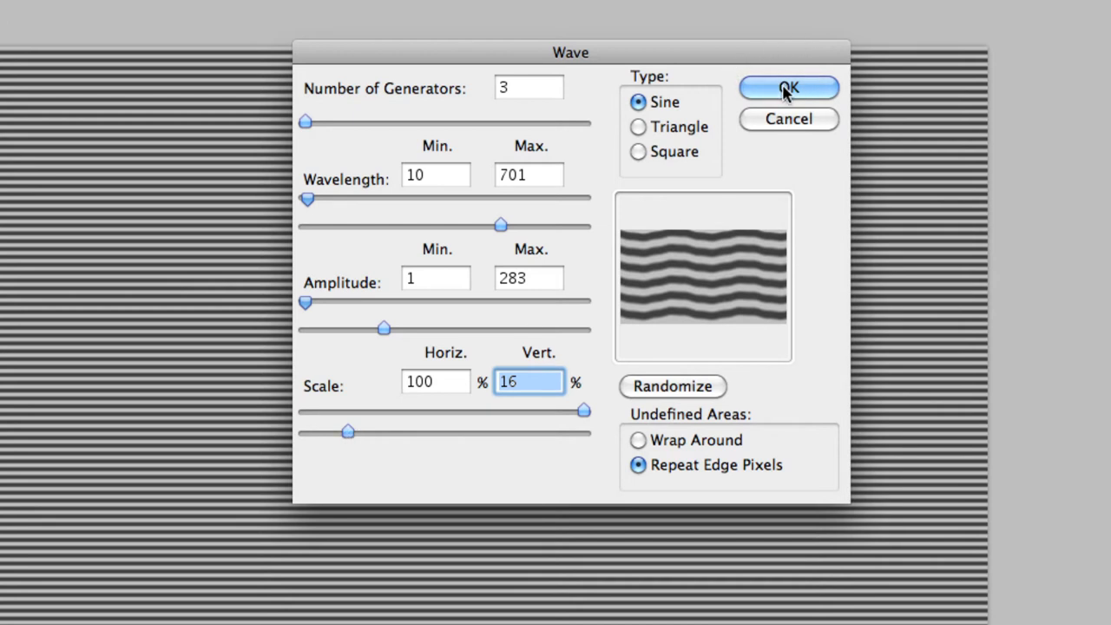
mouse_move(640, 445)
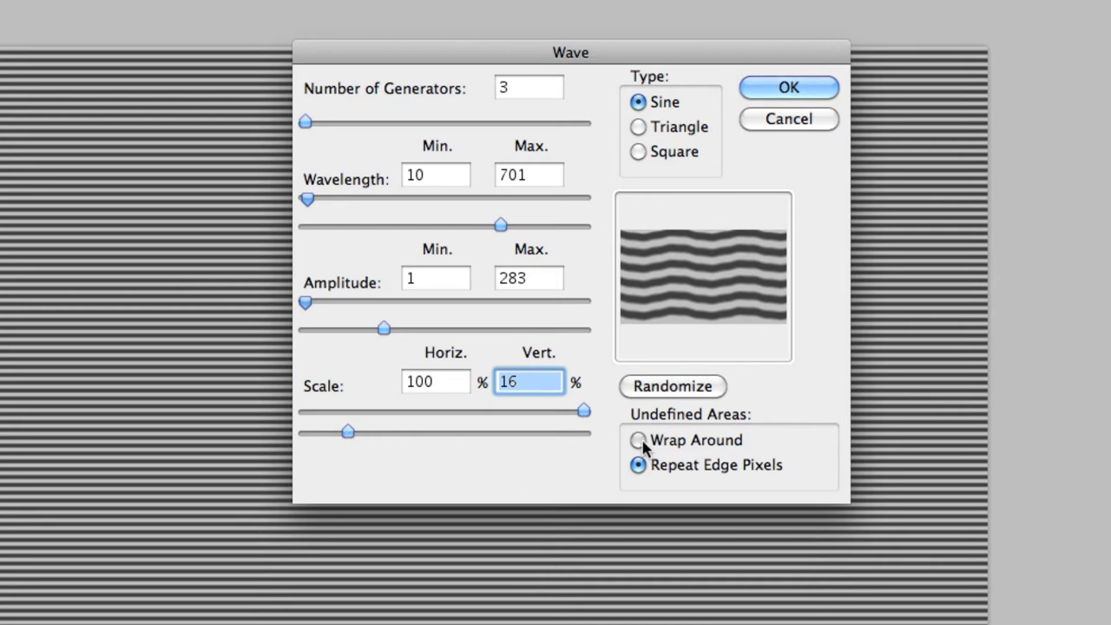
left_click(638, 440)
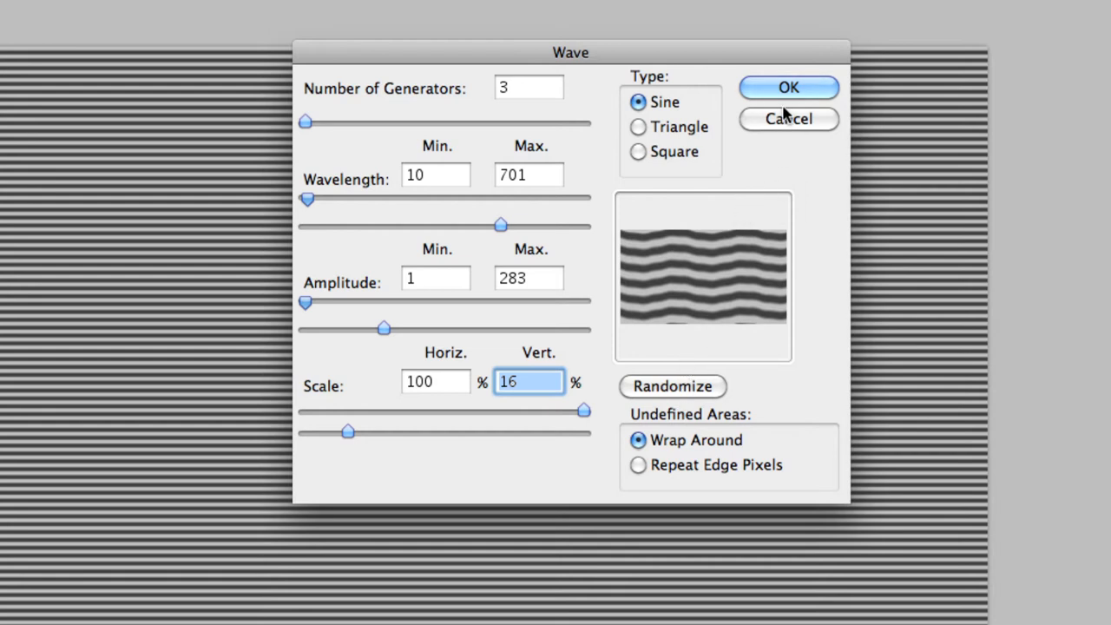
left_click(788, 86)
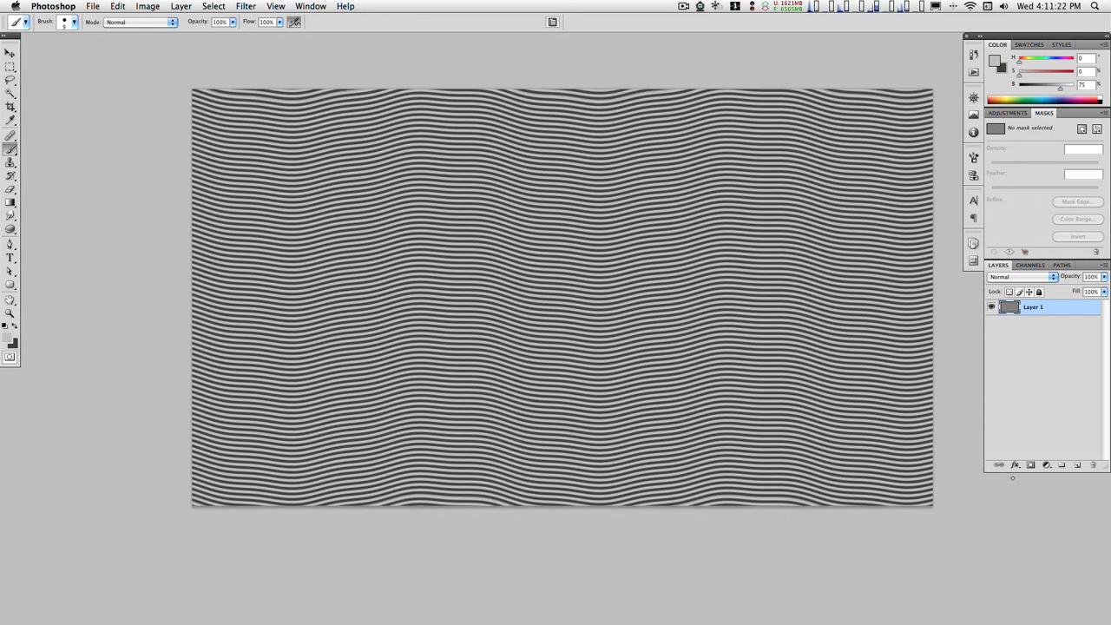
mouse_move(1049, 224)
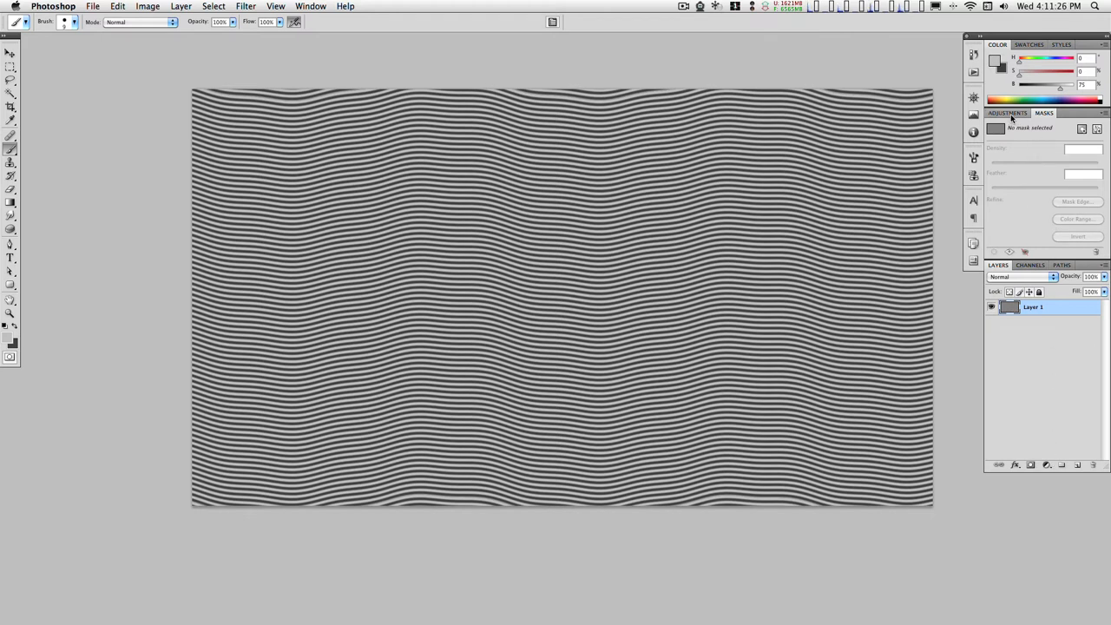
Step: Show the Adjustments panel settings area
left_click(1063, 195)
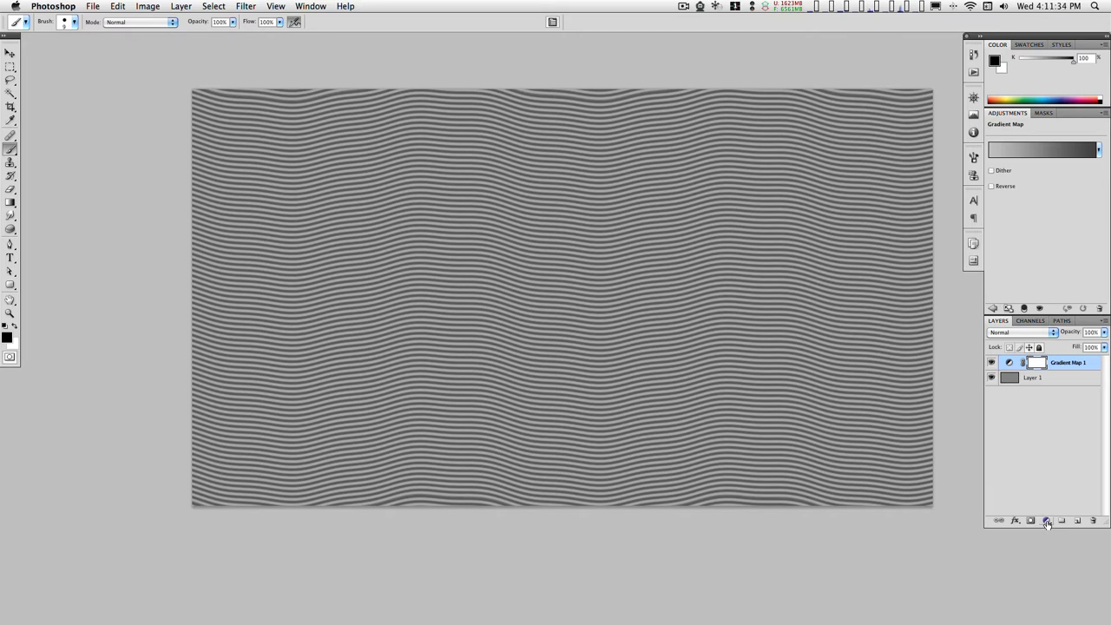
Step: Add a Gradient Map adjustment layer above the stripes and bring up its Gradient Editor
left_click(1044, 520)
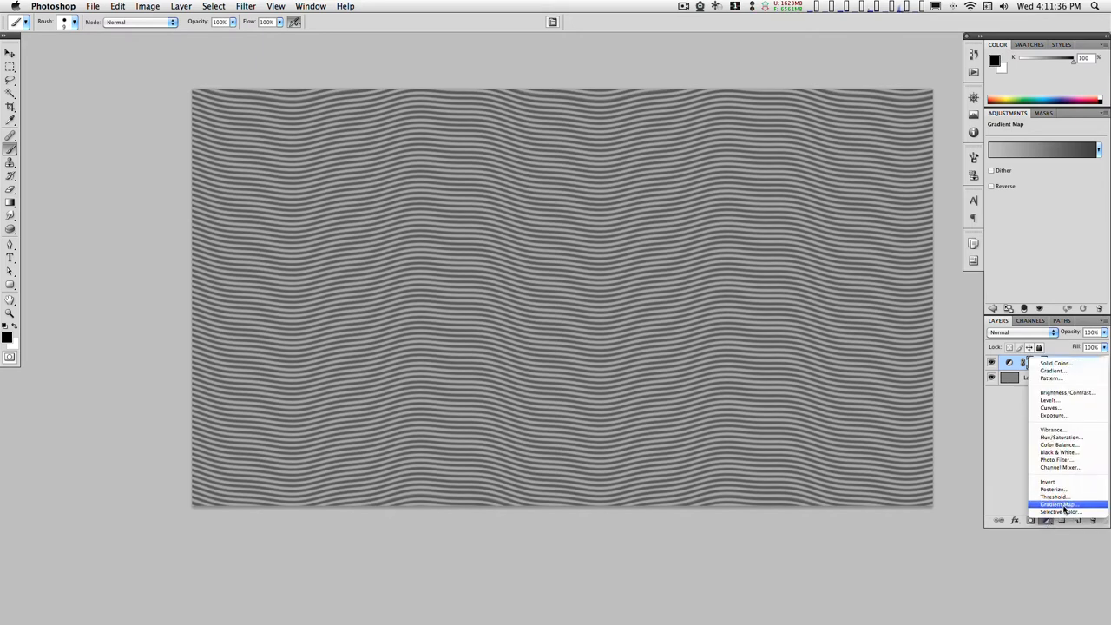
left_click(1057, 504)
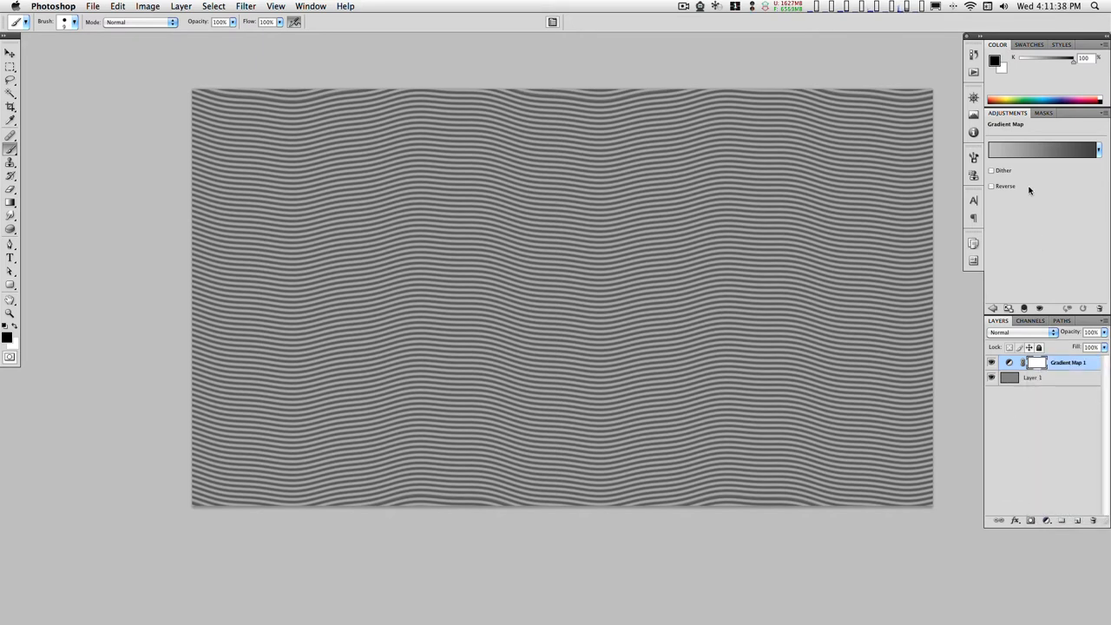
left_click(1041, 149)
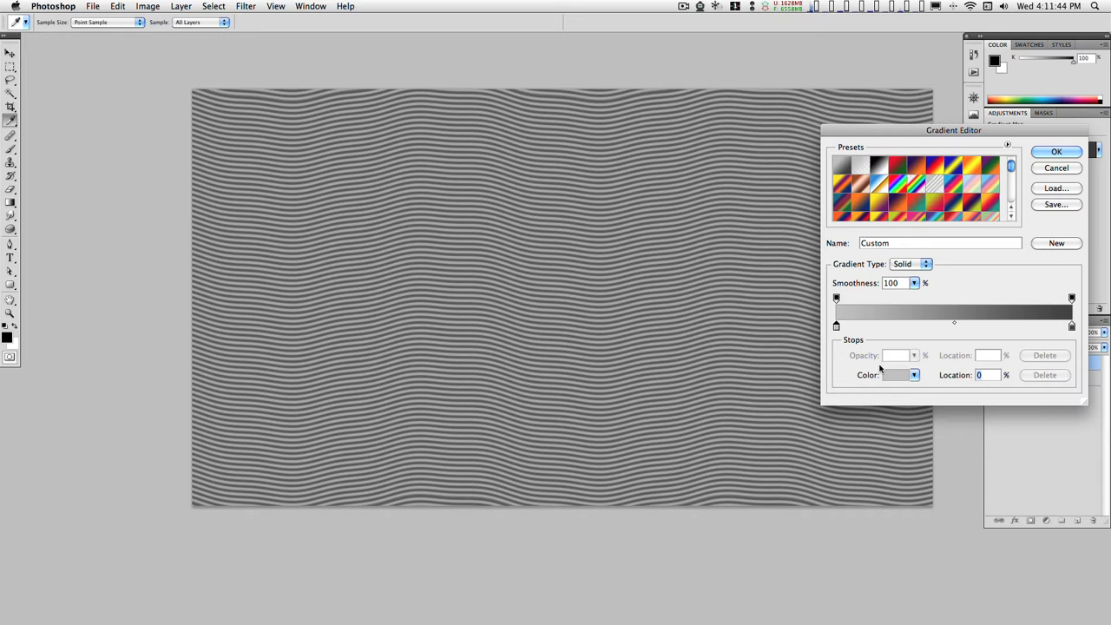
Step: Set the gradient stops to pale cream and tan brown (about ceb99e), tinting the stripes beige
left_click(896, 374)
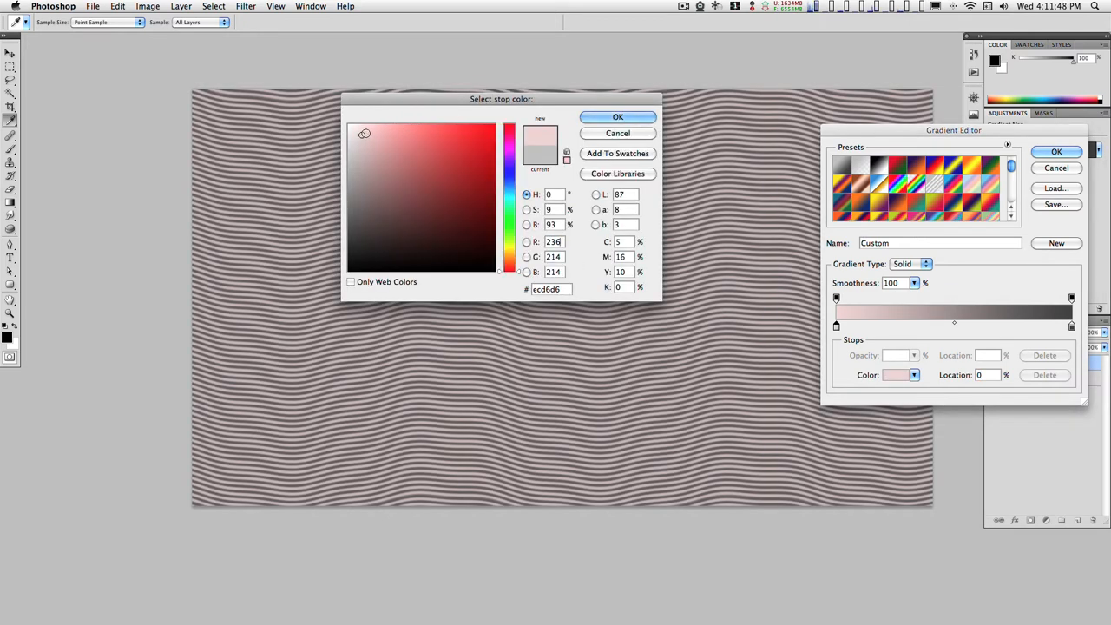
left_click(369, 135)
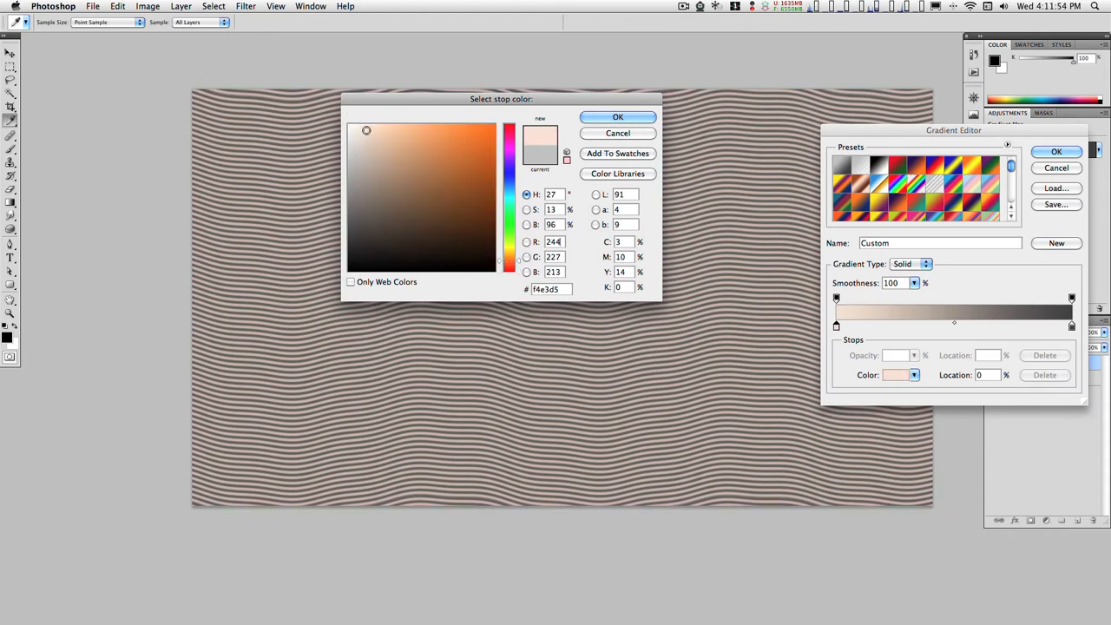
left_click(618, 117)
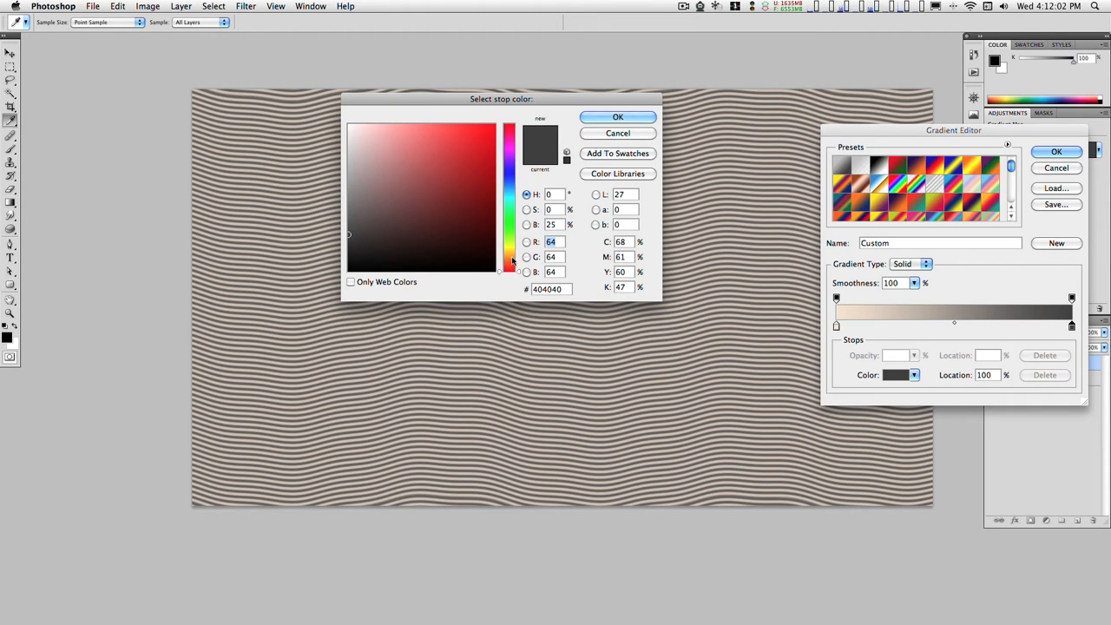
left_click(407, 180)
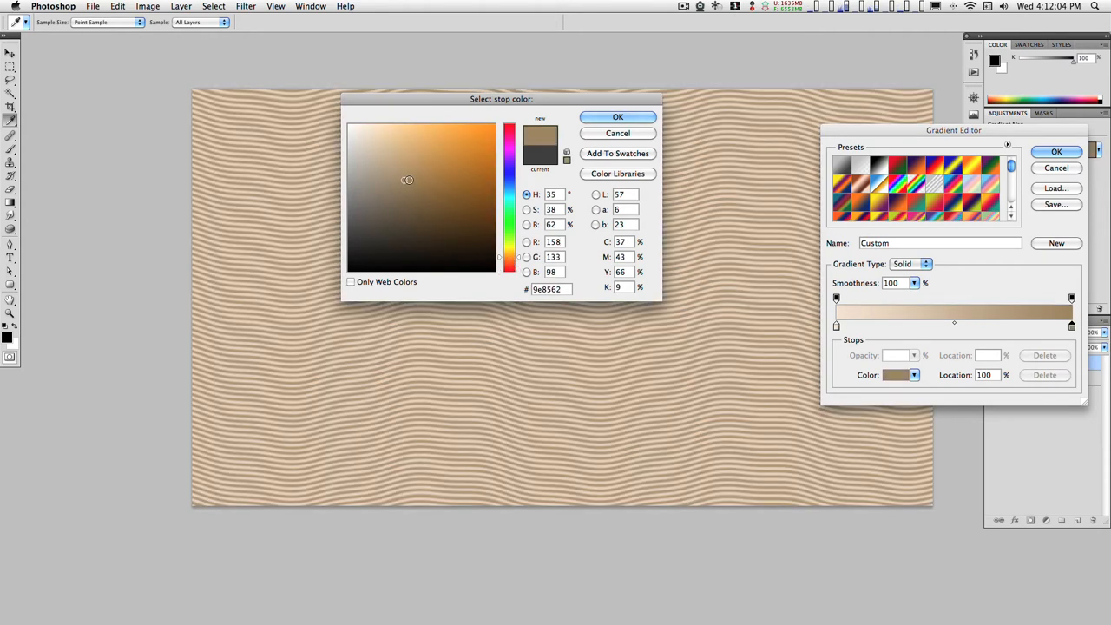
left_click(391, 166)
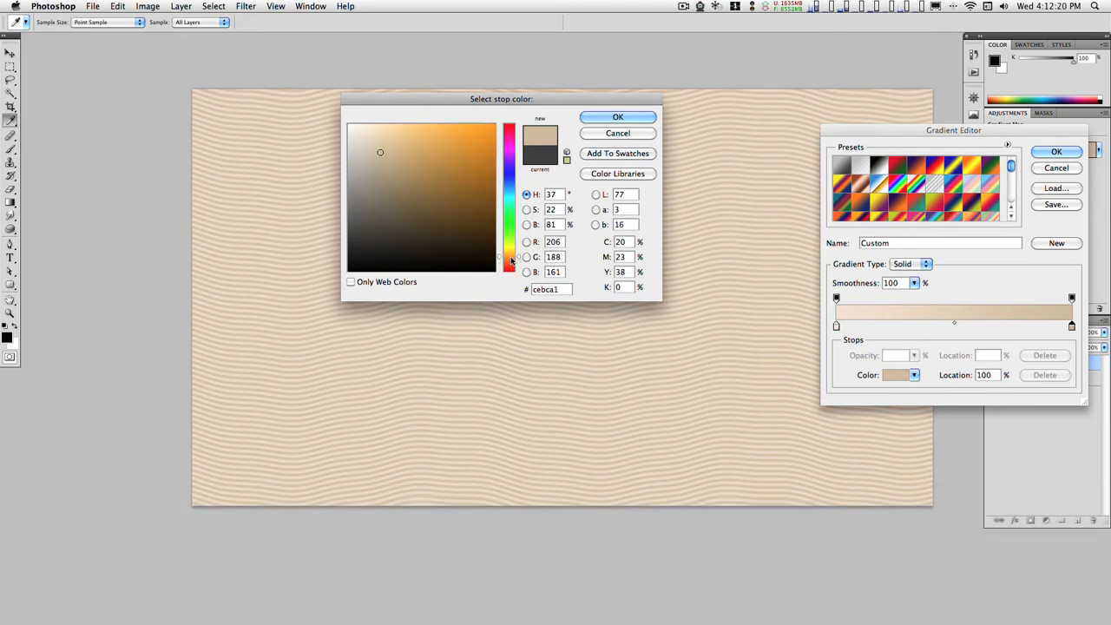
left_click(397, 152)
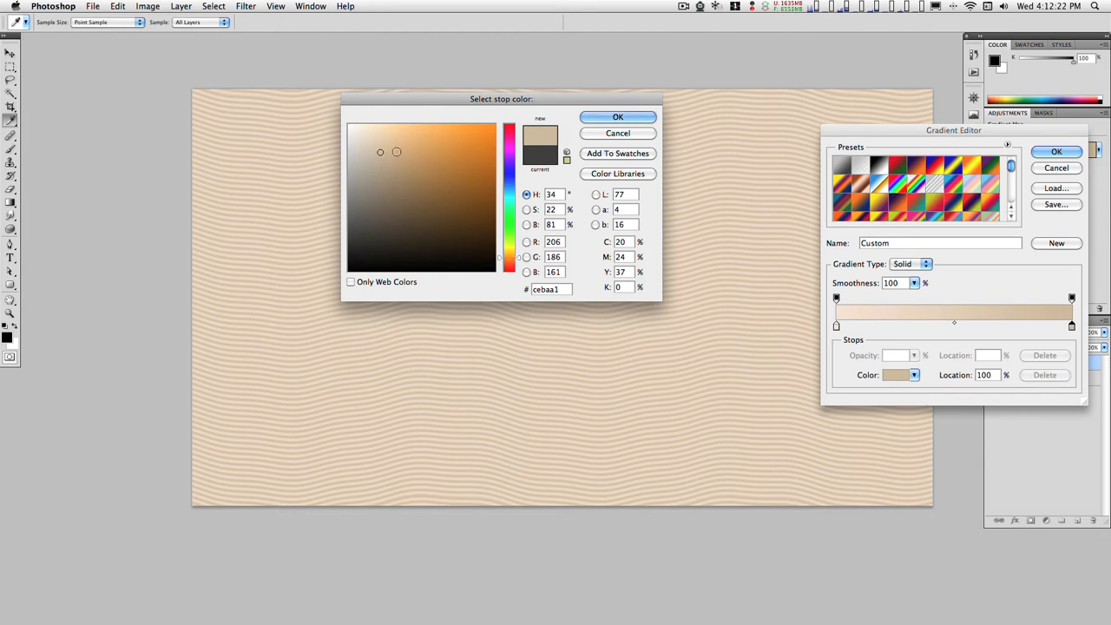
left_click(391, 141)
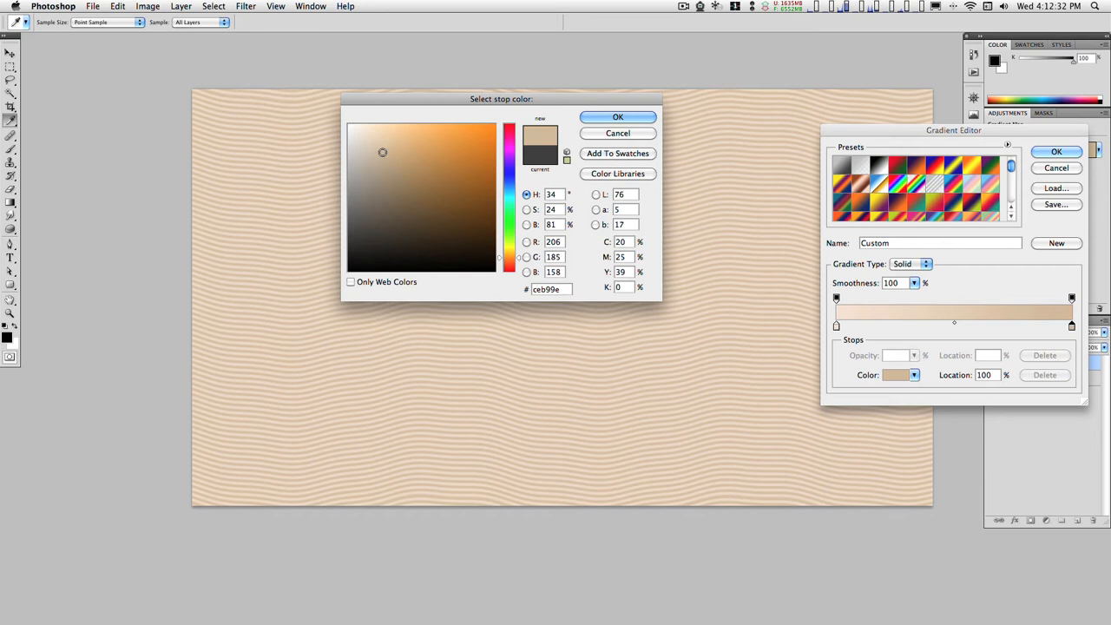
left_click(617, 117)
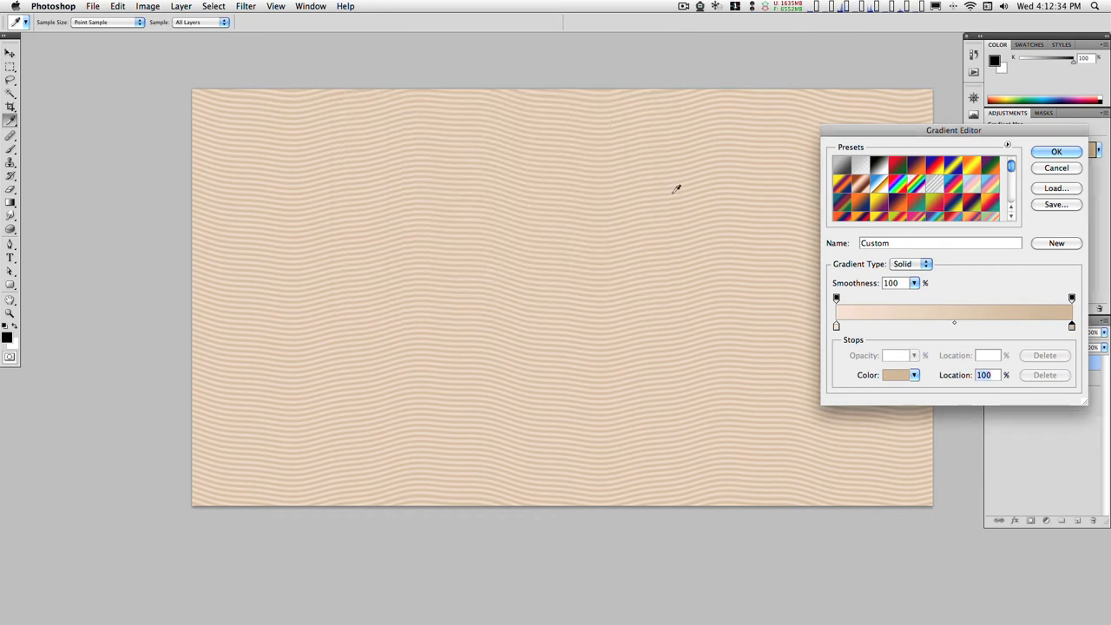
left_click(1056, 151)
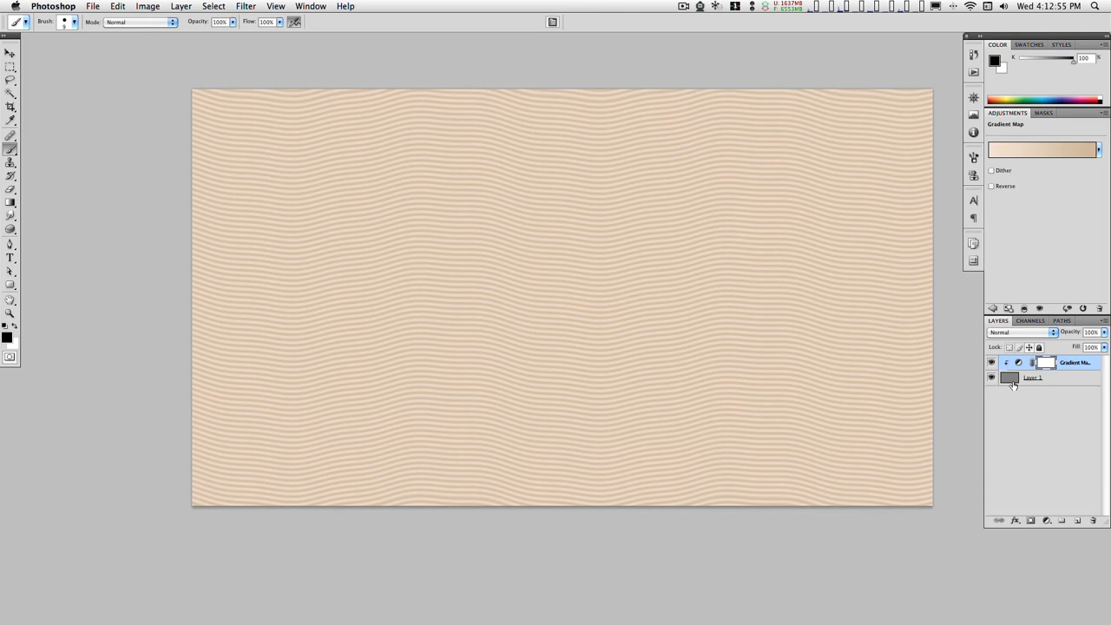
mouse_move(1007, 382)
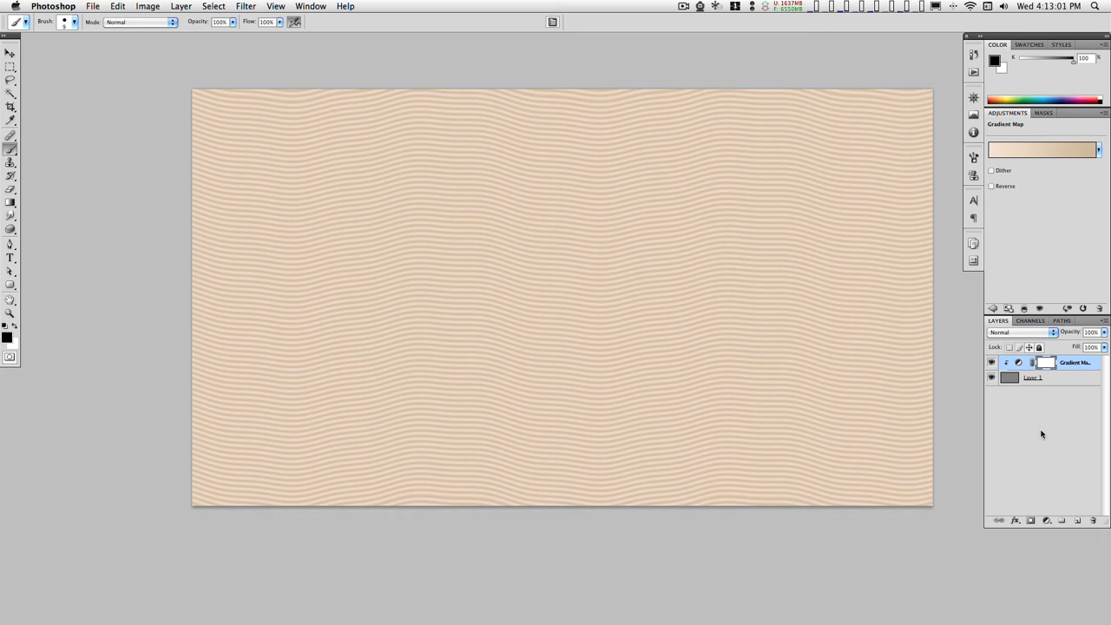
left_click(1033, 377)
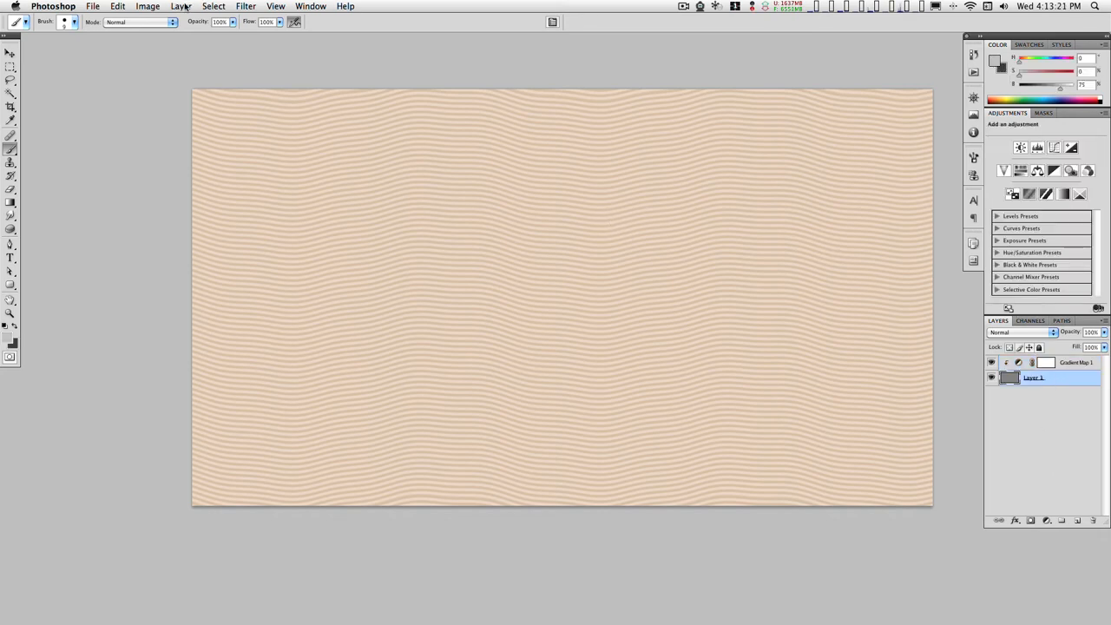
left_click(146, 6)
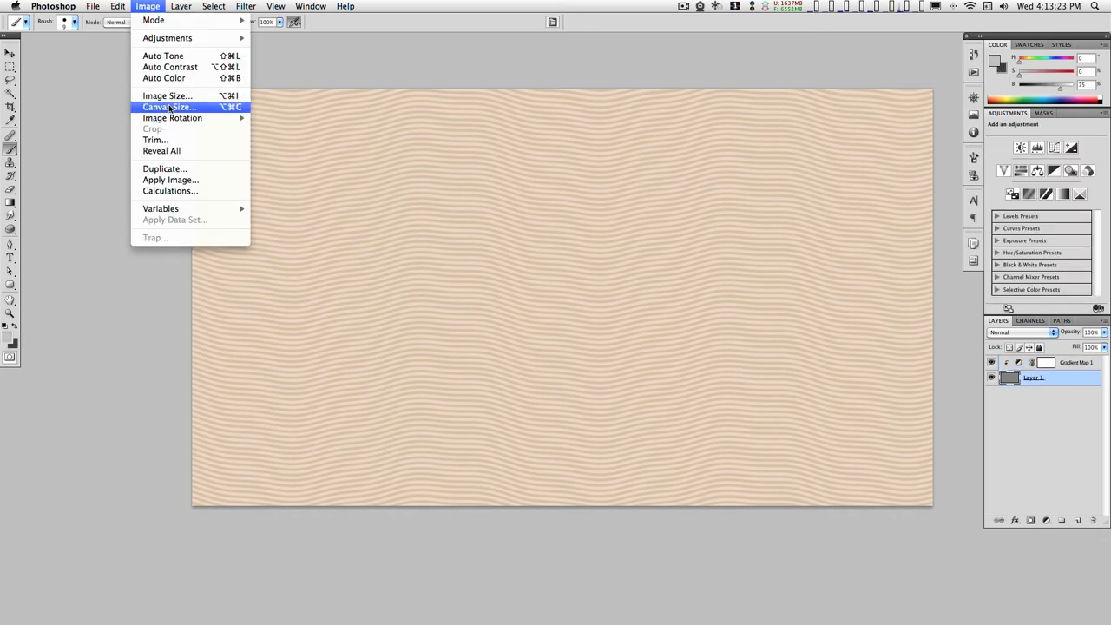
Step: Rotate Layer 1 90° CCW and move the vertical stripes to the canvas's left edge
left_click(117, 6)
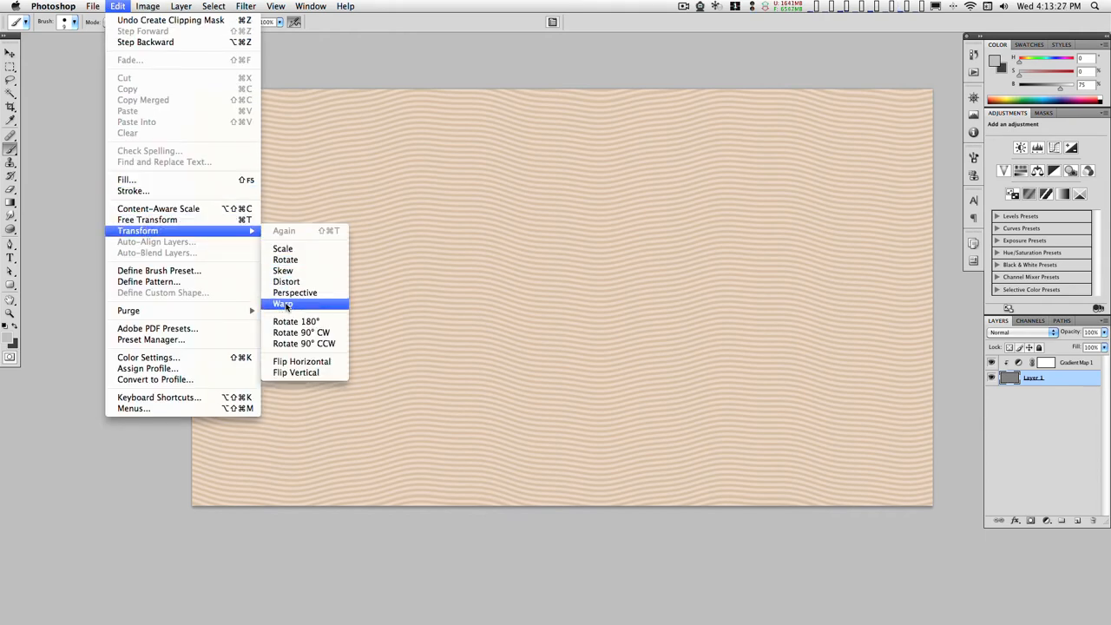
mouse_move(304, 343)
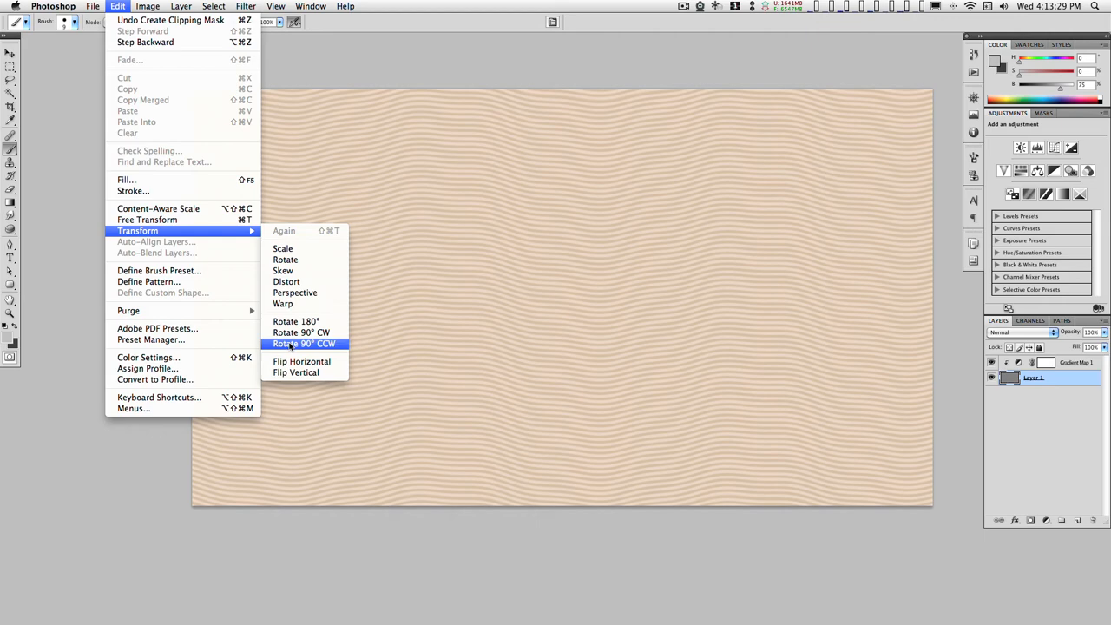
left_click(303, 343)
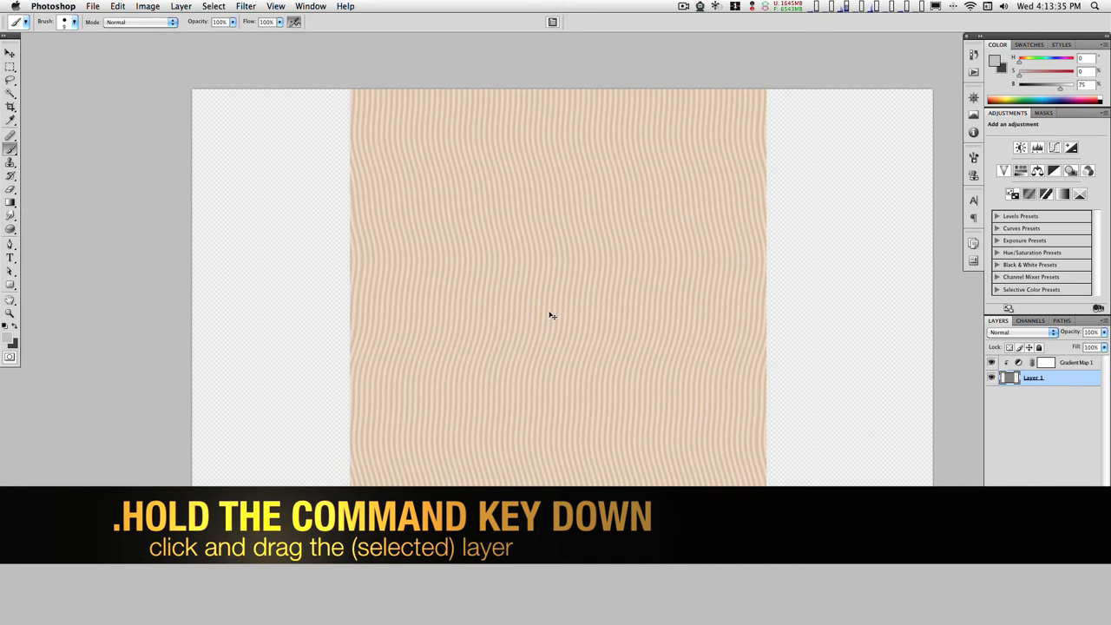
left_click_drag(551, 315, 402, 312)
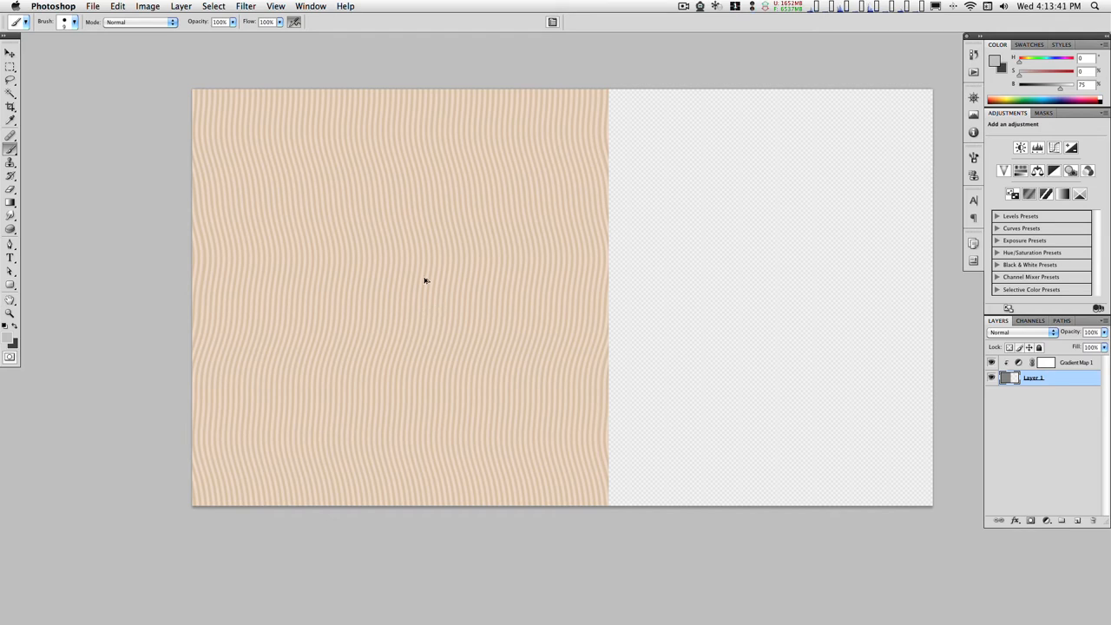
mouse_move(396, 257)
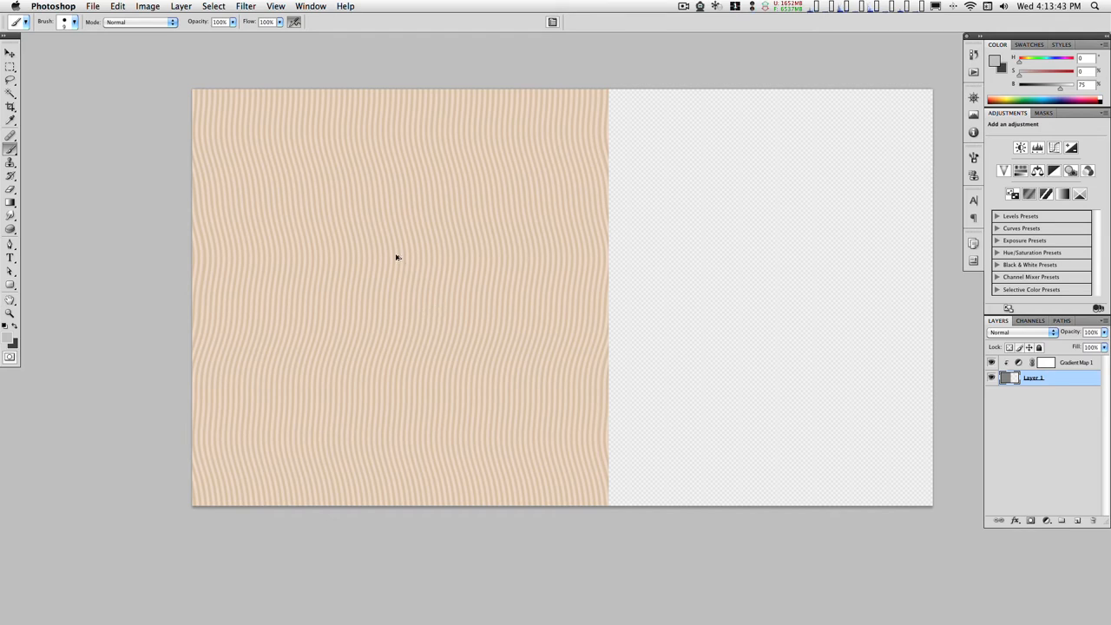
mouse_move(389, 280)
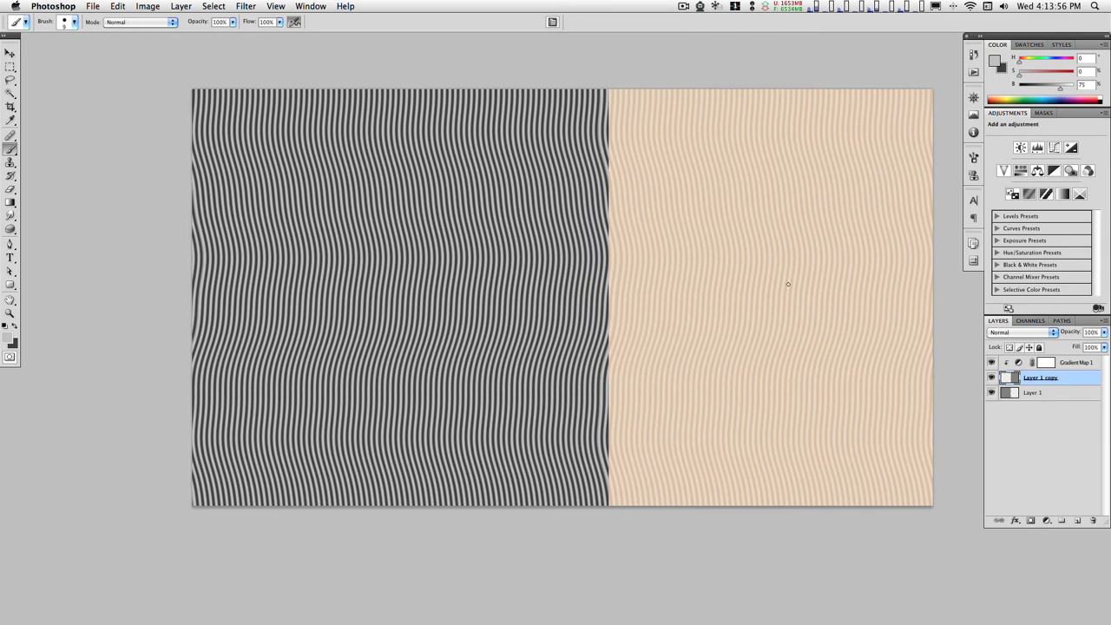
mouse_move(621, 301)
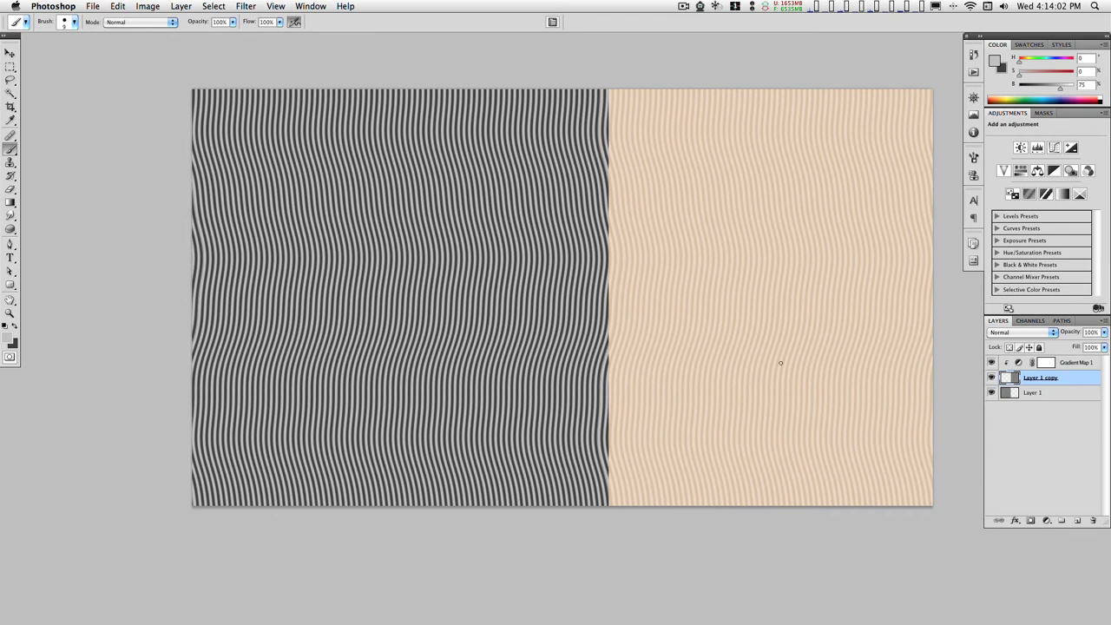
Step: Hide Gradient Map 1 and Merge Visible the two stripe layers into Layer 1 copy
left_click(1032, 392)
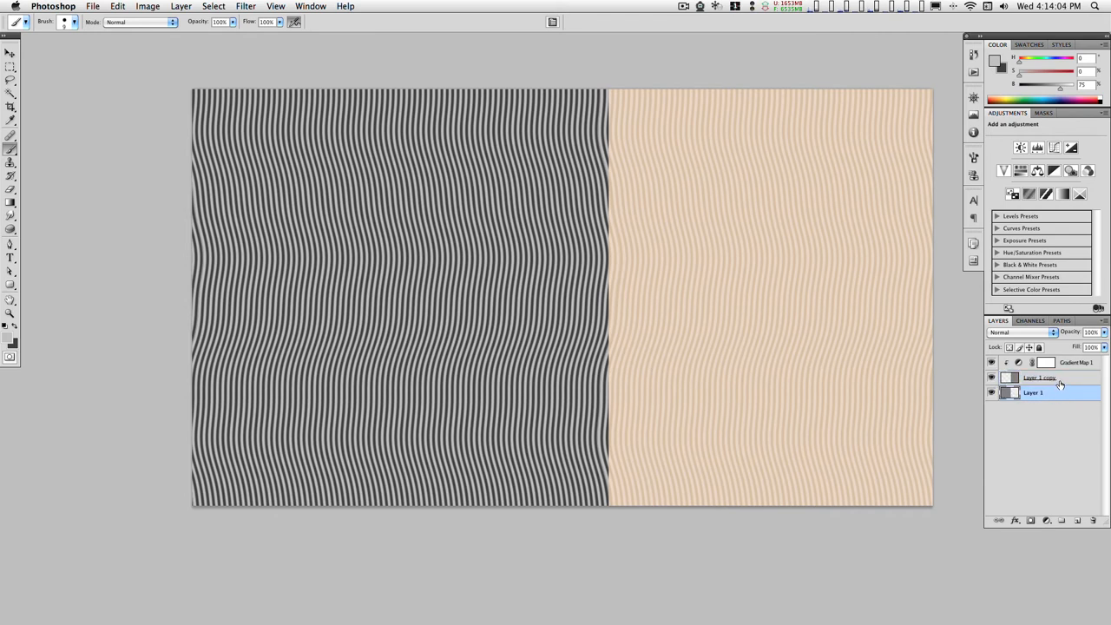
left_click(1042, 377)
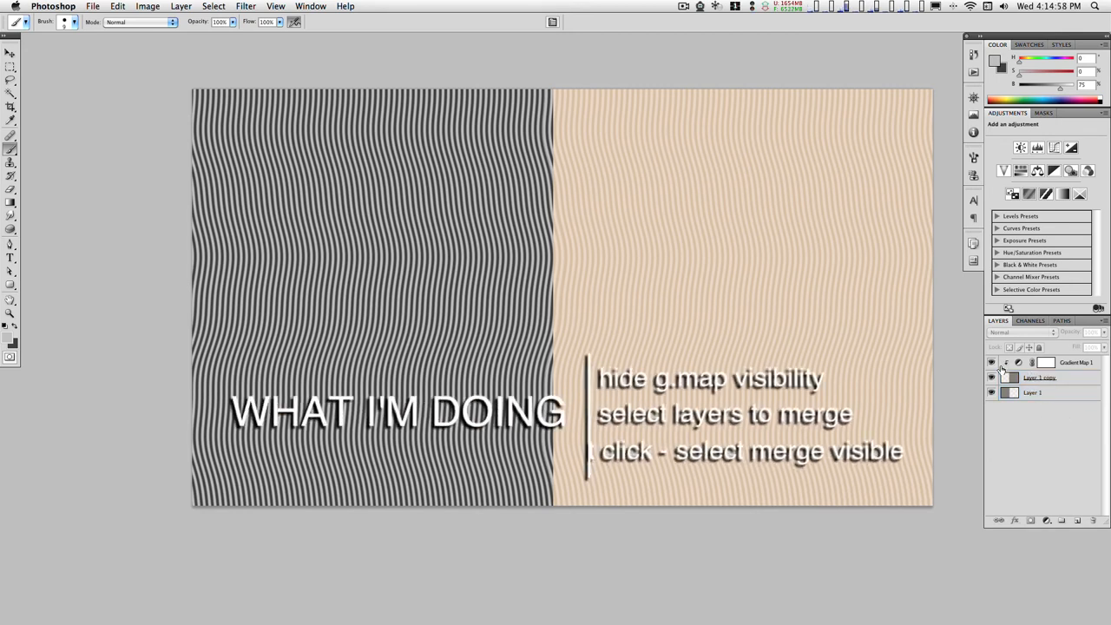
left_click(990, 362)
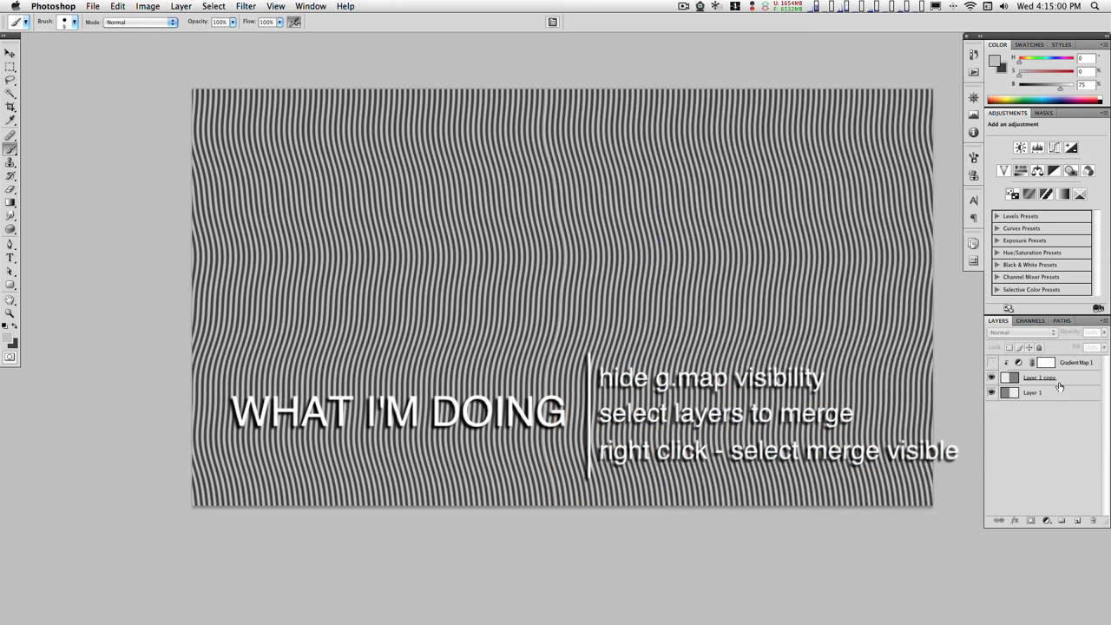
right_click(1040, 377)
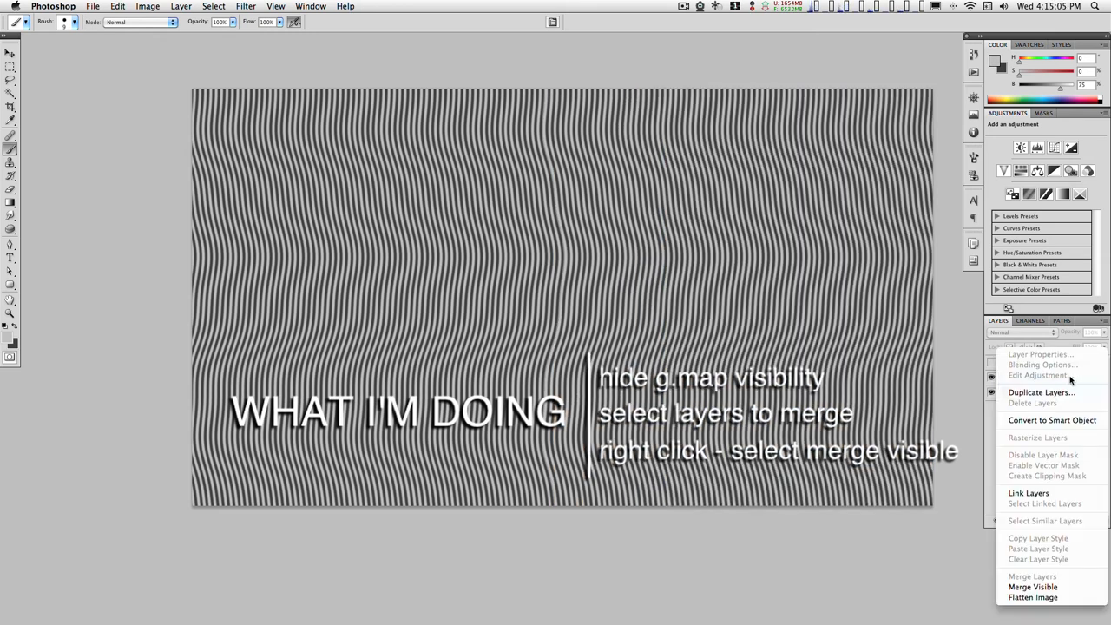
mouse_move(1031, 587)
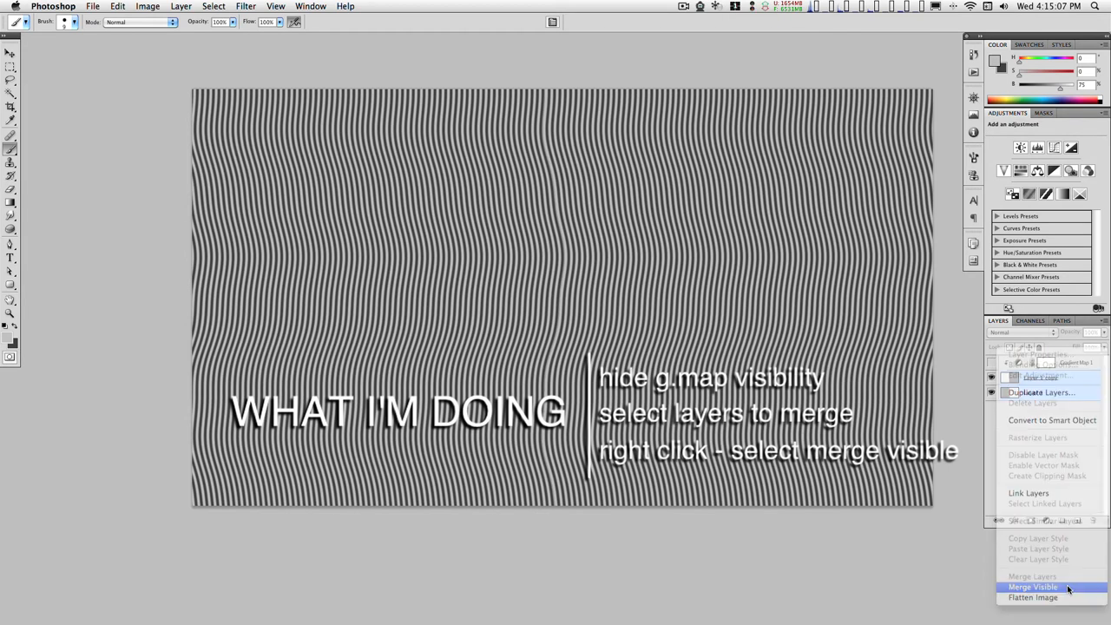
left_click(1033, 586)
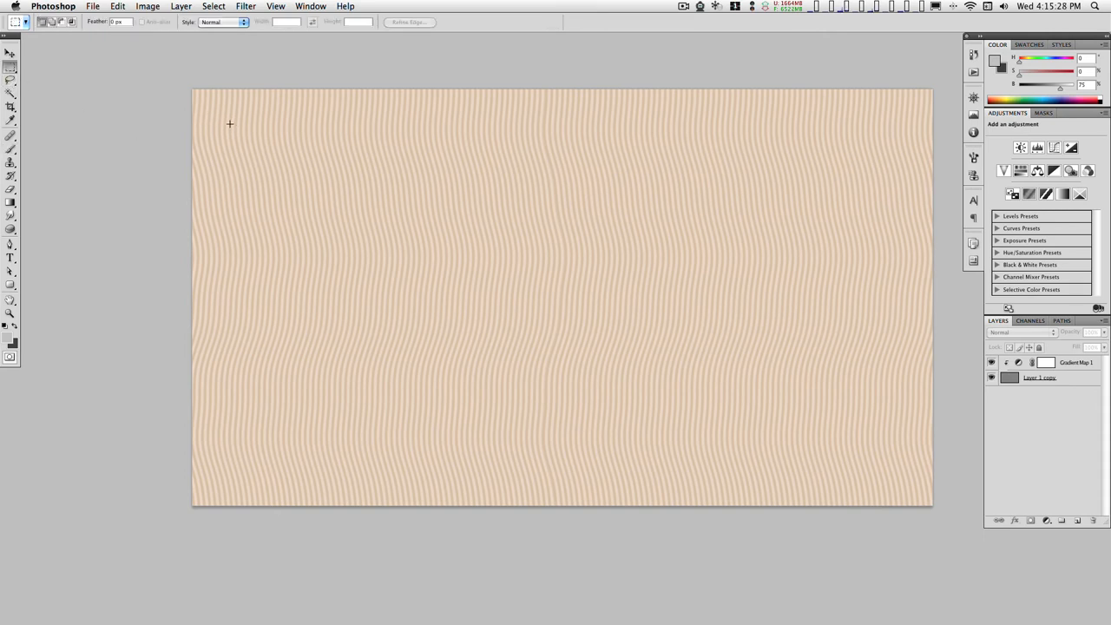
Step: Select an inset rectangle on the canvas to become the plaque's layer mask
left_click_drag(230, 124, 899, 483)
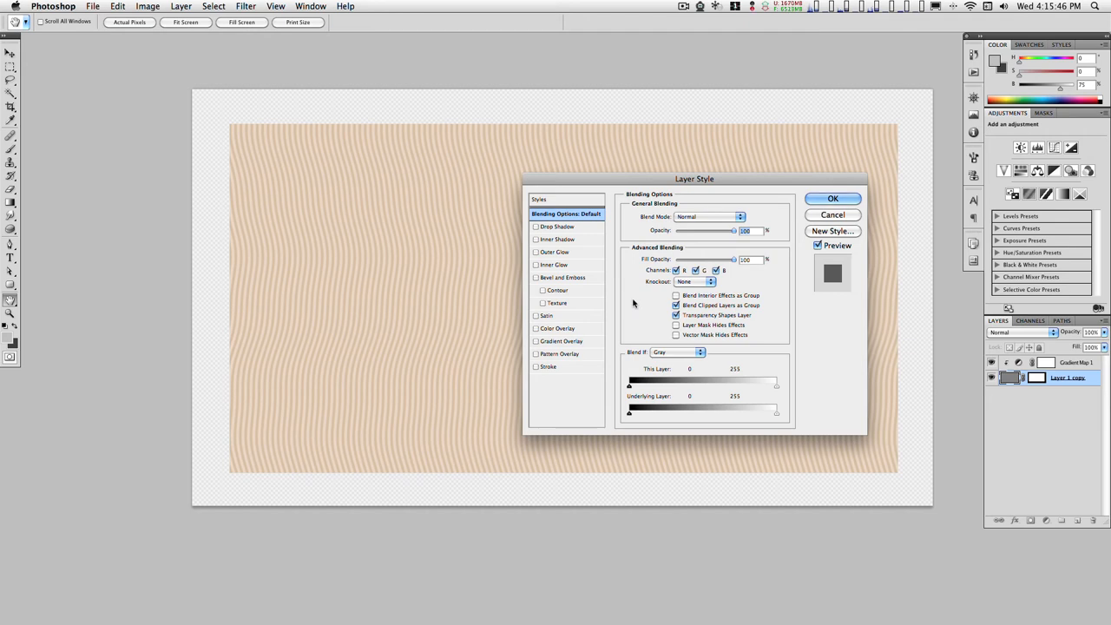
Step: Add a Bevel and Emboss effect with the Chisel Hard technique
left_click(562, 277)
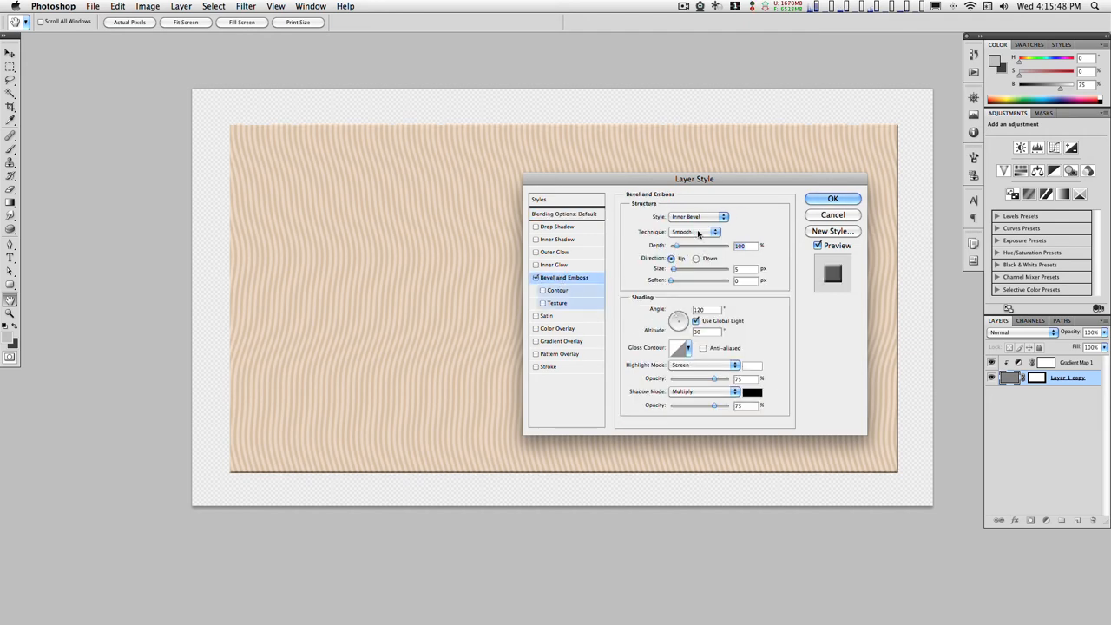
mouse_move(695, 232)
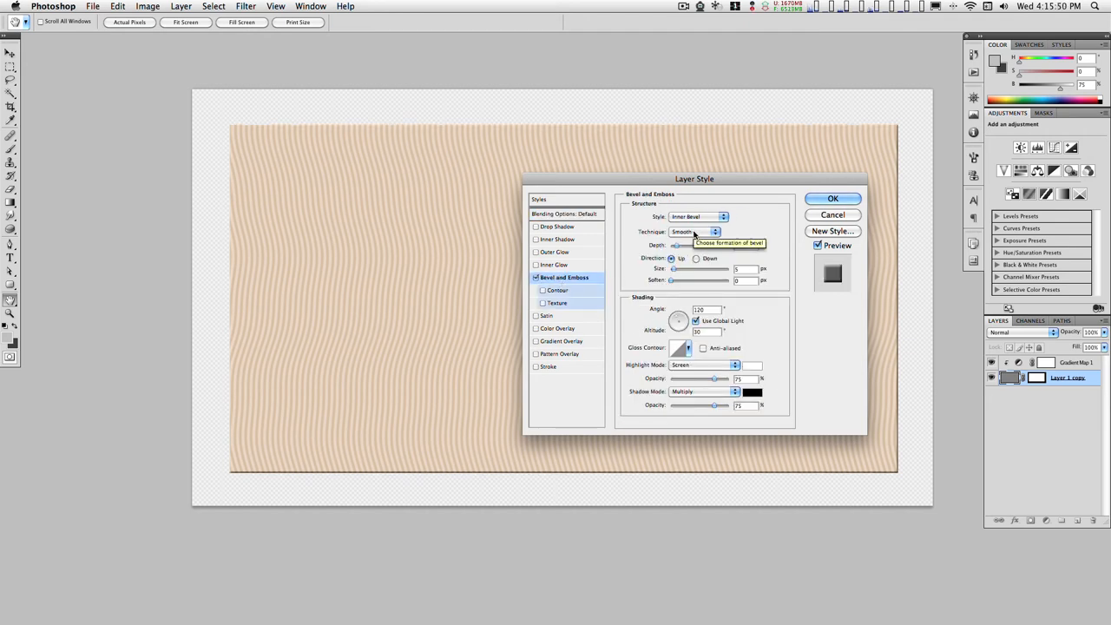
left_click(714, 231)
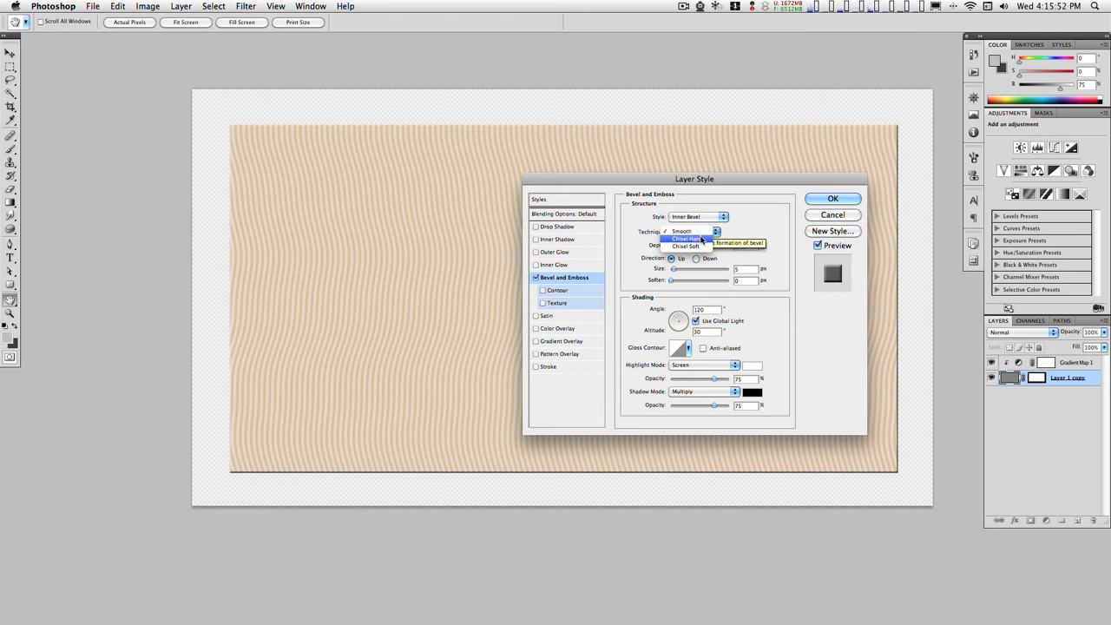
left_click(686, 238)
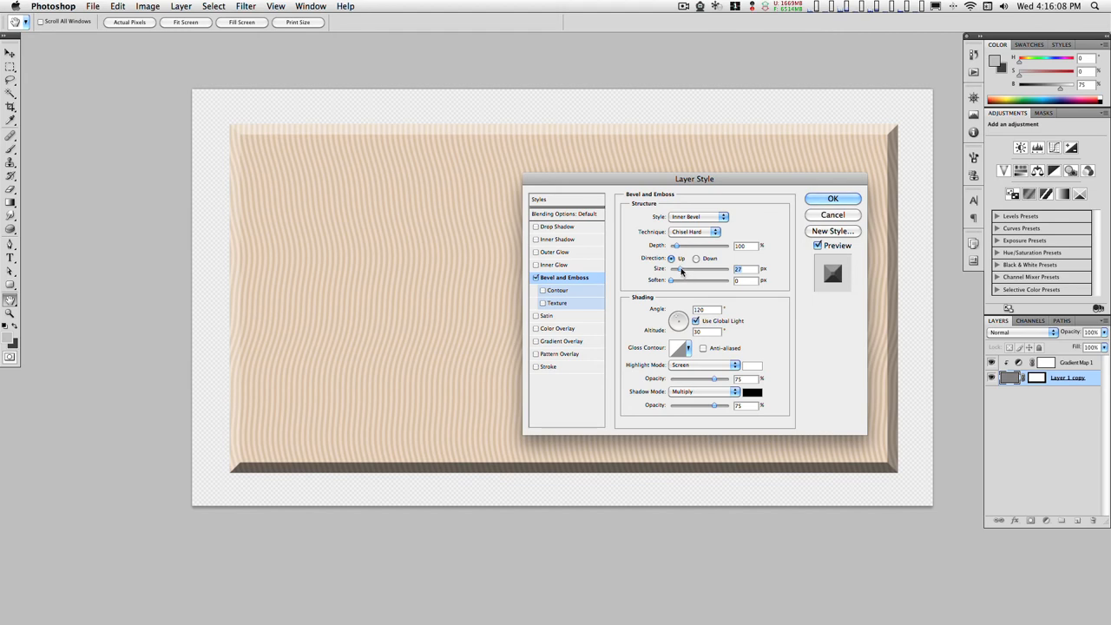
mouse_move(679, 308)
type("45")
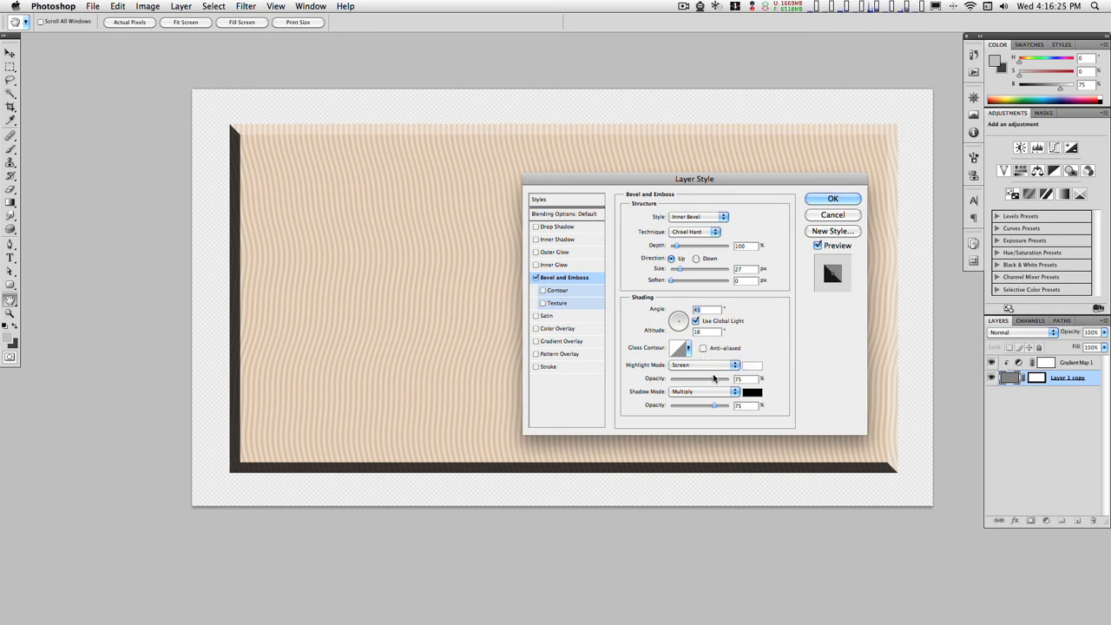
mouse_move(748, 397)
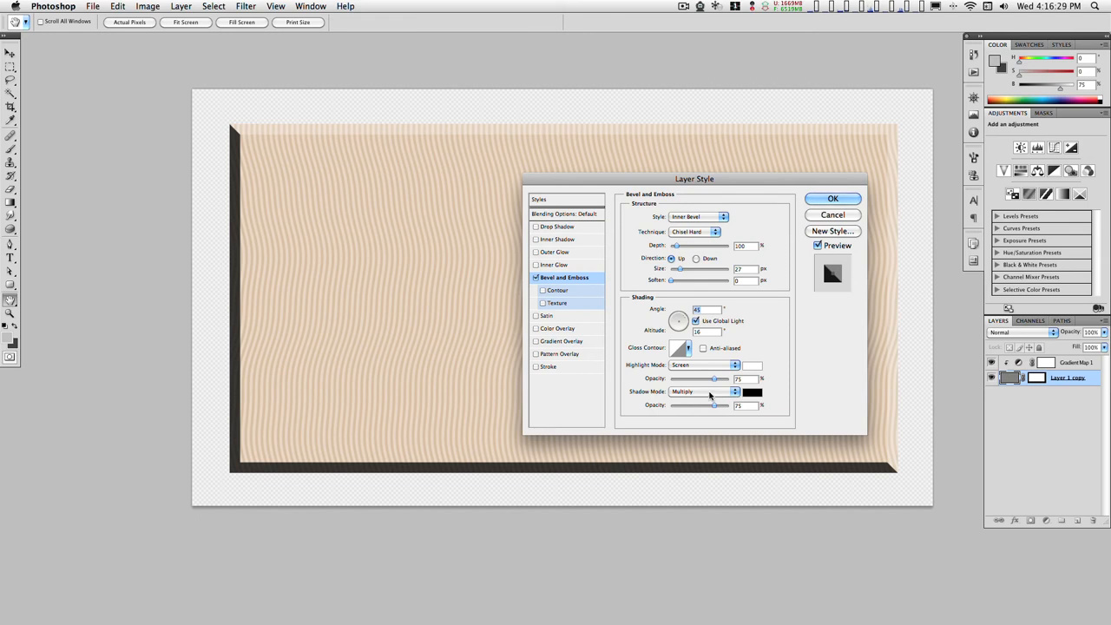
Step: Set the bevel Shadow Mode to Hard Light and bring up its colour swatch
left_click(702, 392)
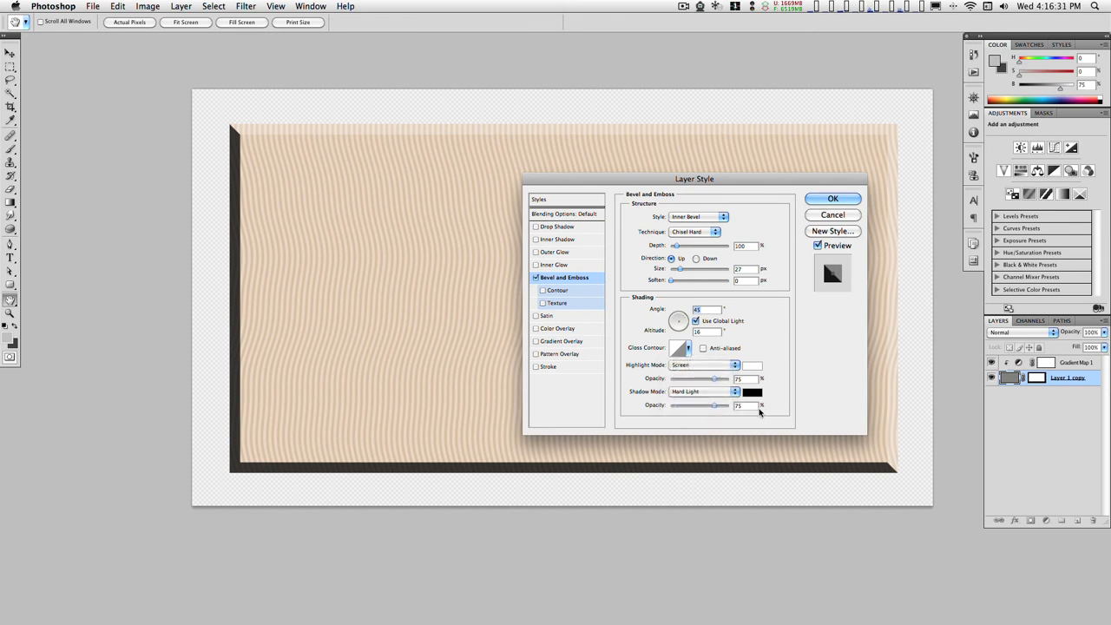
left_click(752, 391)
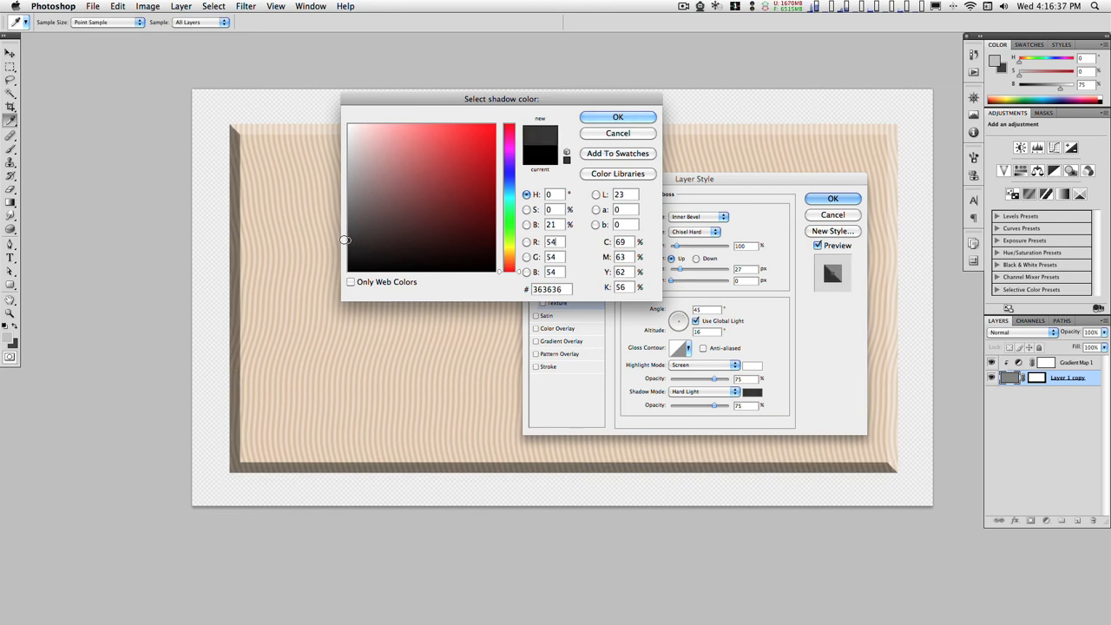
Step: Make the shadow colour grey #535353 and set Highlight Mode to Hard Light at 100%
left_click(338, 223)
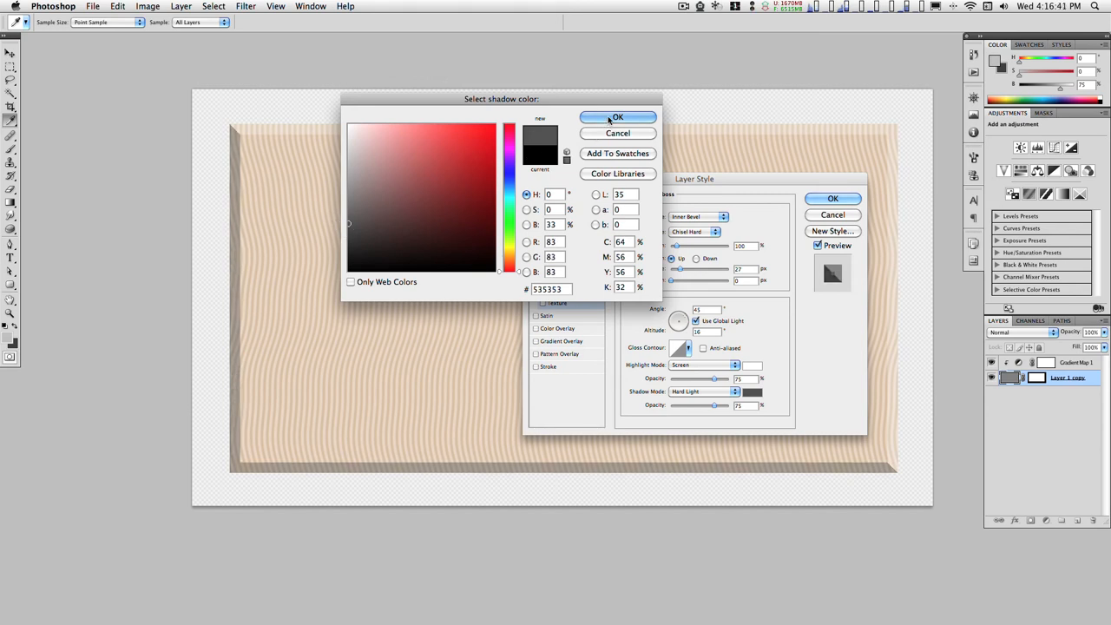
left_click(617, 117)
type("100")
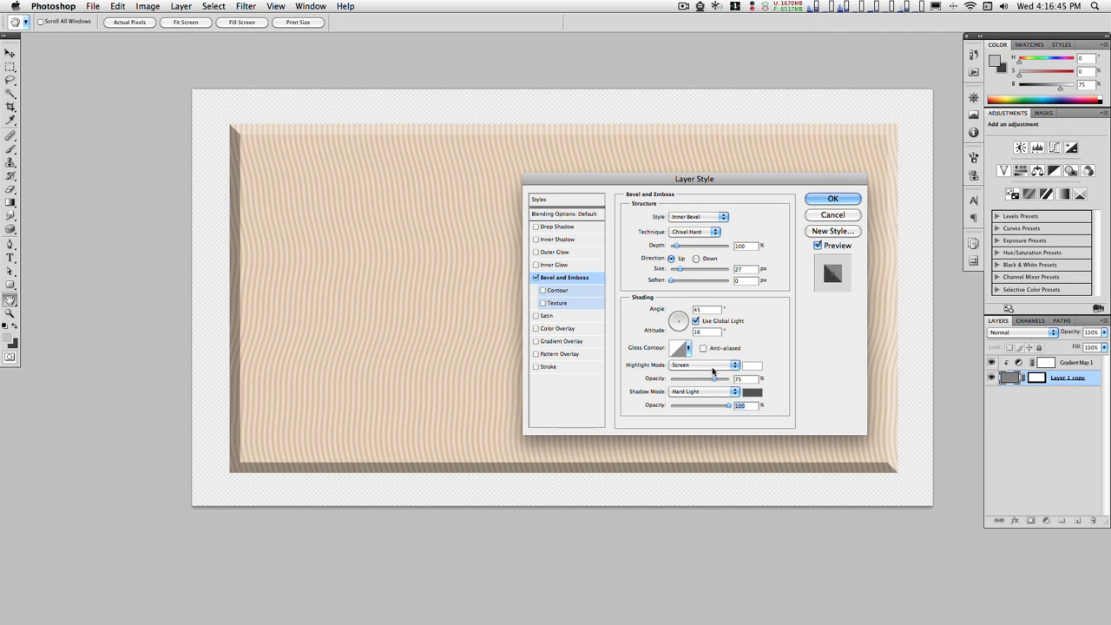
left_click(707, 364)
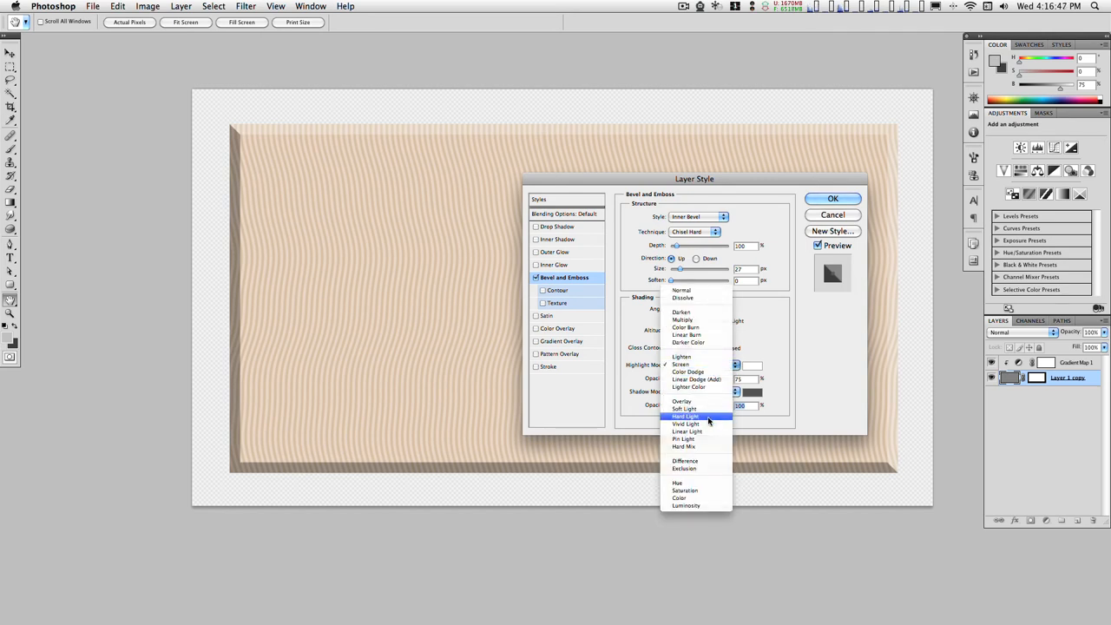
left_click(685, 416)
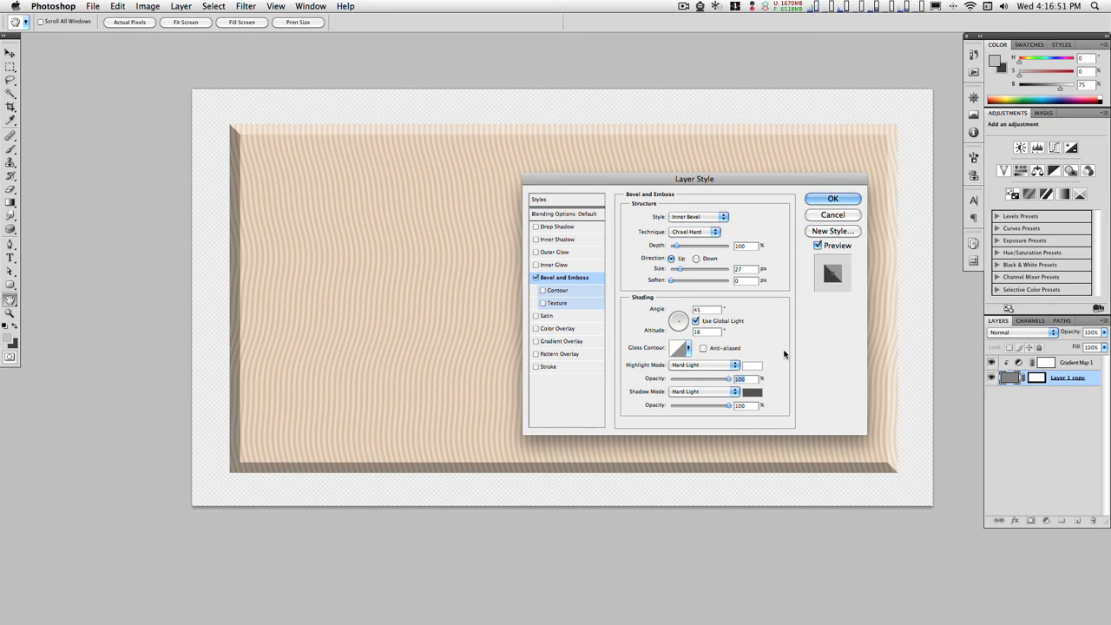
mouse_move(342, 71)
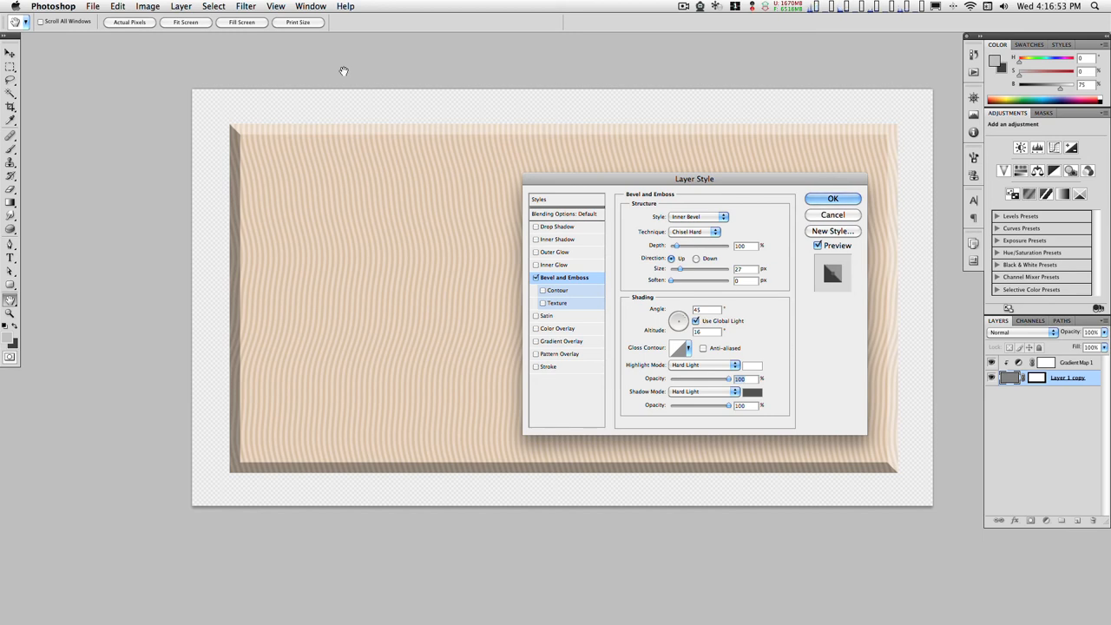
mouse_move(743, 144)
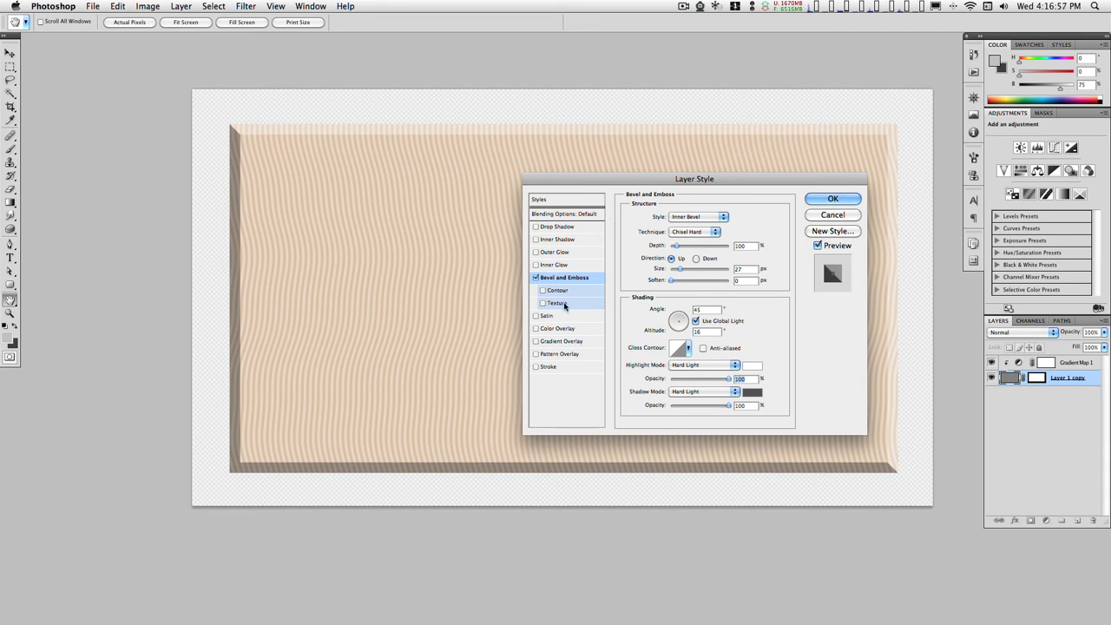
Step: Enable a bevel Contour and build a custom zigzag curve with corner points
left_click(556, 290)
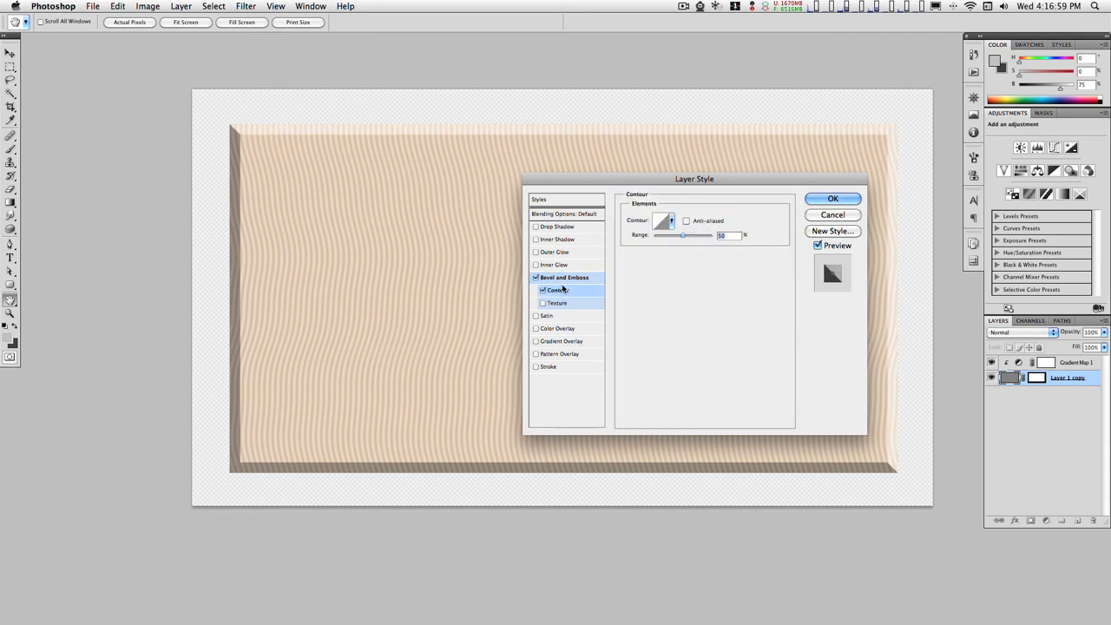
left_click(662, 220)
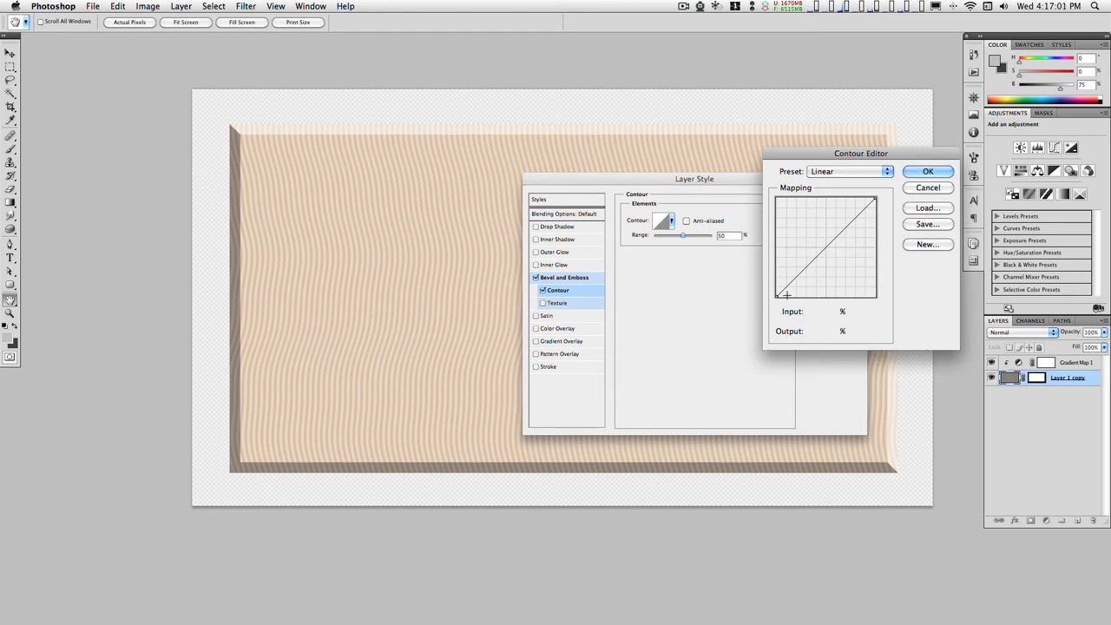
left_click_drag(785, 295, 775, 266)
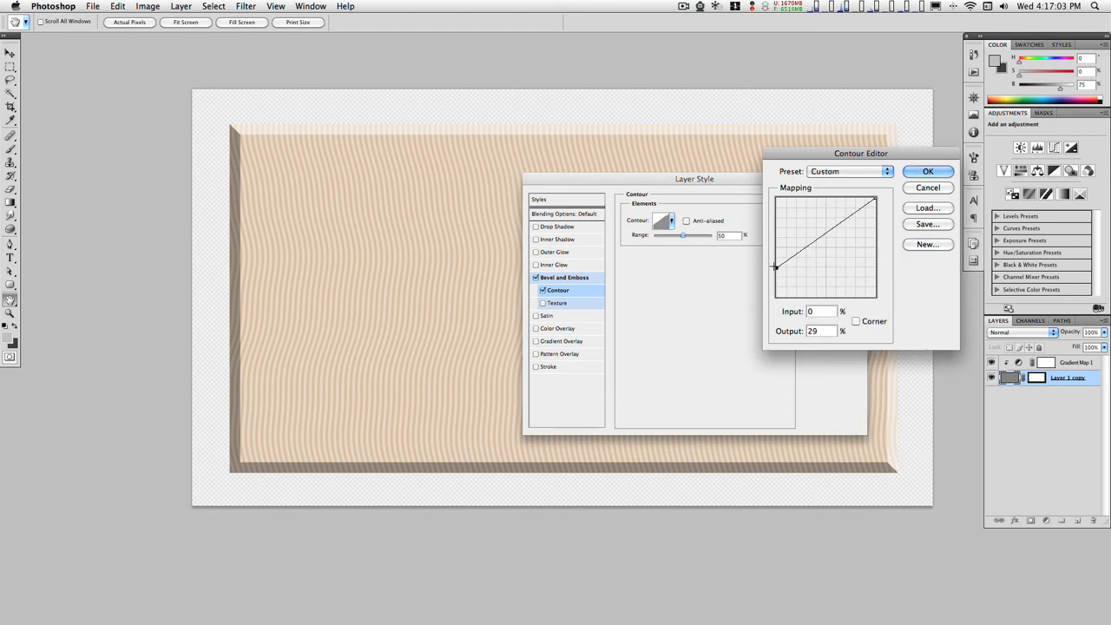
left_click_drag(872, 201, 877, 199)
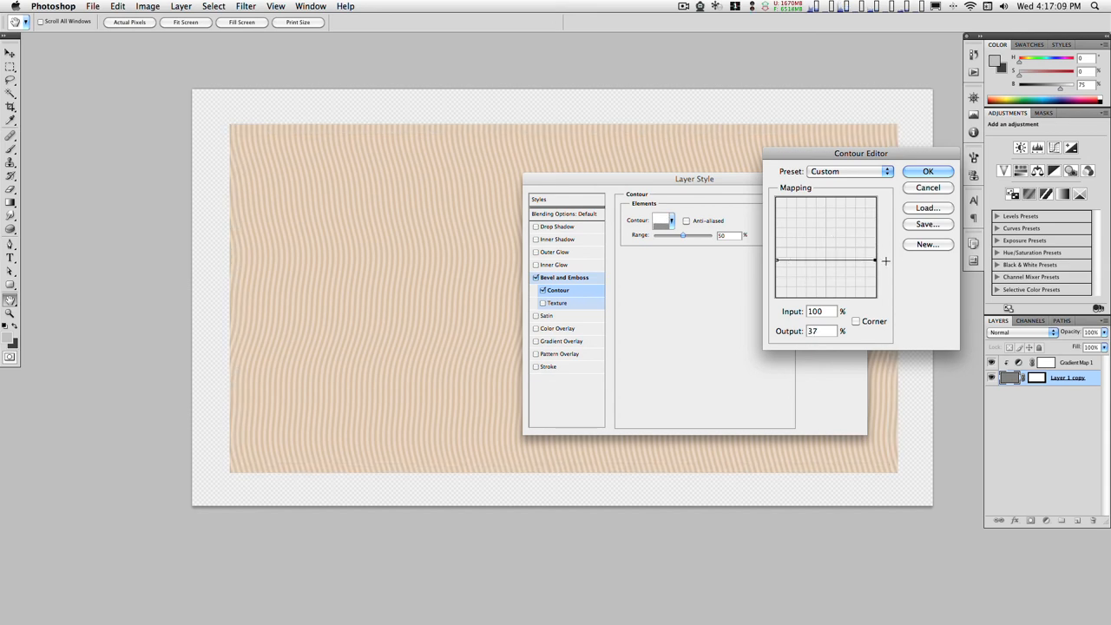
left_click_drag(884, 260, 799, 261)
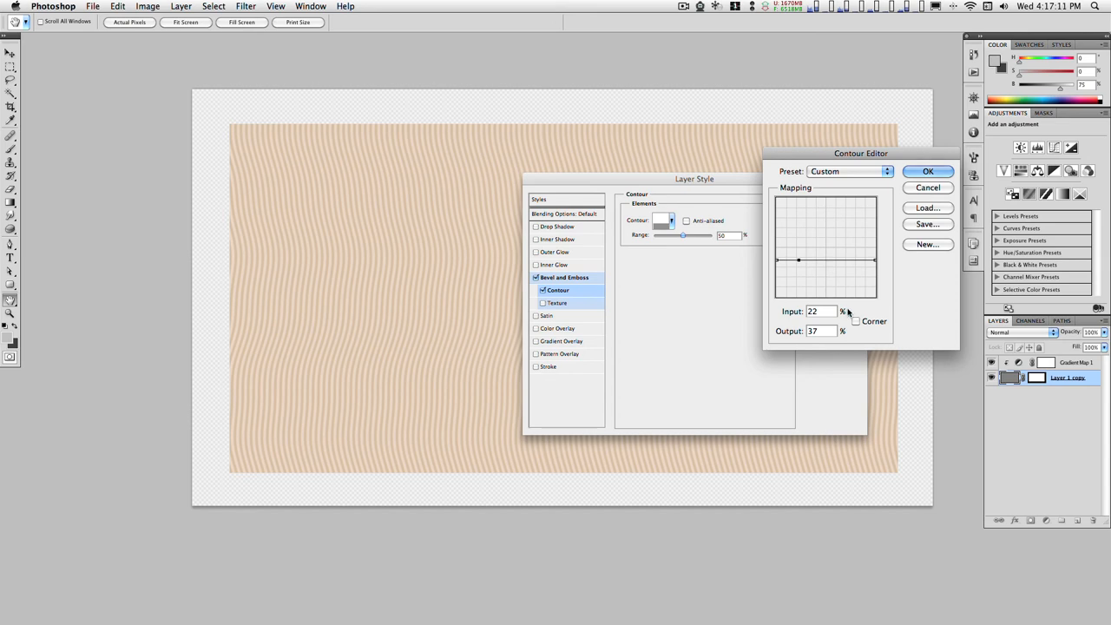
left_click(855, 321)
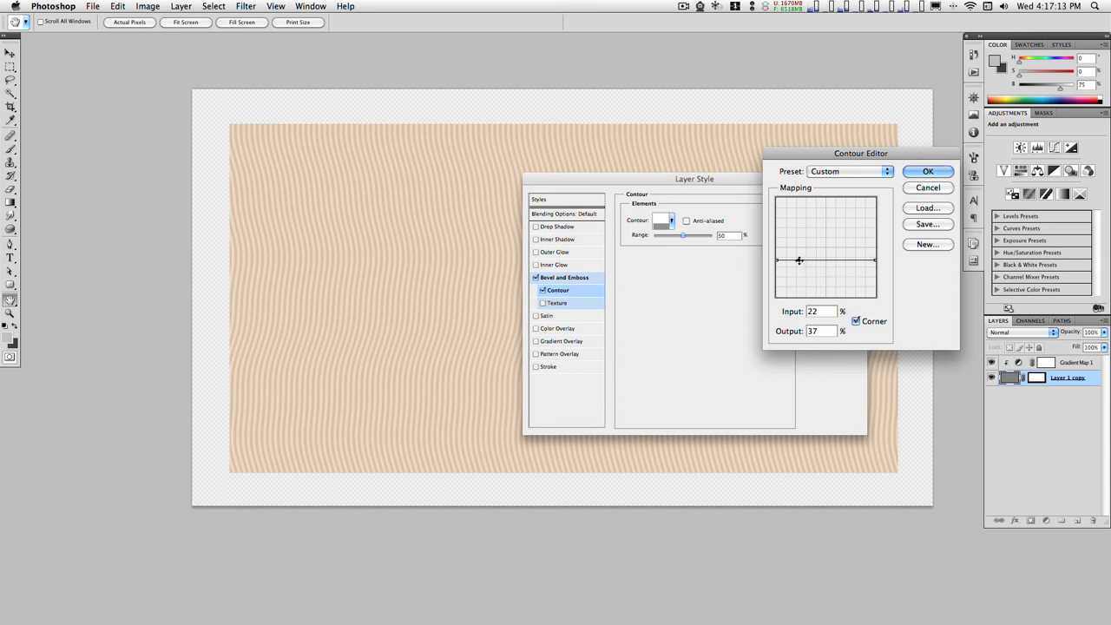
left_click_drag(799, 261, 797, 236)
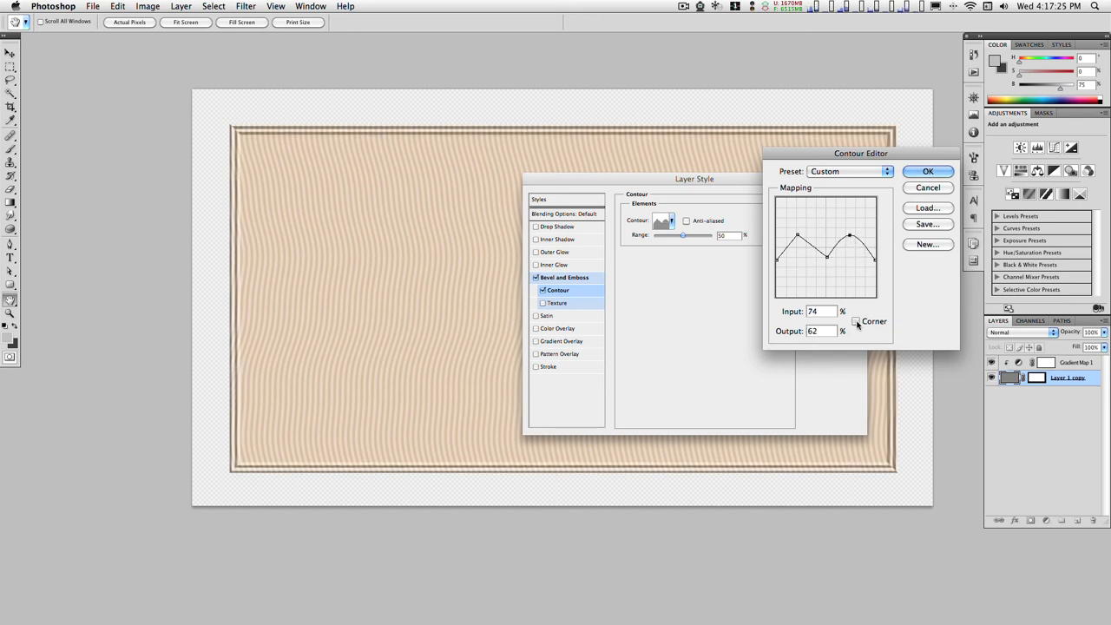
left_click_drag(849, 236, 877, 253)
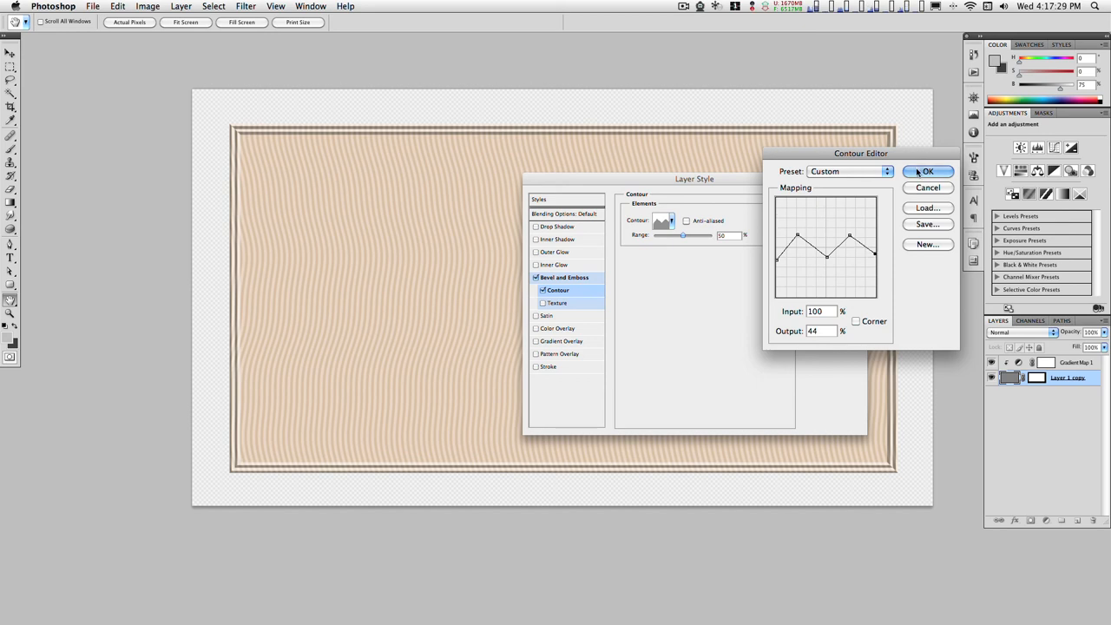
left_click(928, 171)
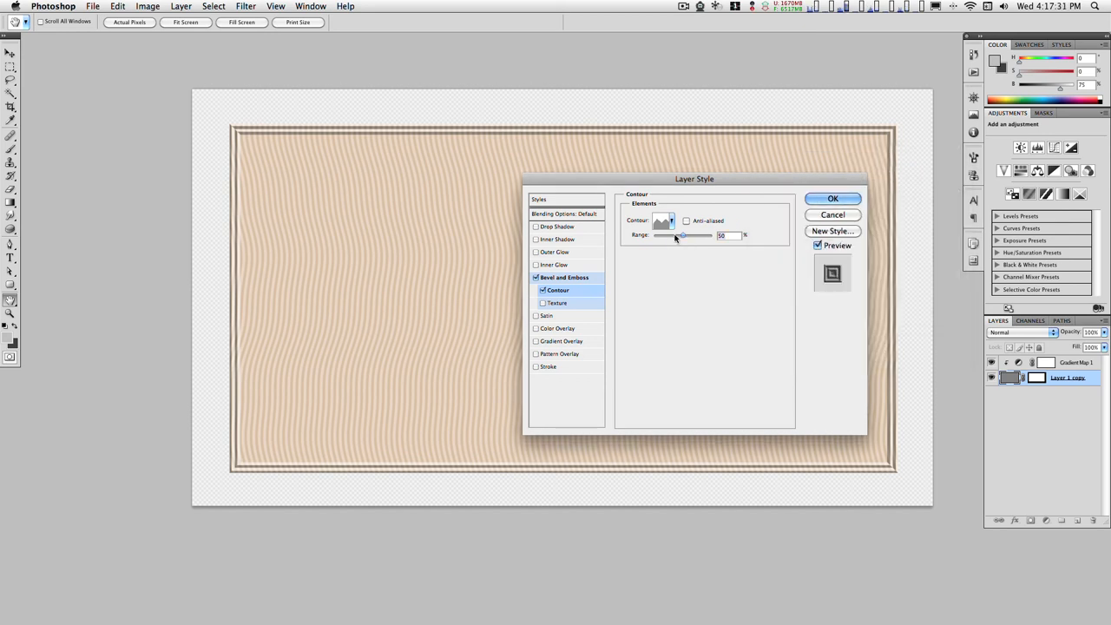
Step: Lower the contour Range to about 17% for a thin groove inside the edge
left_click_drag(683, 234, 659, 234)
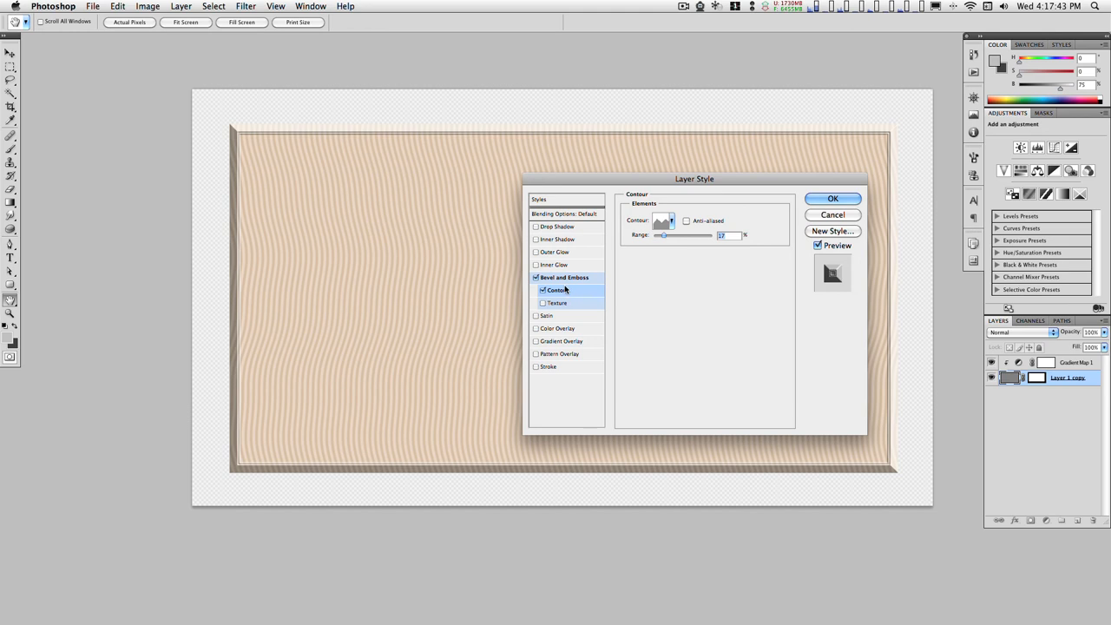
Step: Raise the bevel Size to 38 px and increase the shading Altitude
left_click(564, 277)
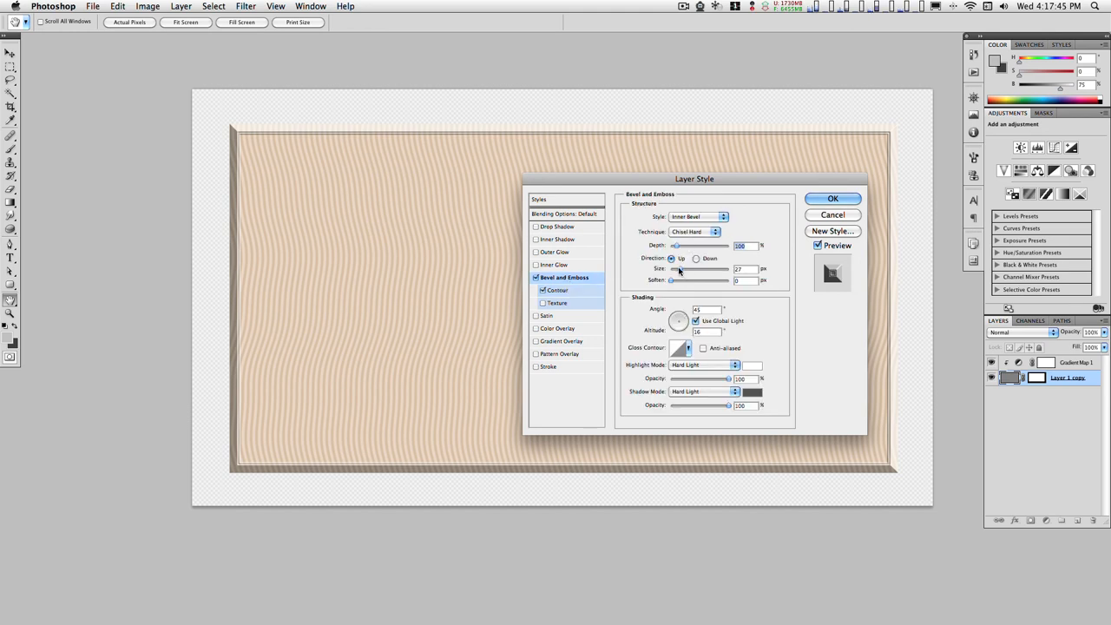
left_click_drag(673, 269, 703, 269)
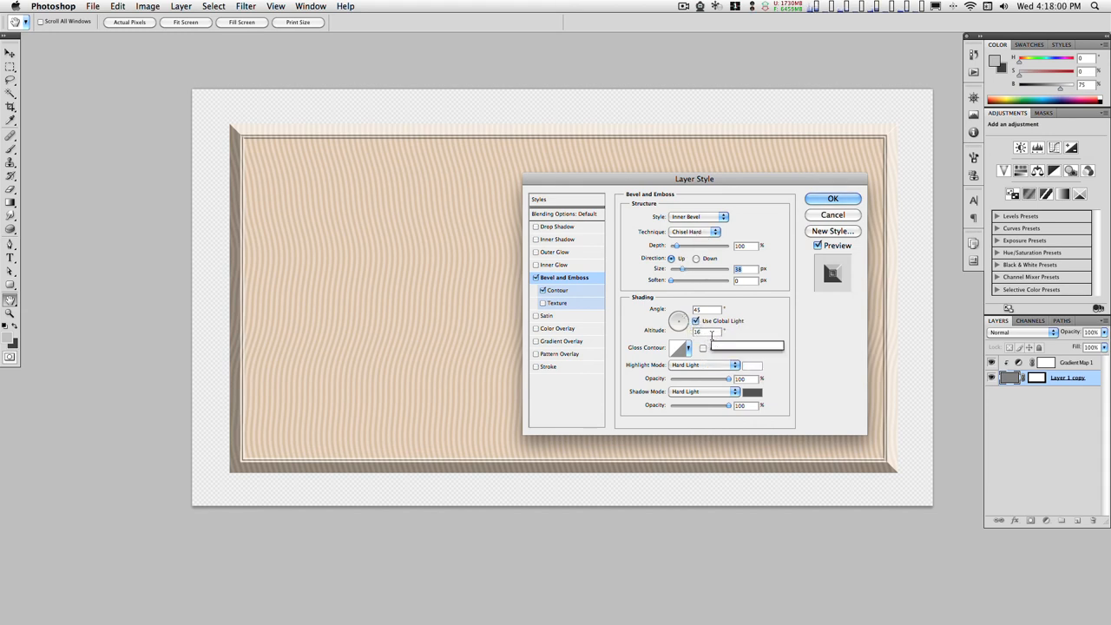
mouse_move(710, 333)
type("39")
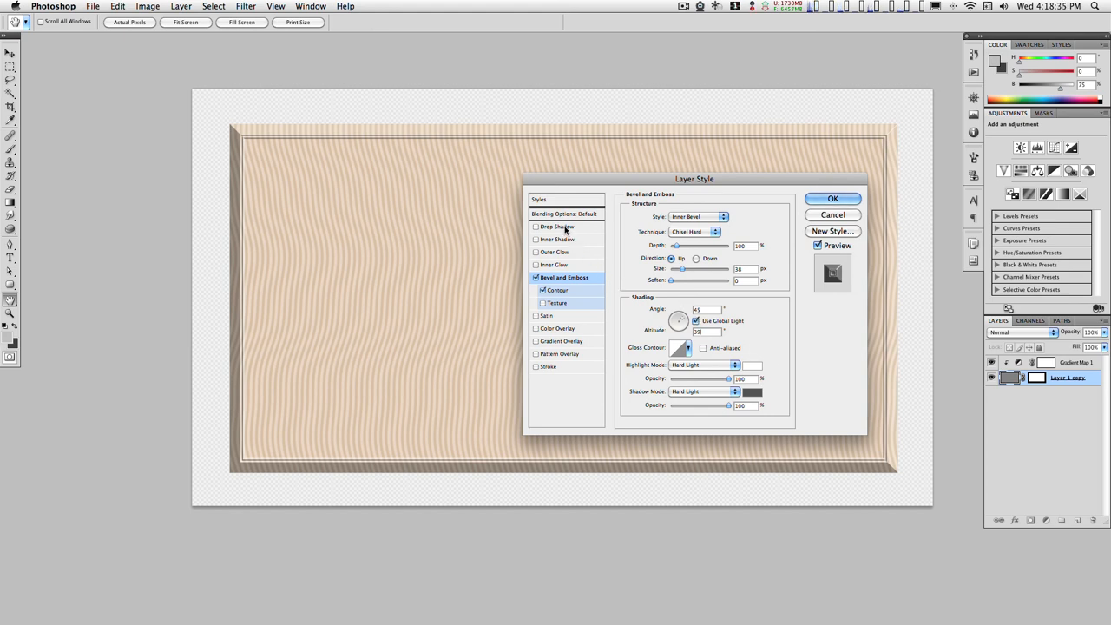
Step: Add a dark-grey Drop Shadow and apply the whole layer style
left_click(556, 227)
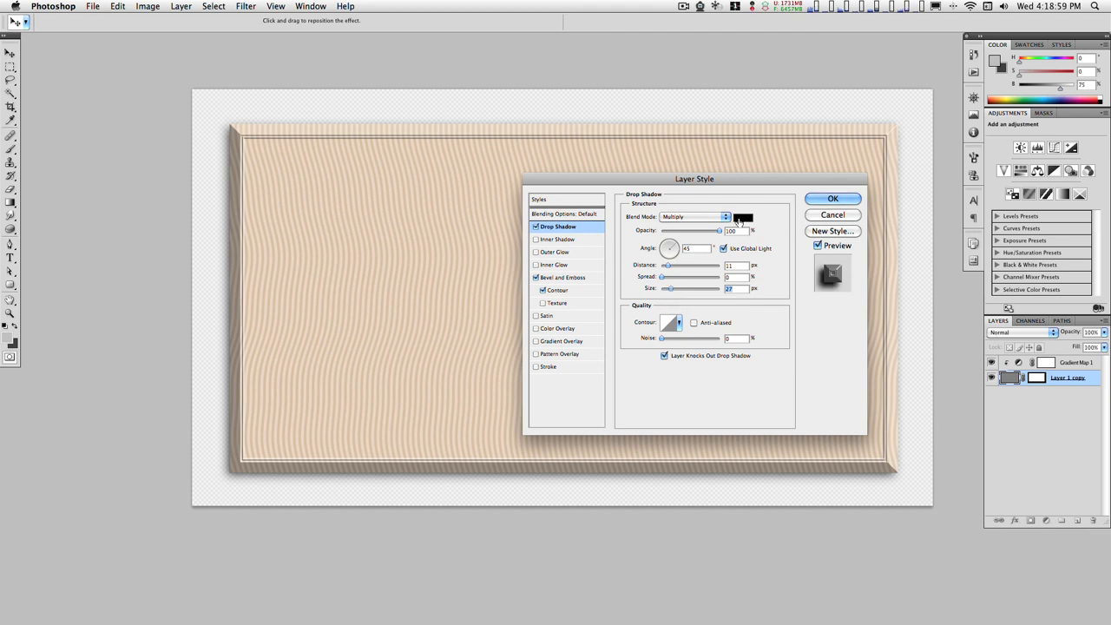
left_click(742, 217)
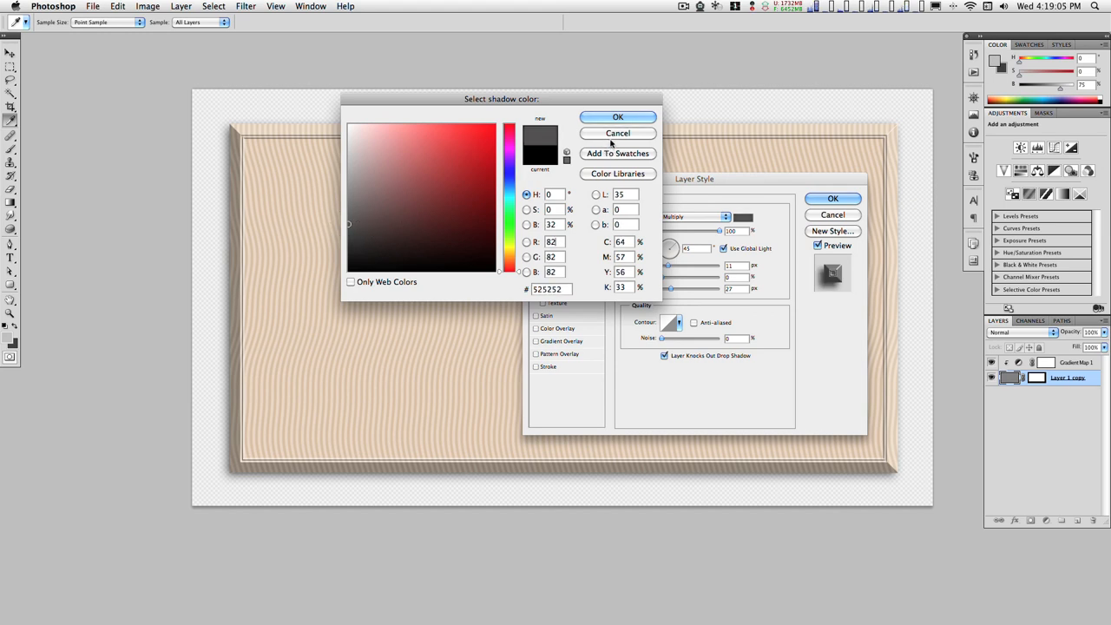
left_click(617, 118)
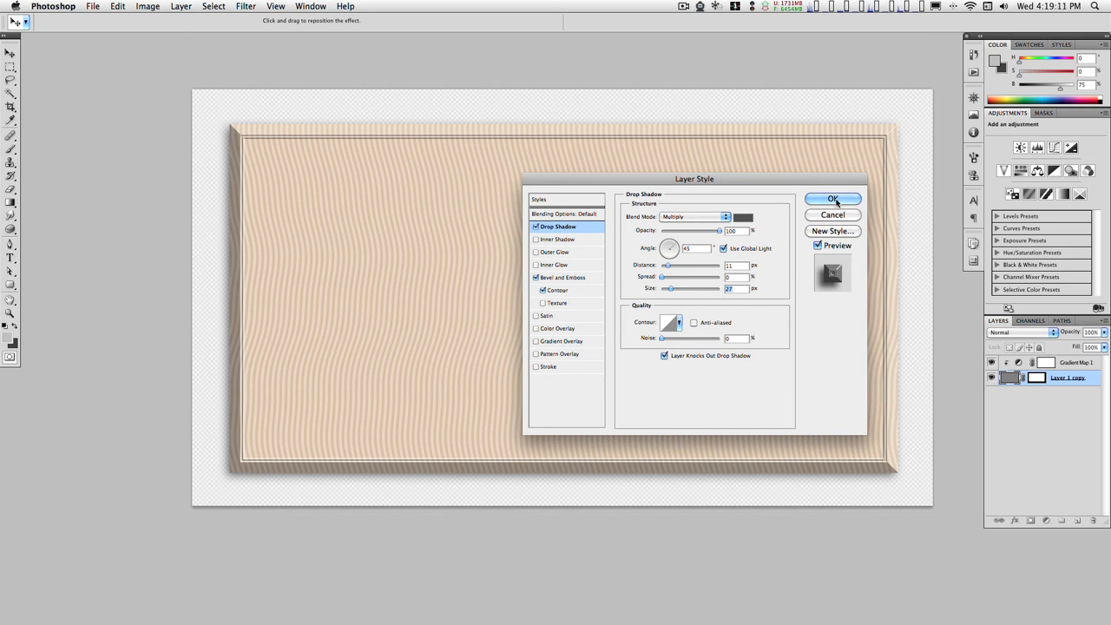
left_click(832, 199)
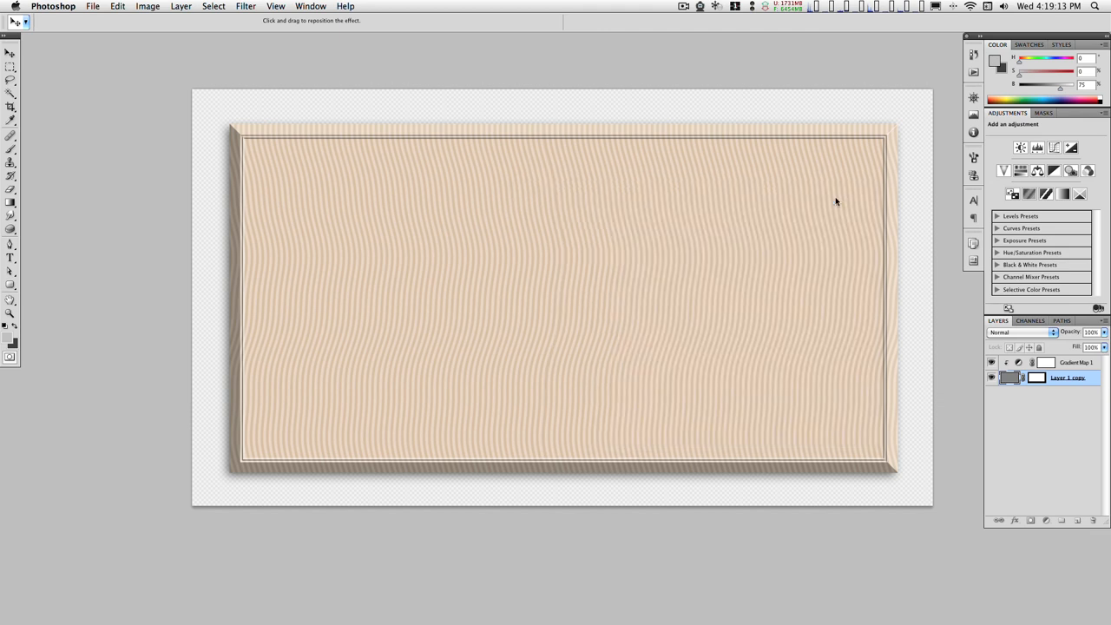